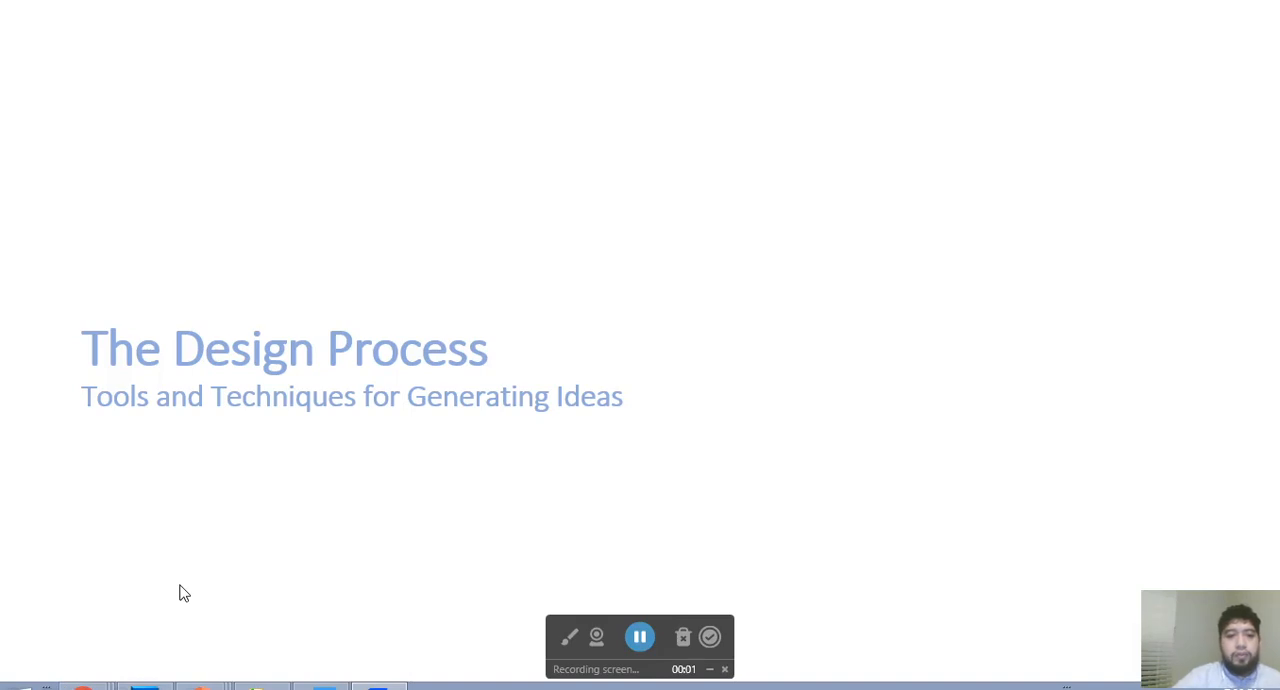
mouse_move(124, 665)
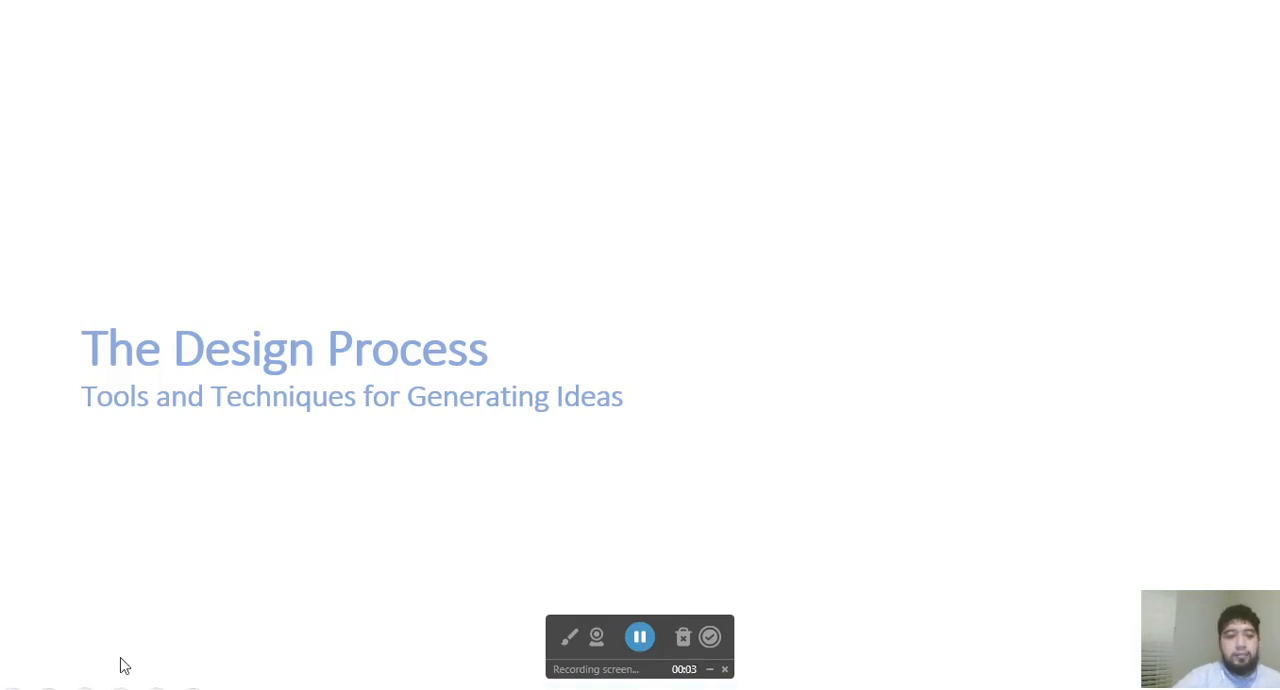
Switch to the pen and draw a red stick figure, circled together with the house
click(85, 685)
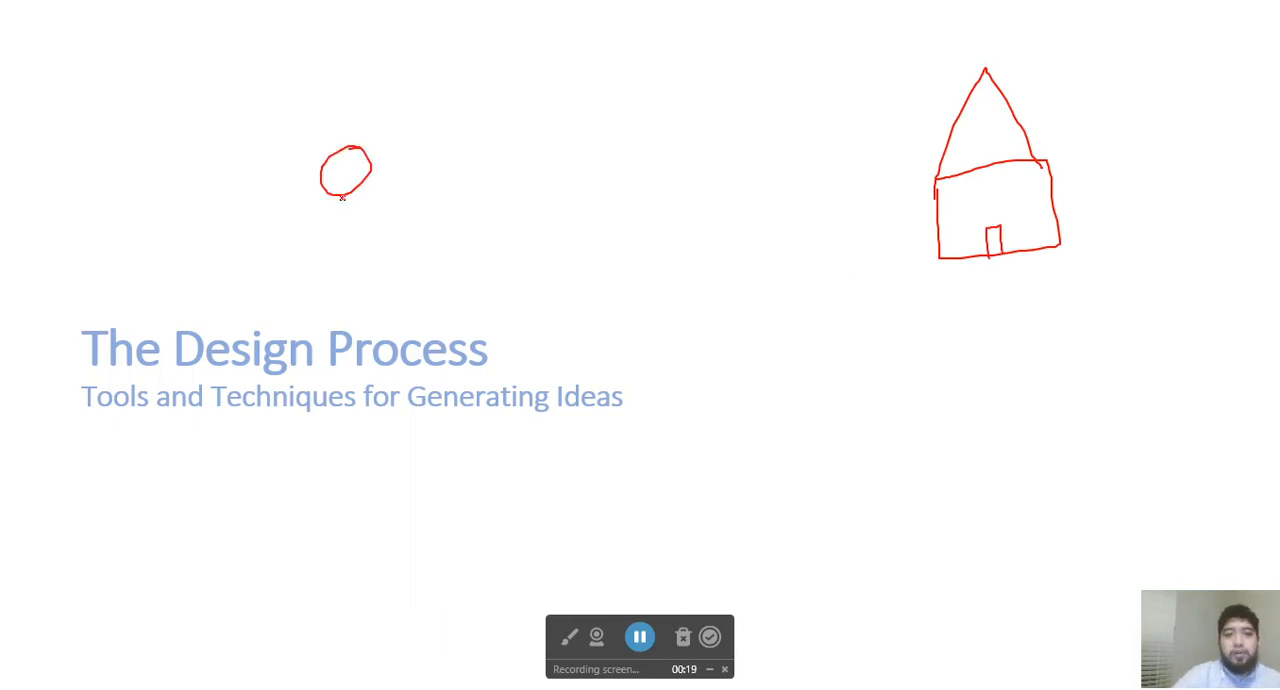
drag(345, 195, 345, 255)
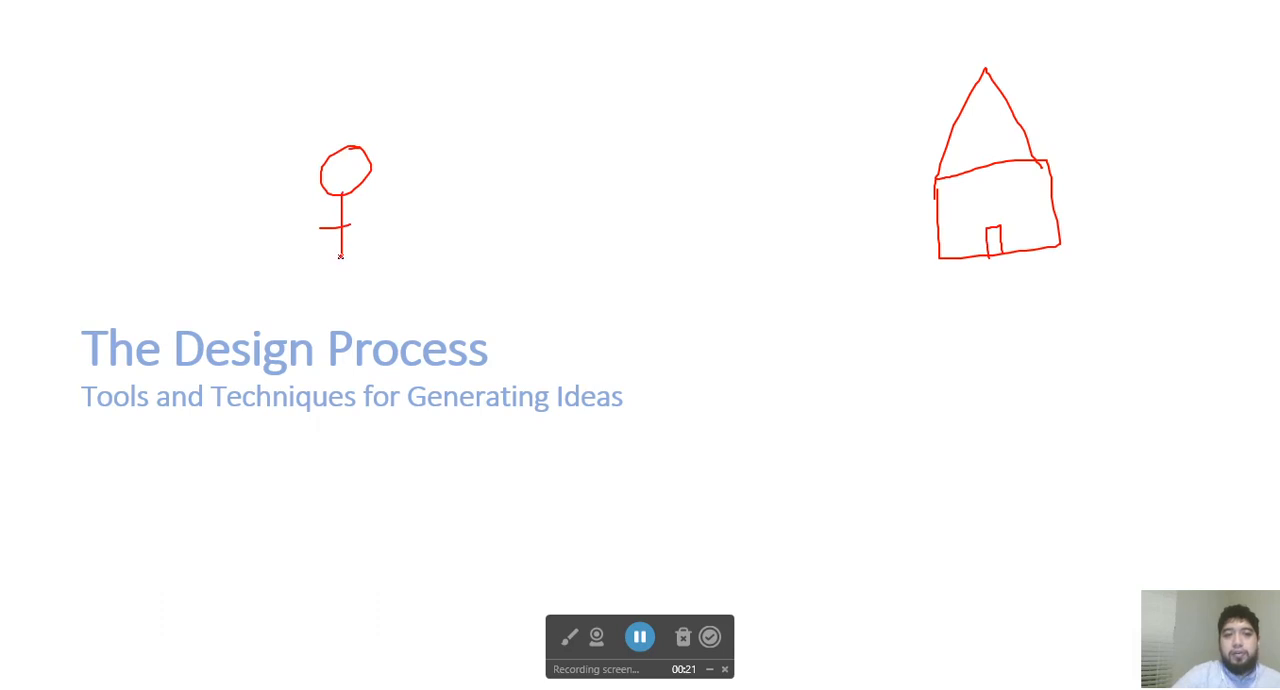
drag(335, 225, 358, 290)
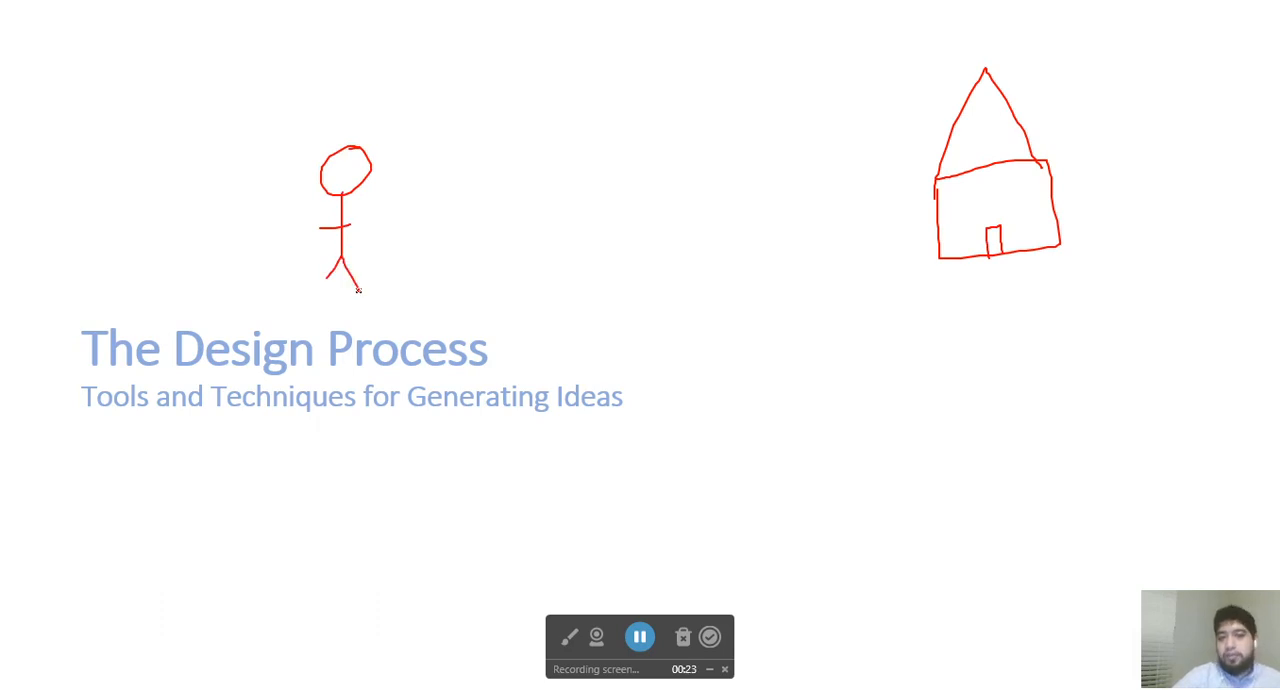
drag(325, 120, 330, 335)
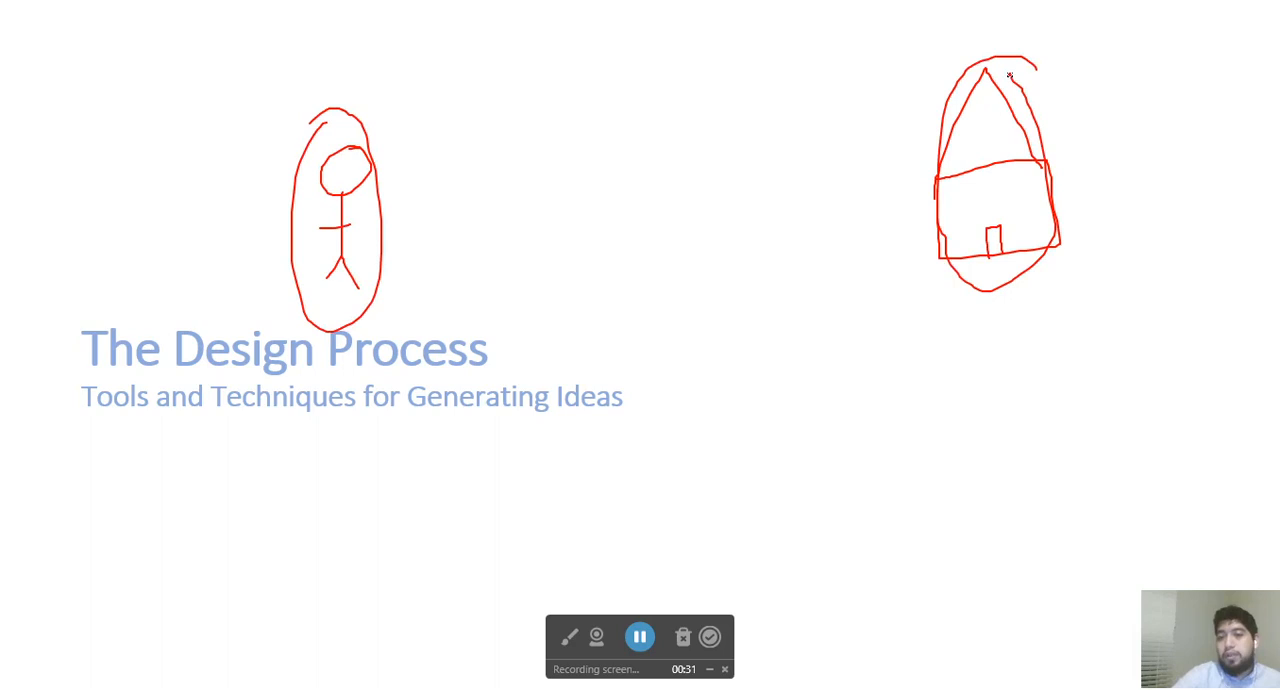
Link the figure to the house with an arrow and tangled loops, and box the title 'The Design Process'
drag(377, 315, 588, 331)
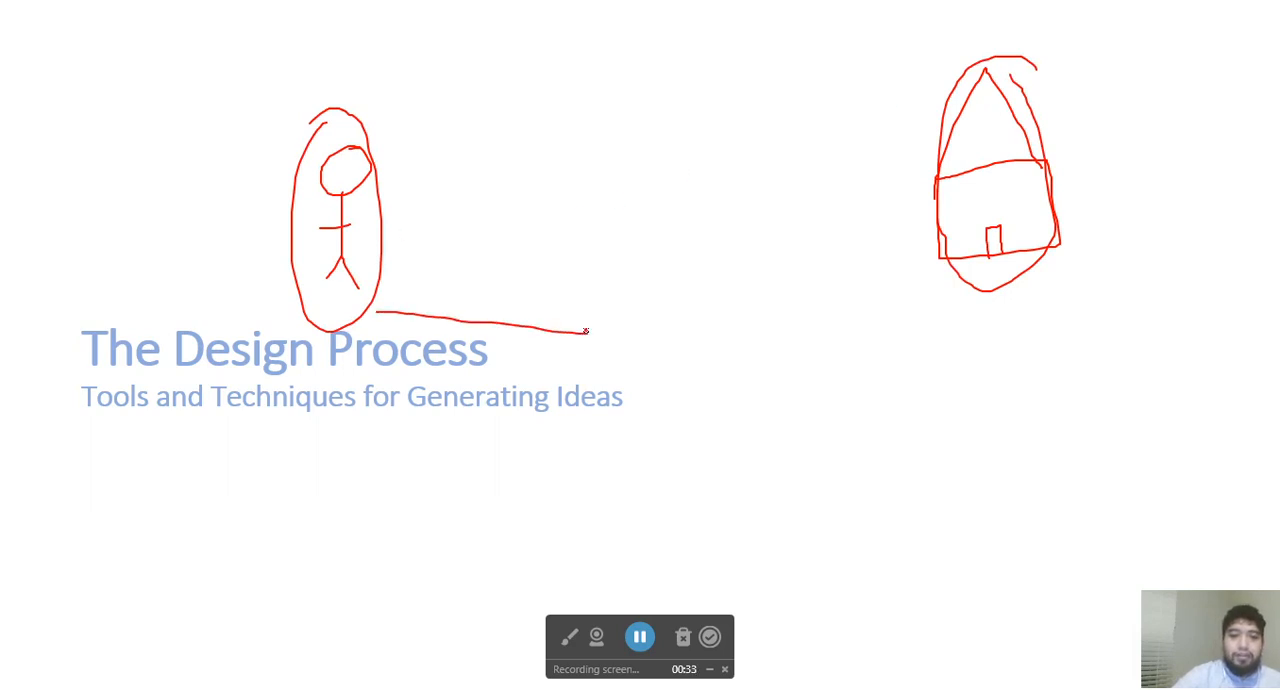
drag(585, 330, 910, 275)
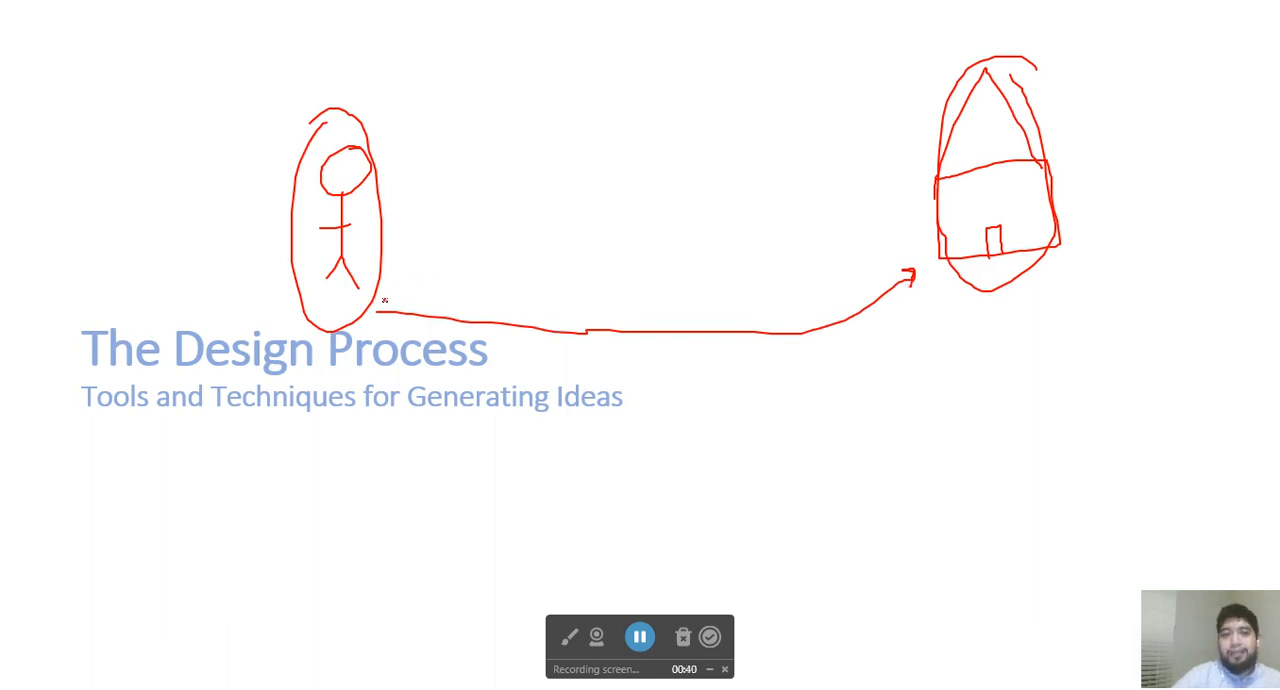
drag(385, 300, 465, 200)
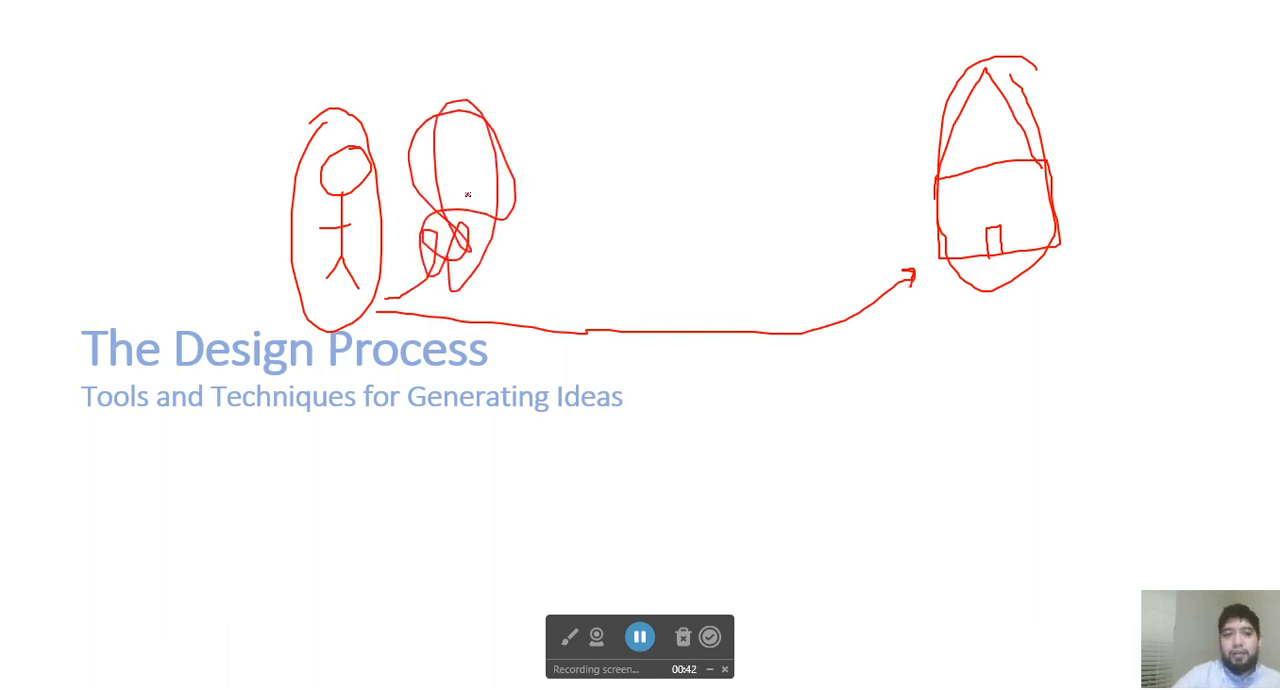
drag(490, 100, 660, 300)
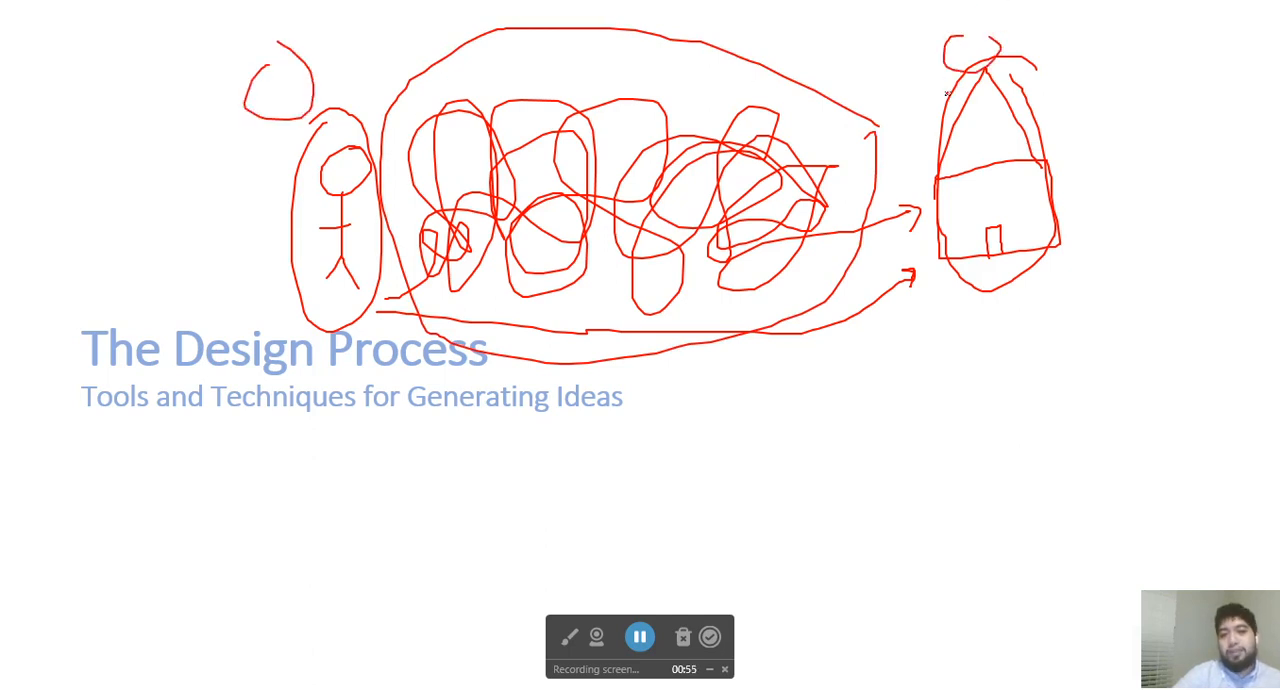
drag(190, 373, 495, 393)
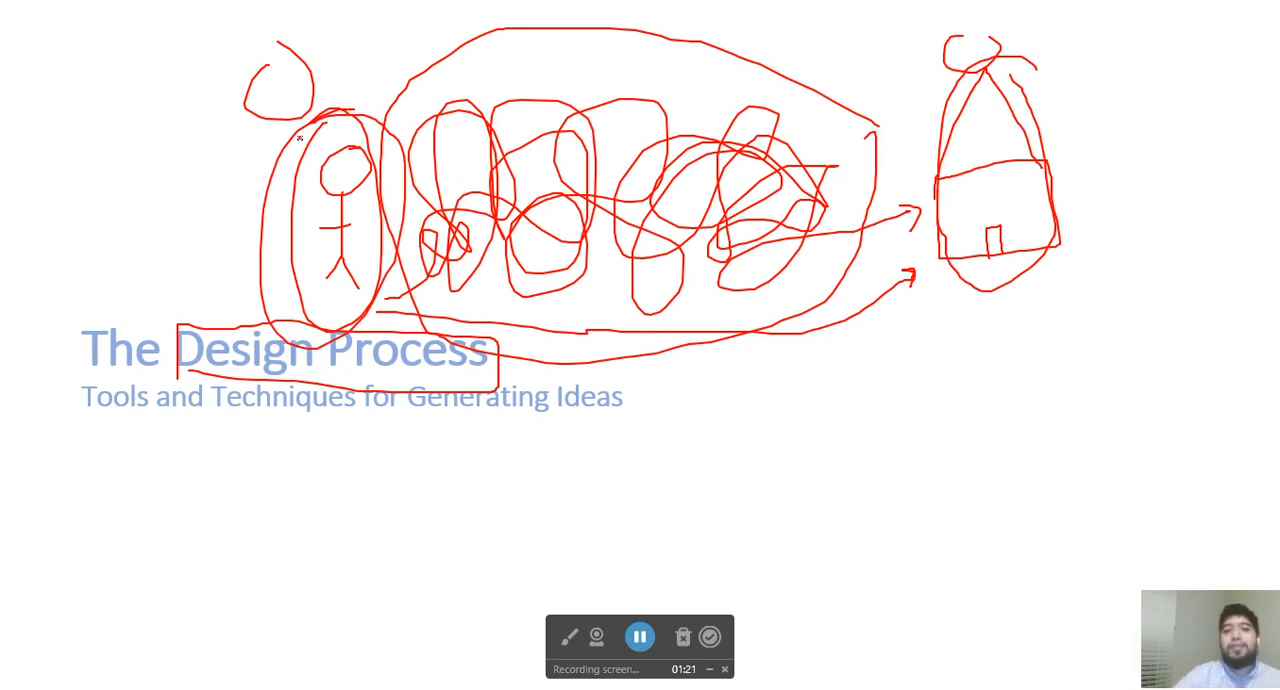
drag(420, 90, 400, 75)
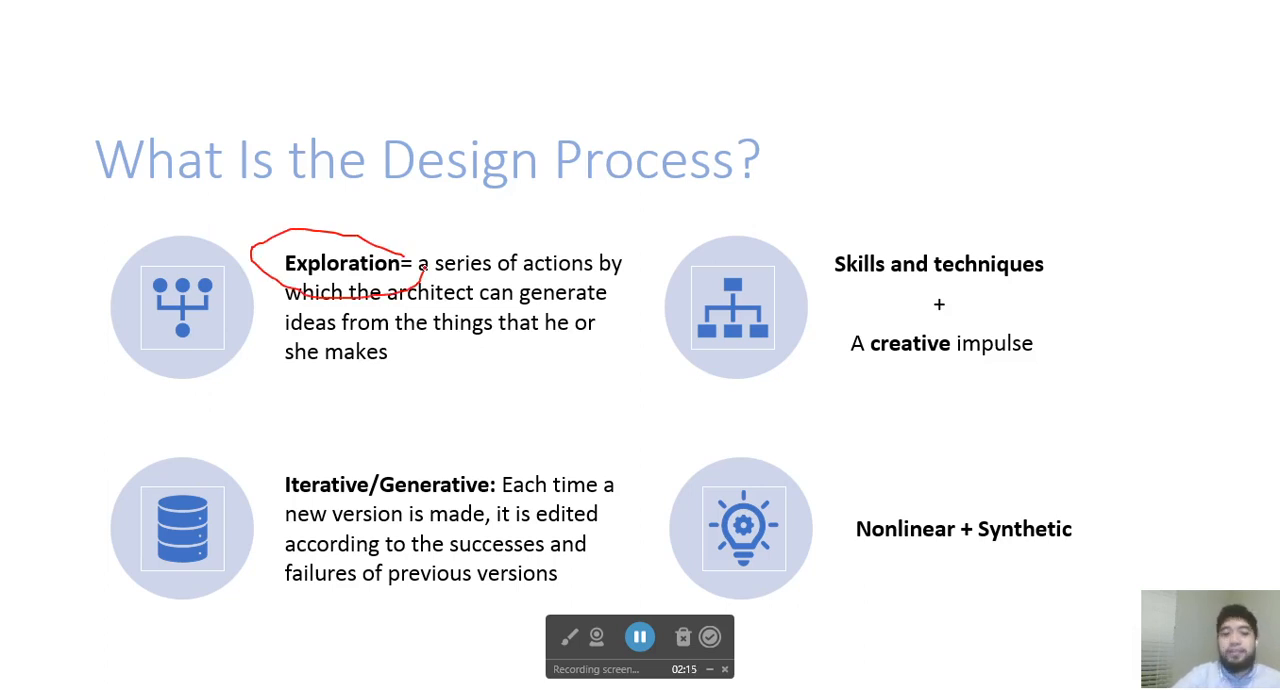
Mark the Iterative/Generative point with red loops and circle the skills and creative impulse text
drag(250, 455, 310, 470)
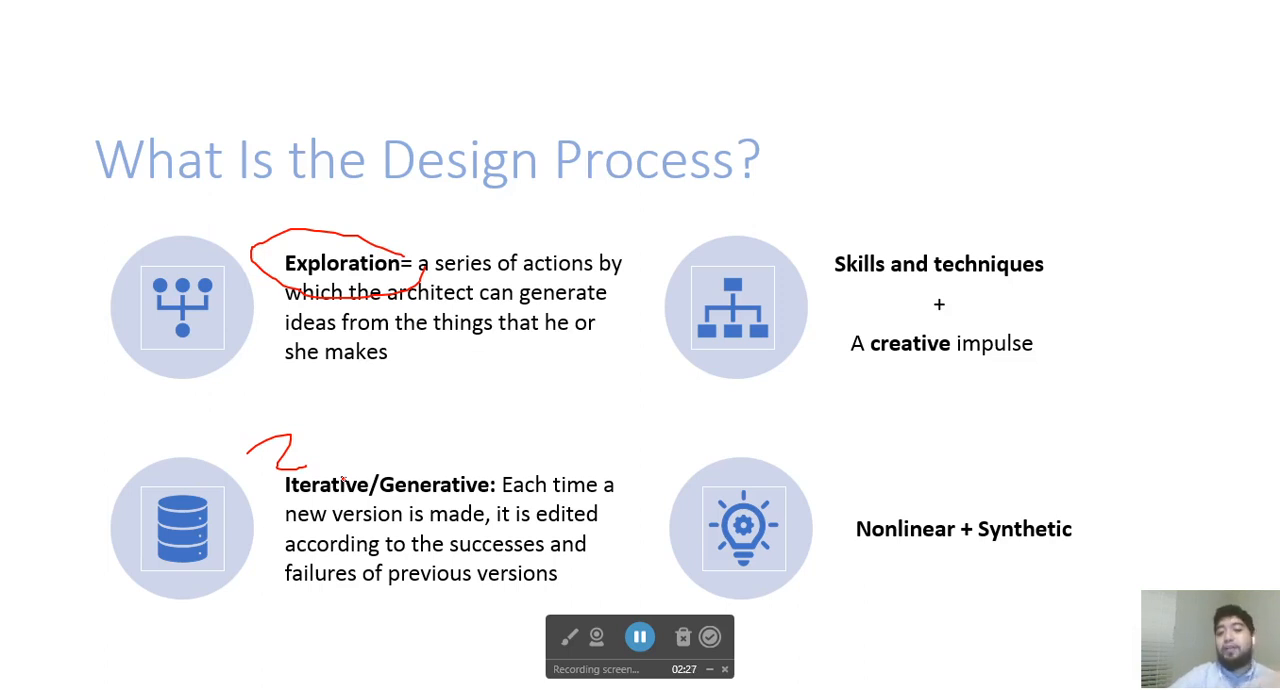
drag(365, 433, 585, 432)
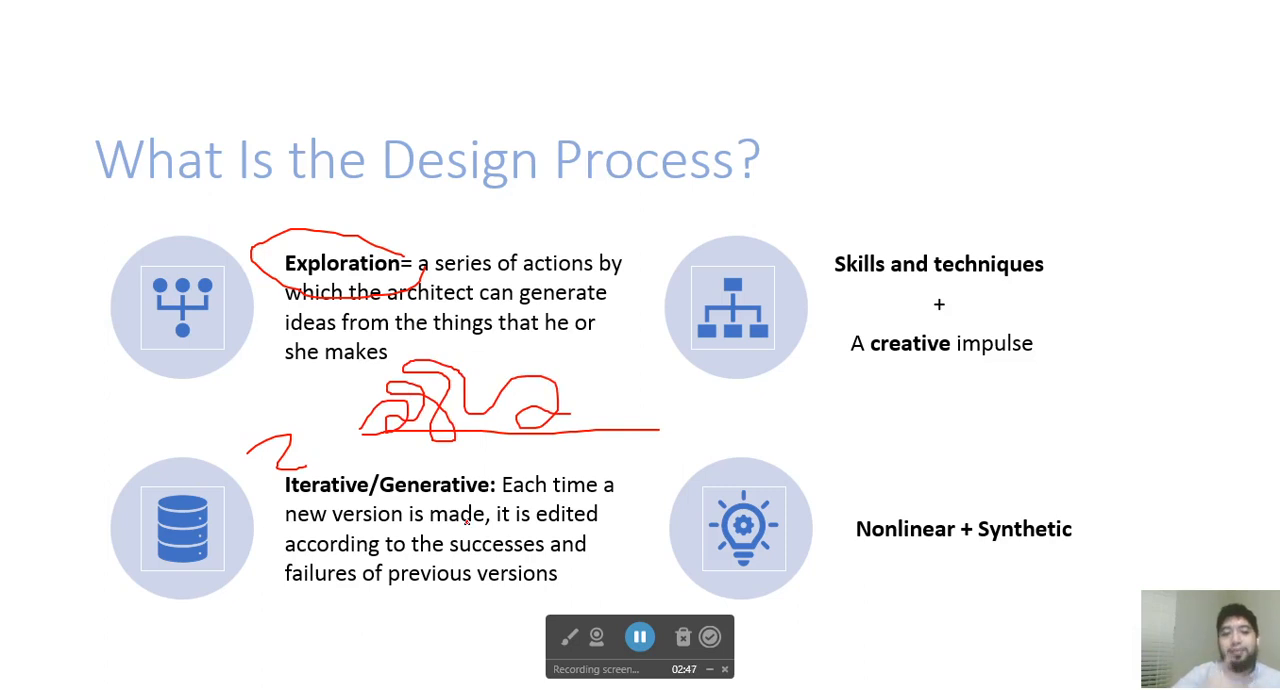
drag(810, 242, 1045, 245)
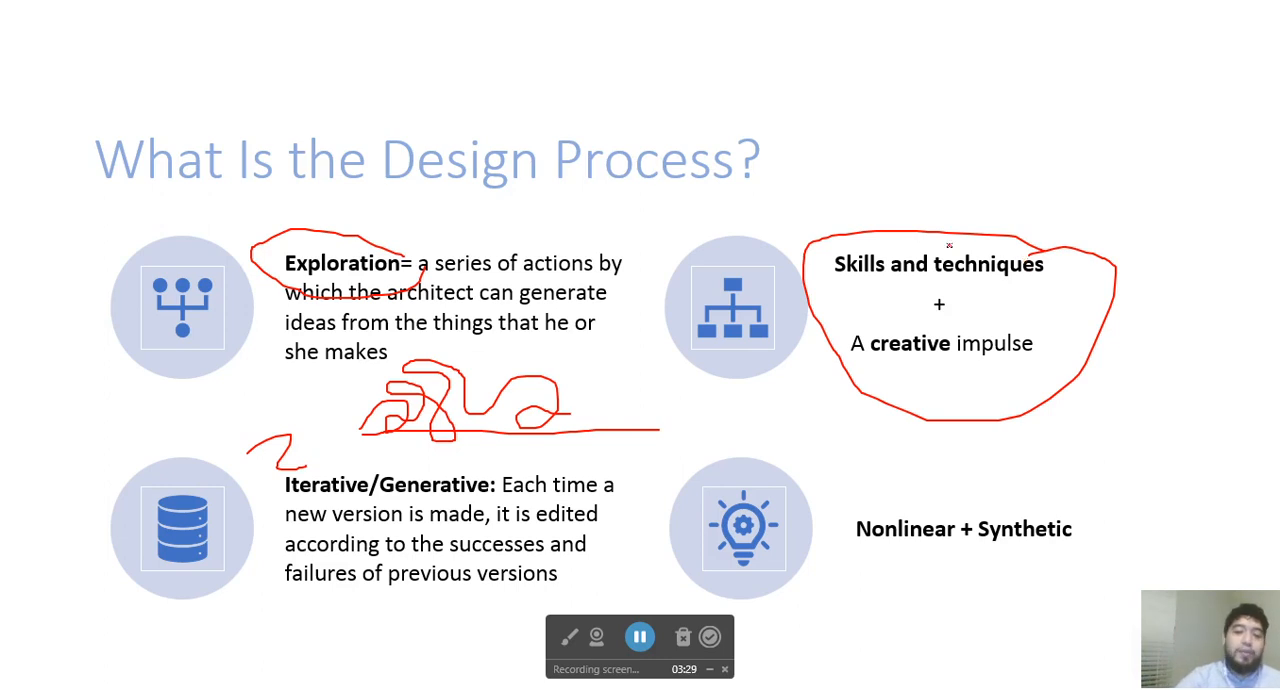
drag(852, 548, 1085, 537)
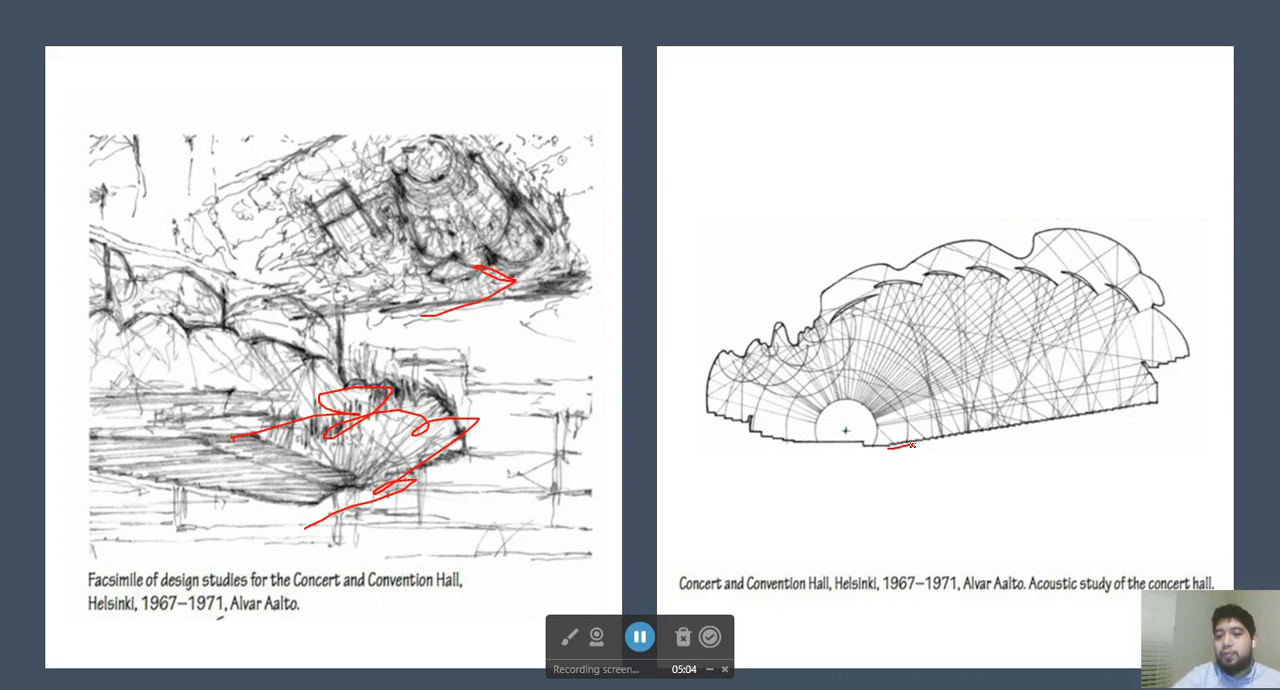
mouse_move(970, 283)
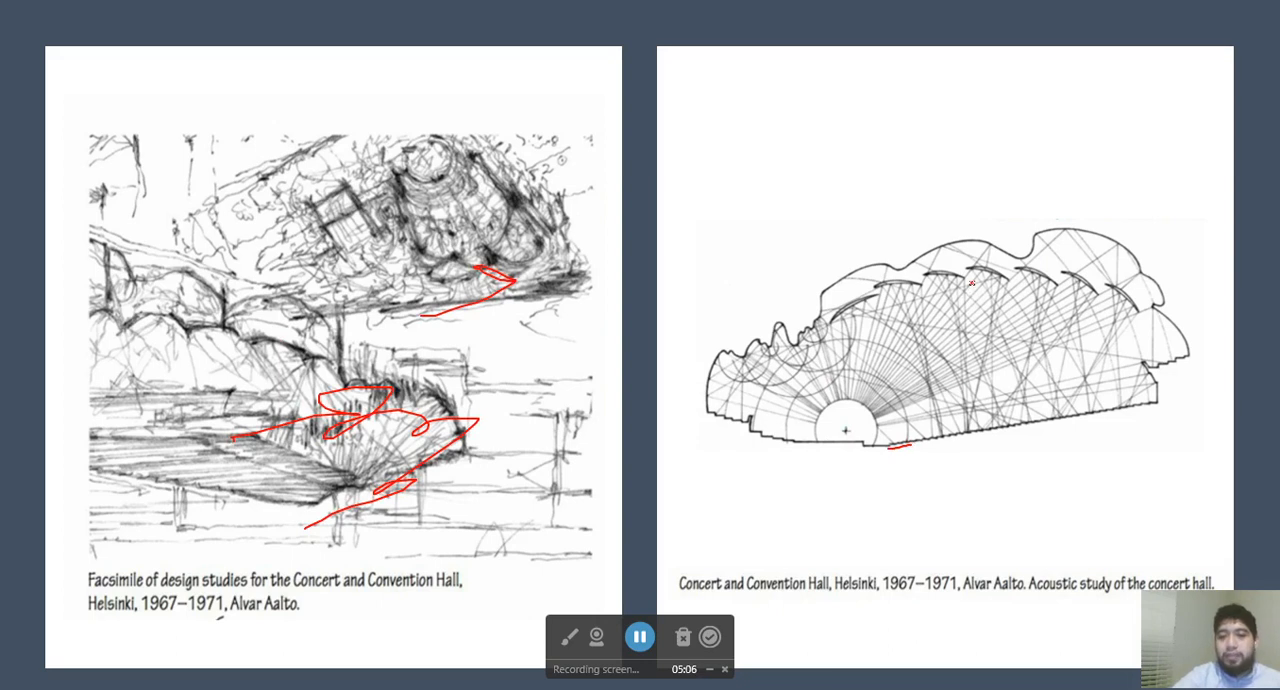
Trace red vertical lines through the Aalto acoustic study drawing
drag(945, 270, 975, 430)
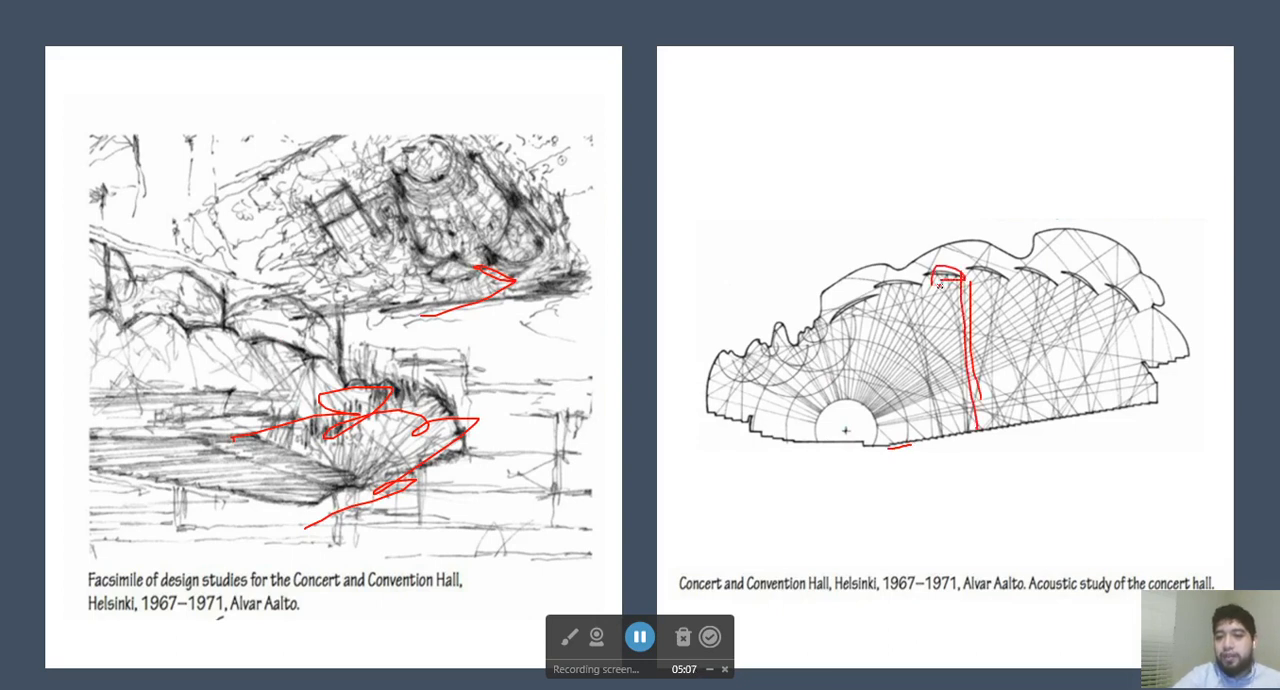
drag(960, 290, 970, 460)
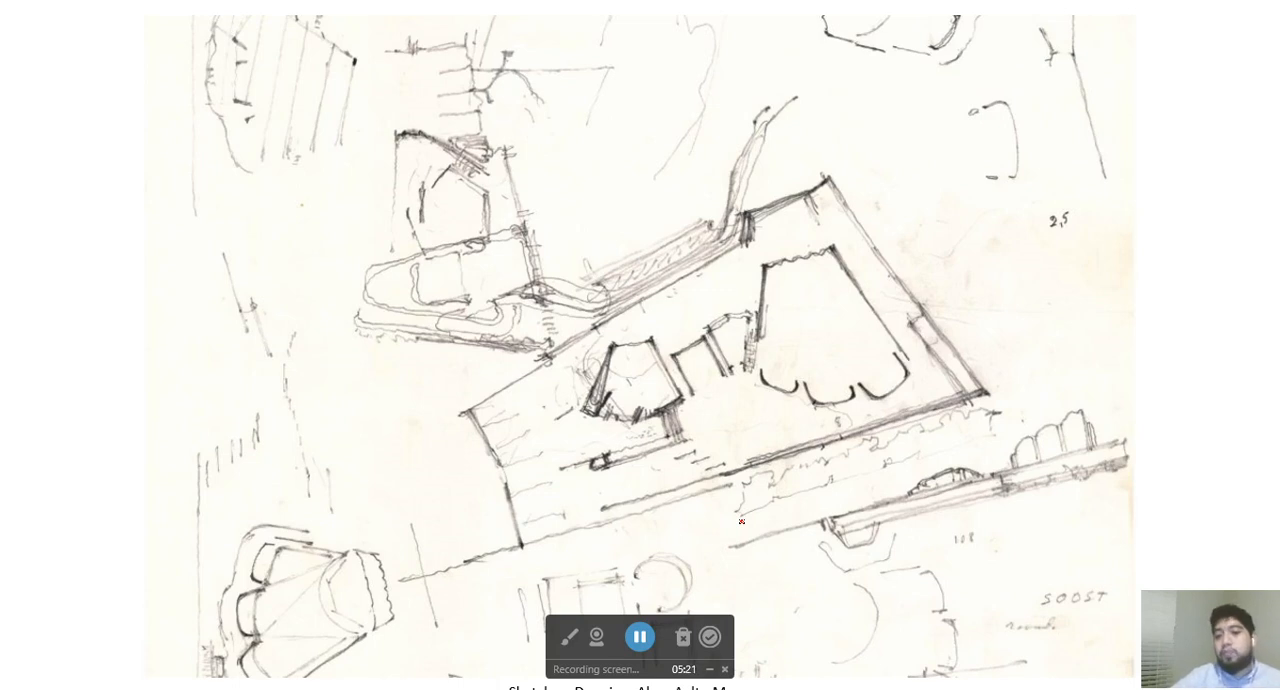
mouse_move(300, 144)
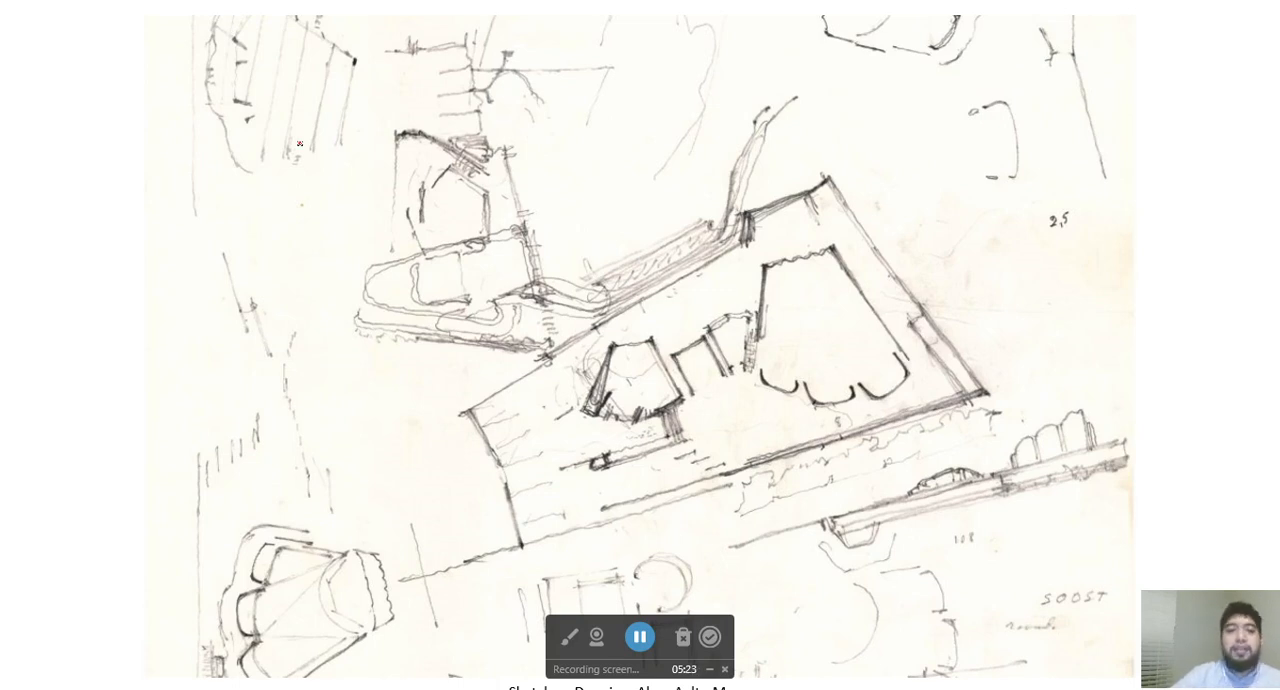
Draw a red side line and circle the scalloped-wall room on the plan sketch
drag(198, 20, 195, 630)
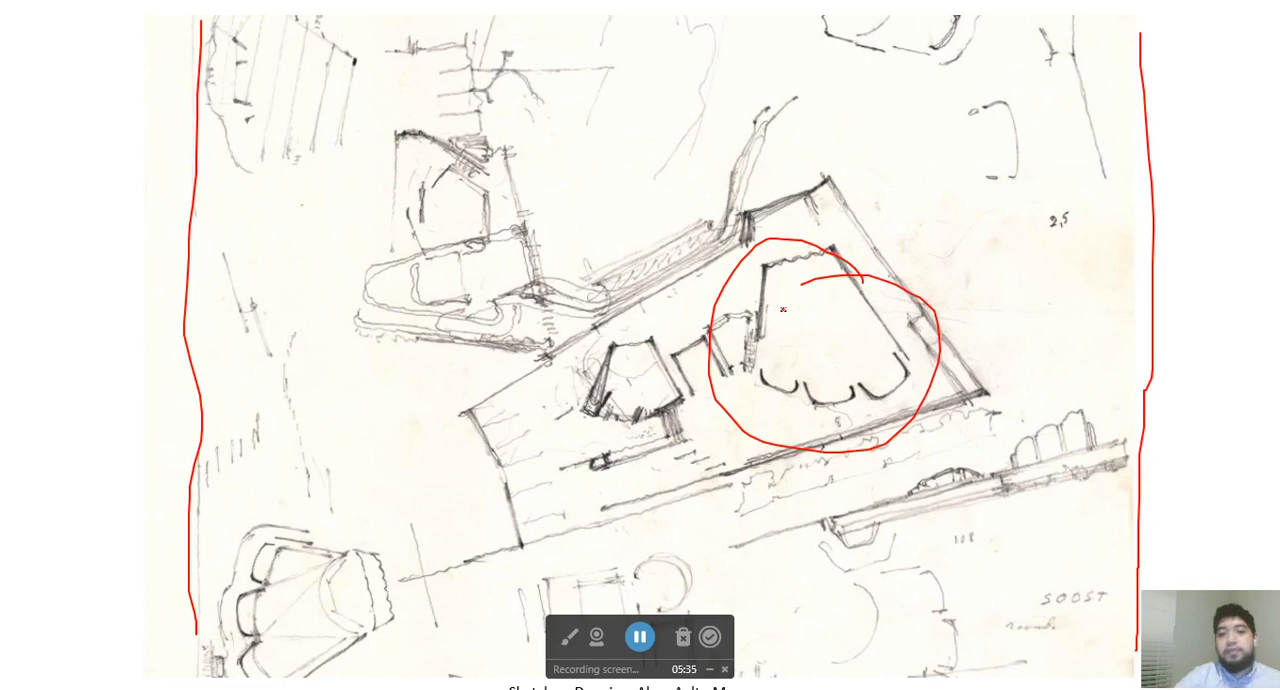
drag(290, 505, 290, 505)
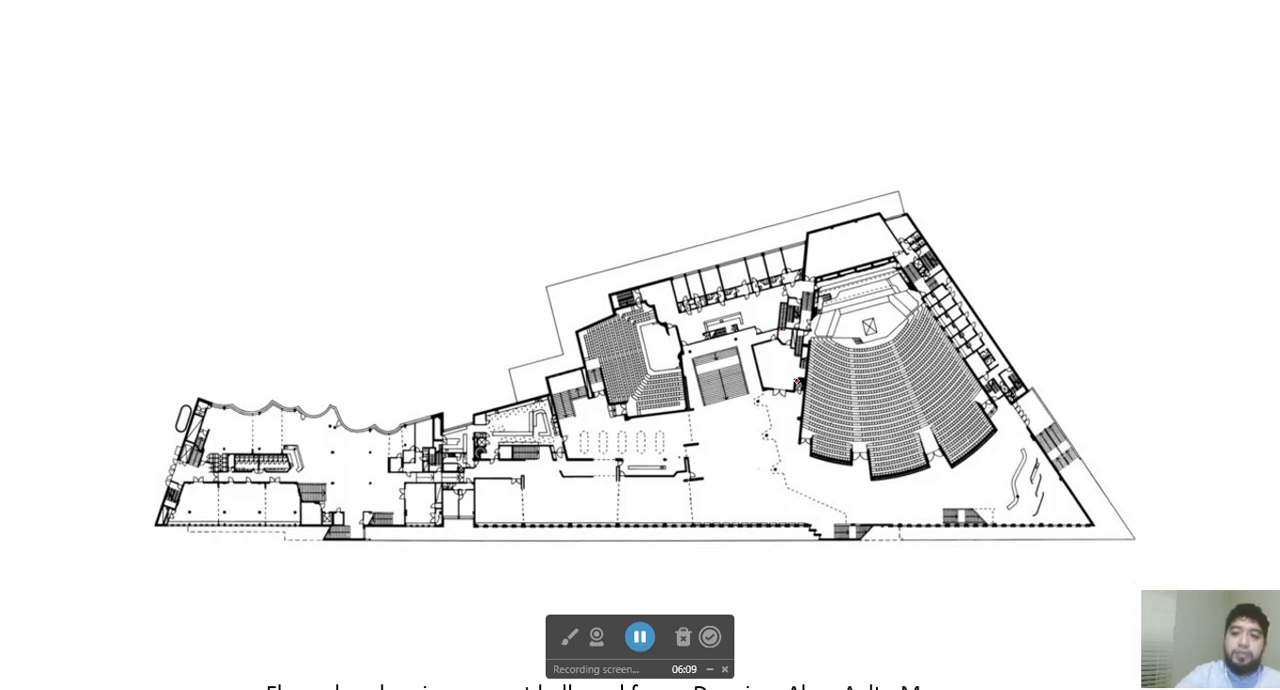
Draw red loops around the auditorium seating on the concert hall floor plan
drag(805, 345, 975, 495)
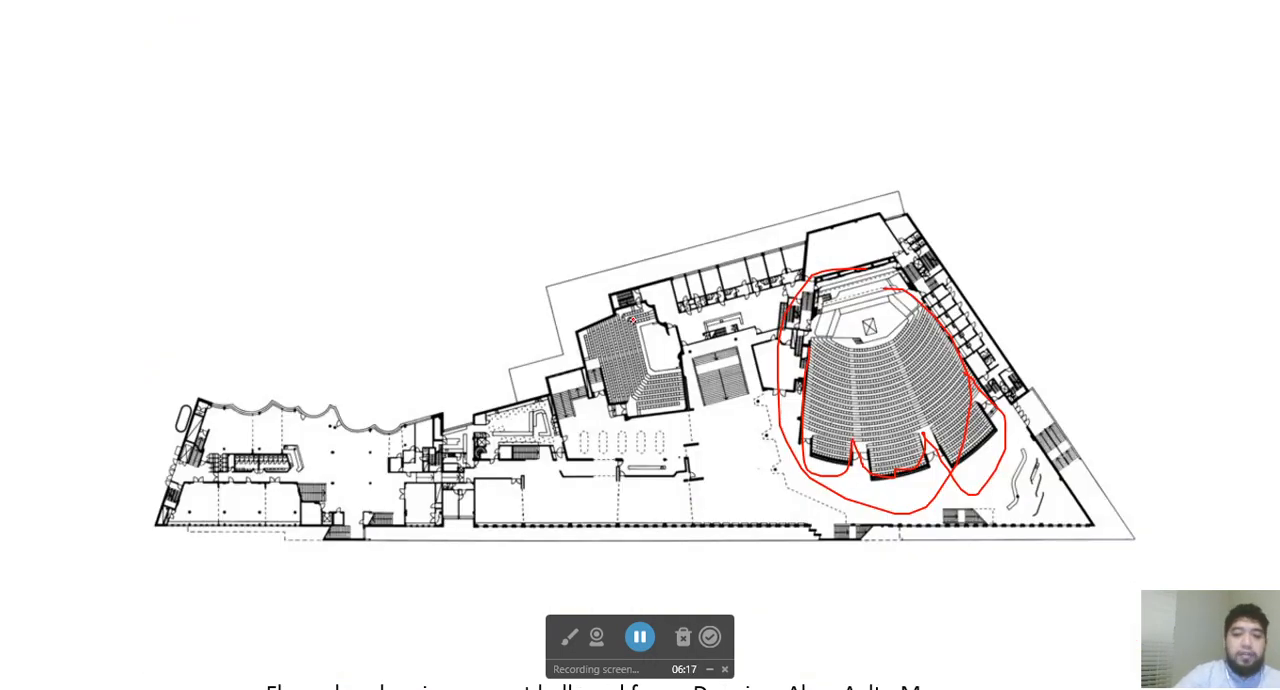
drag(600, 290, 625, 460)
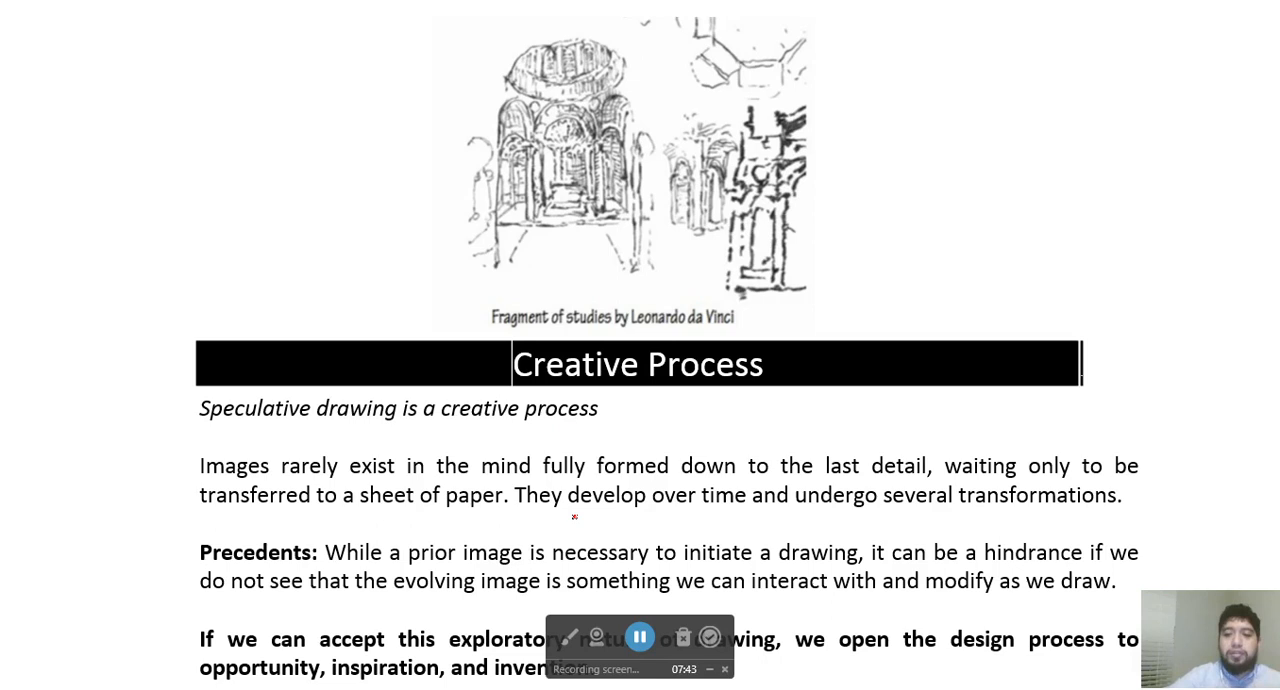
Sketch stacked red shapes beside the da Vinci drawing and add marks near 'Precedents:'
drag(205, 550, 322, 550)
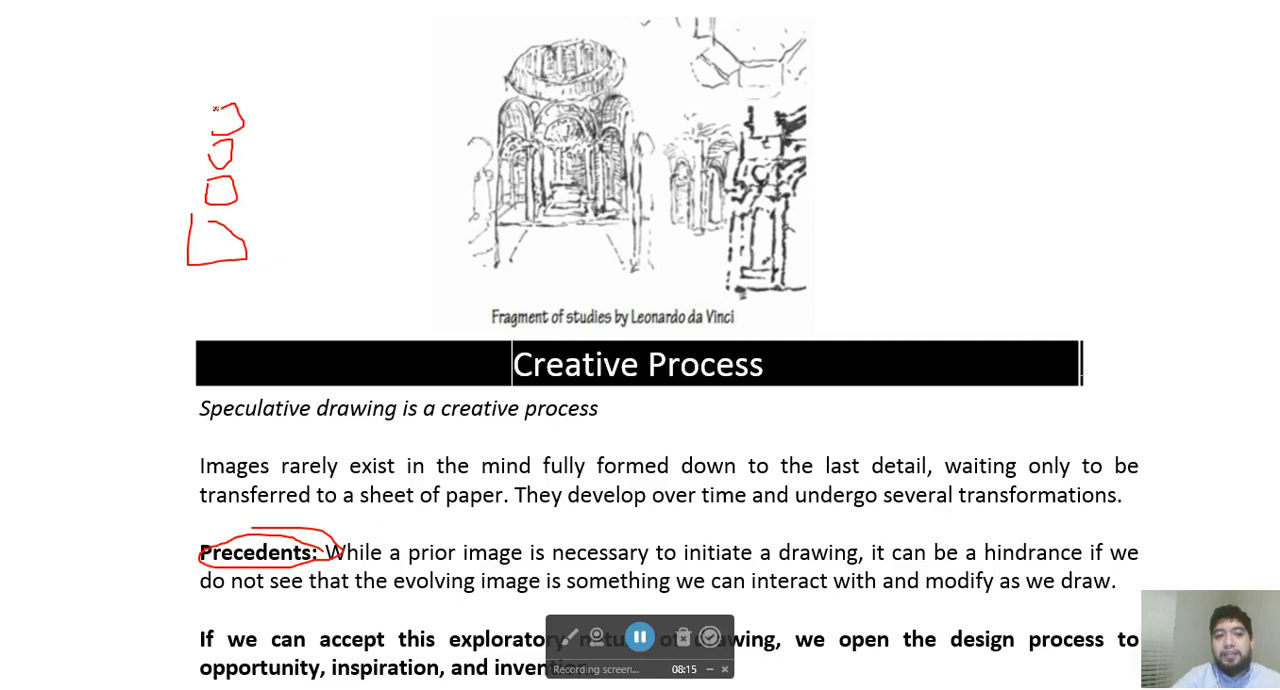
drag(235, 120, 270, 155)
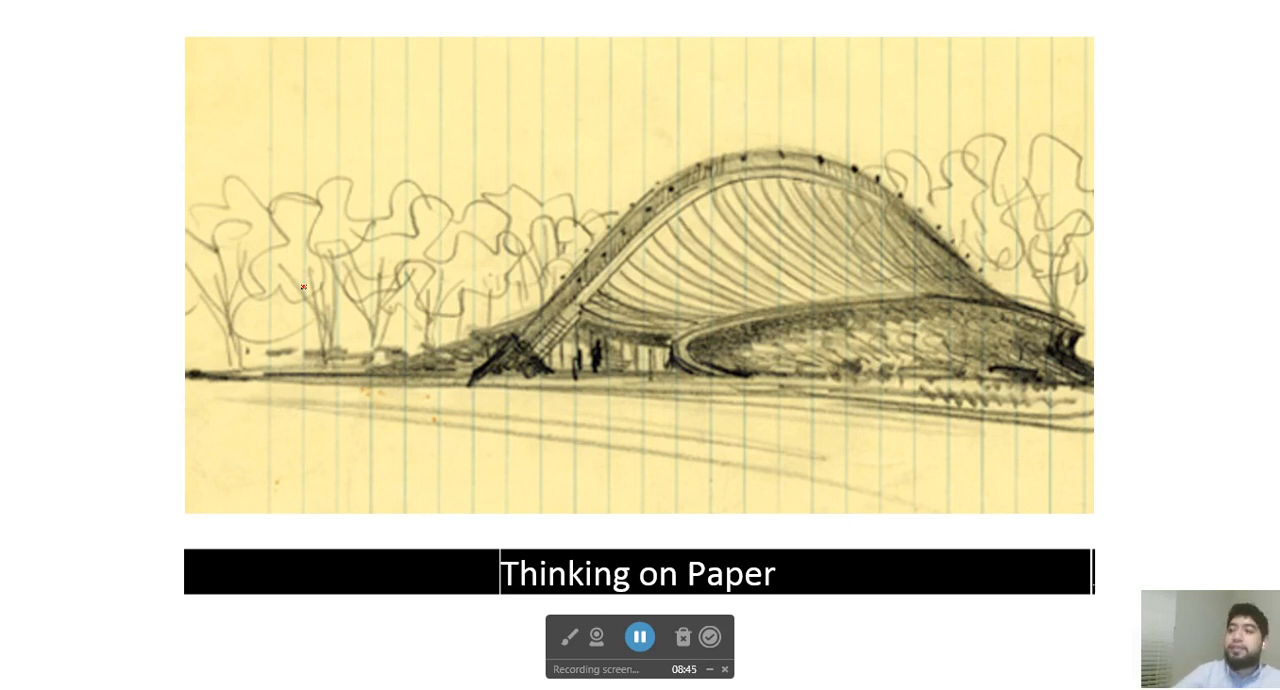
Circle the 'Thinking on Paper' title and write a red handwritten note over the sketch
drag(500, 555, 770, 540)
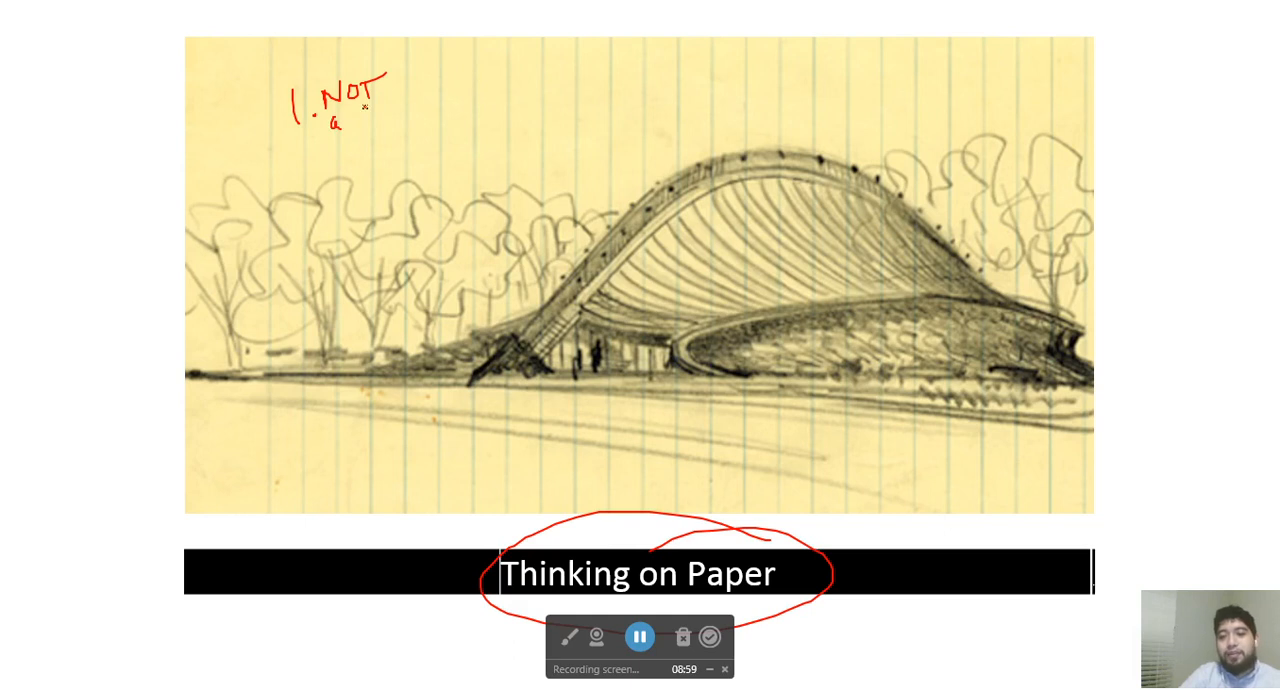
drag(360, 110, 435, 110)
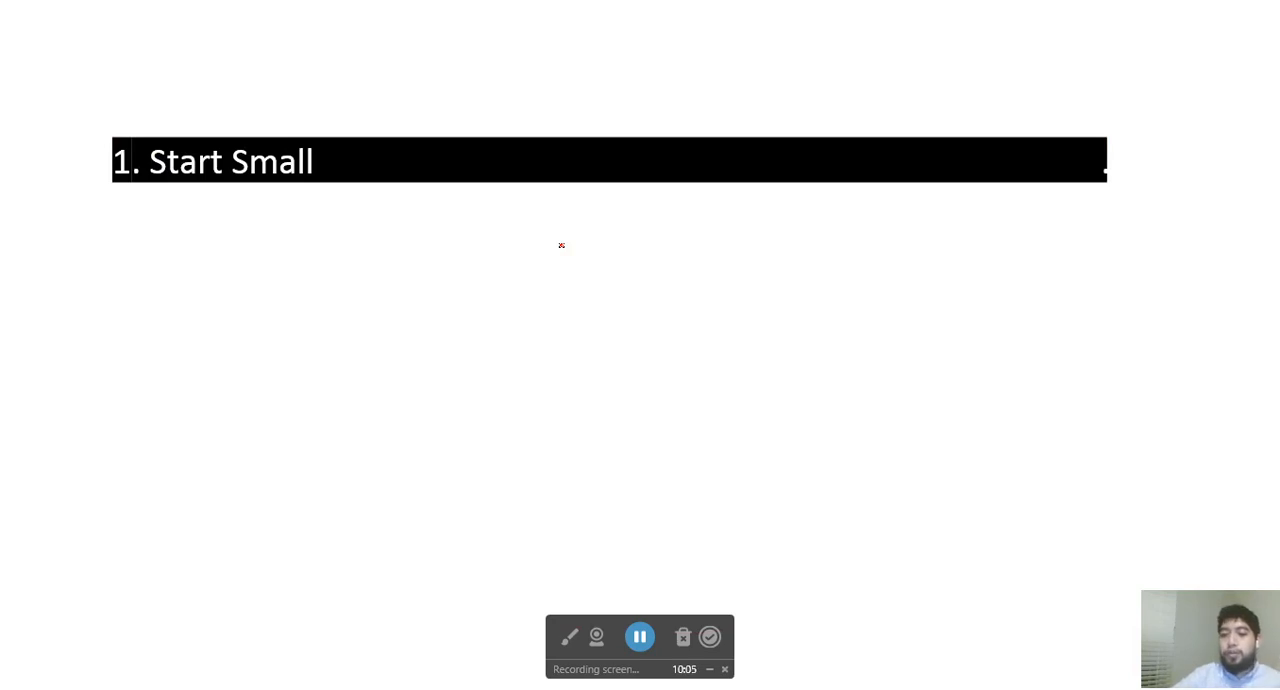
mouse_move(210, 390)
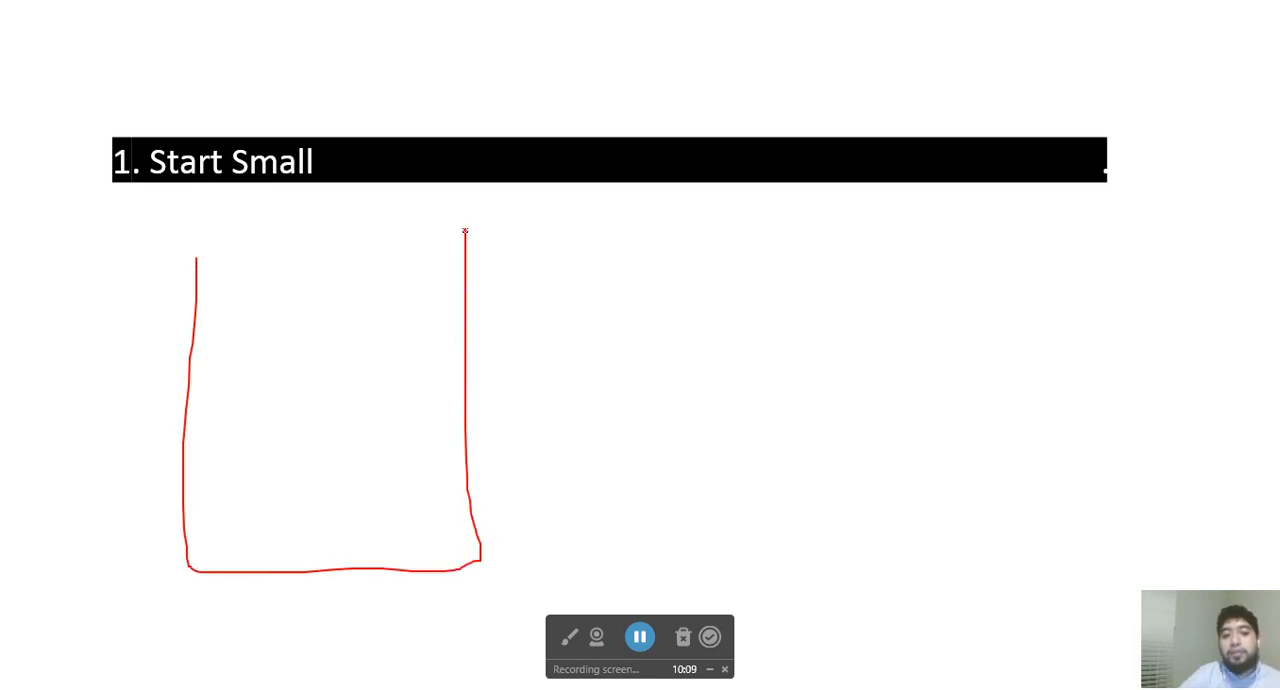
Close the first rectangle's top edge and draw a second rectangle to its right
drag(463, 232, 197, 247)
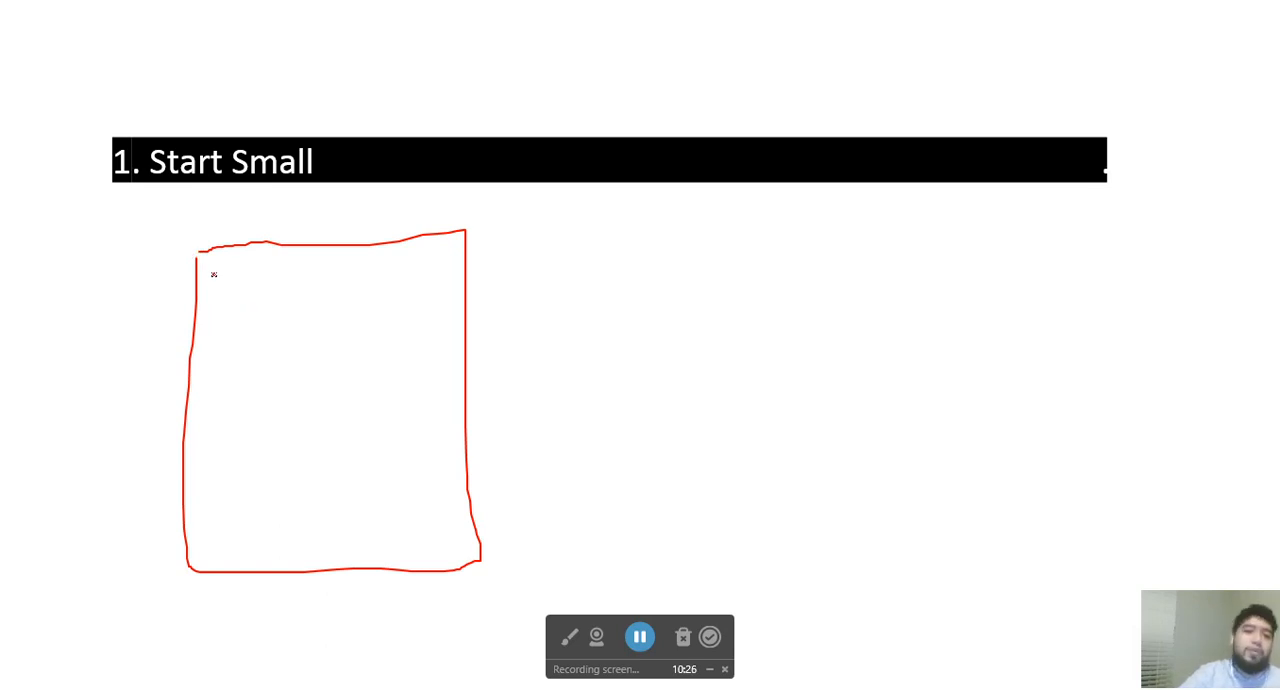
mouse_move(236, 333)
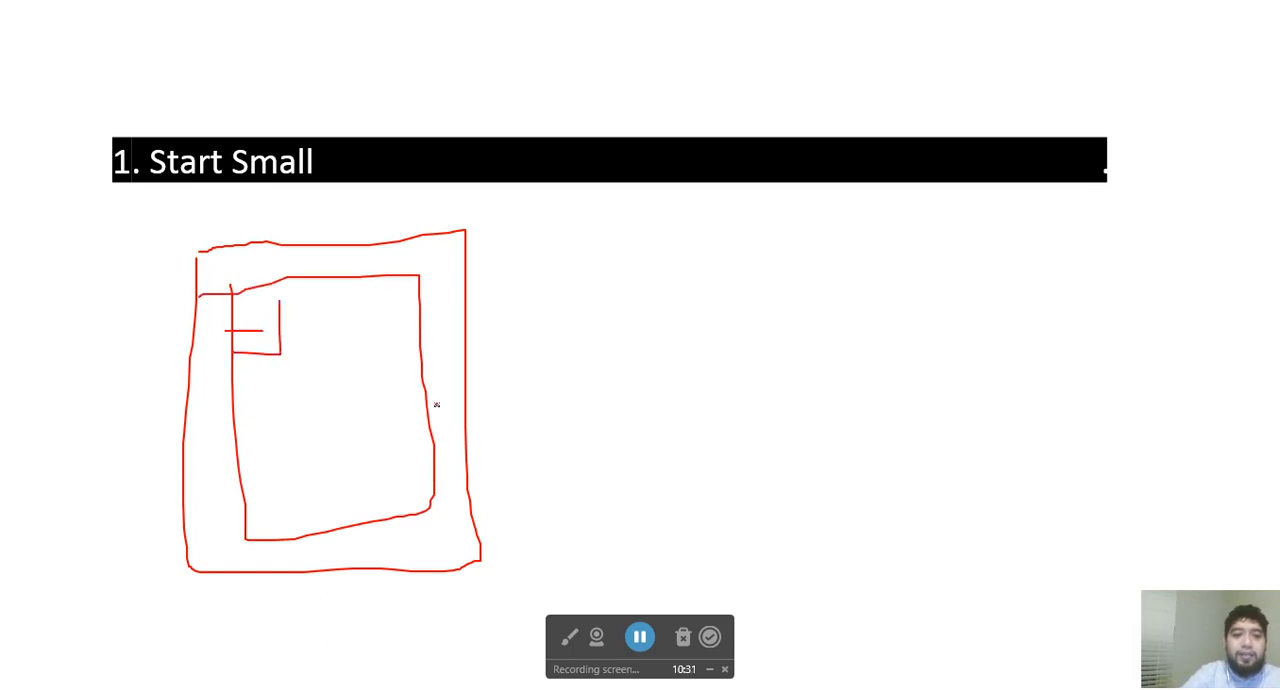
drag(565, 240, 810, 335)
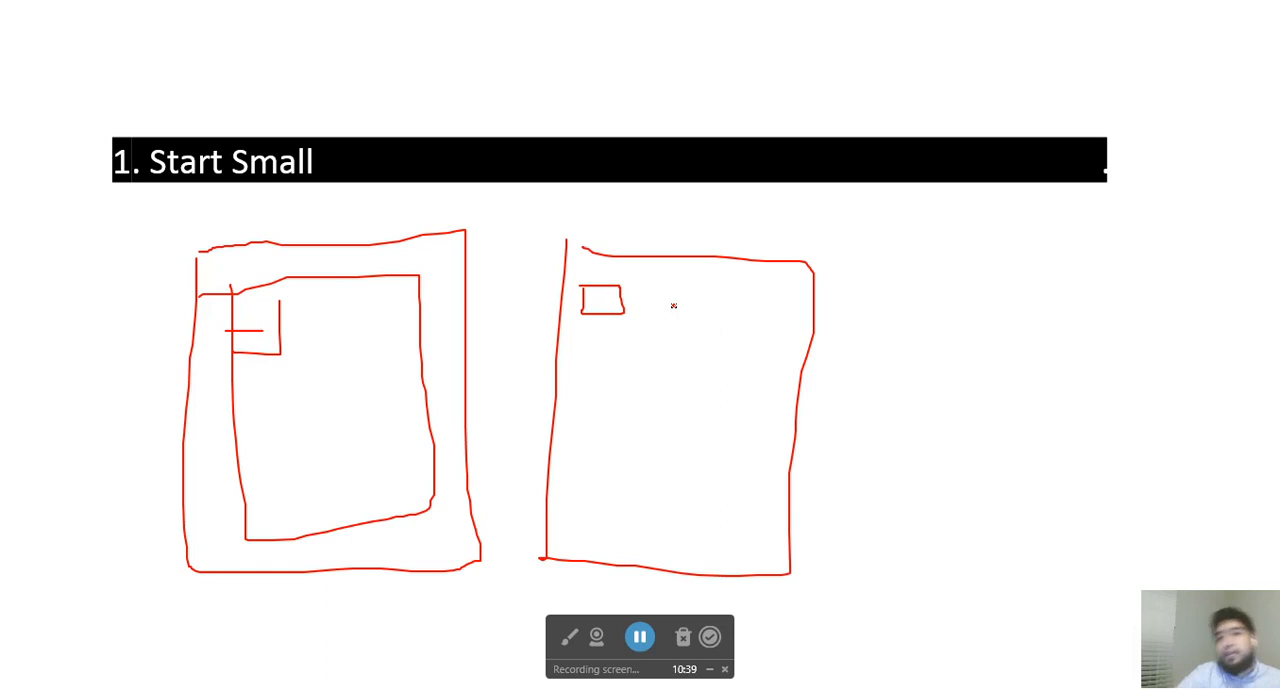
Sketch a divided box, a tall box with an inner shape, lines and a small box in the second rectangle
drag(683, 278, 655, 340)
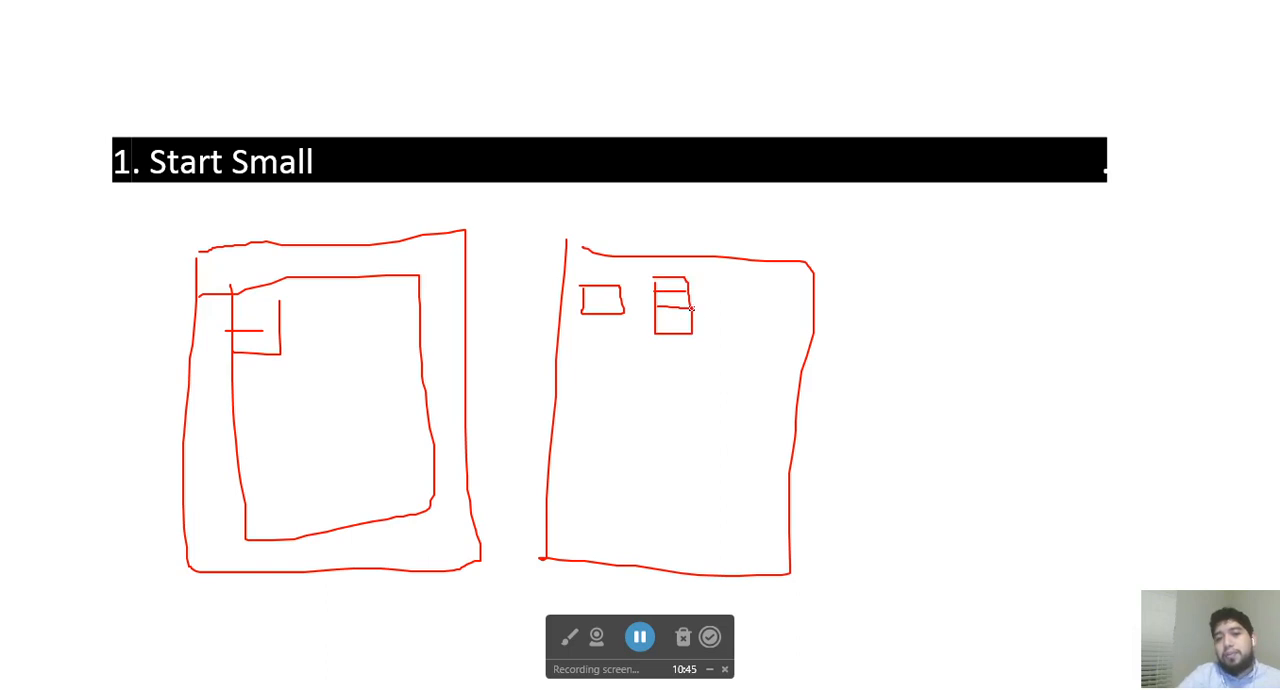
drag(718, 293, 718, 320)
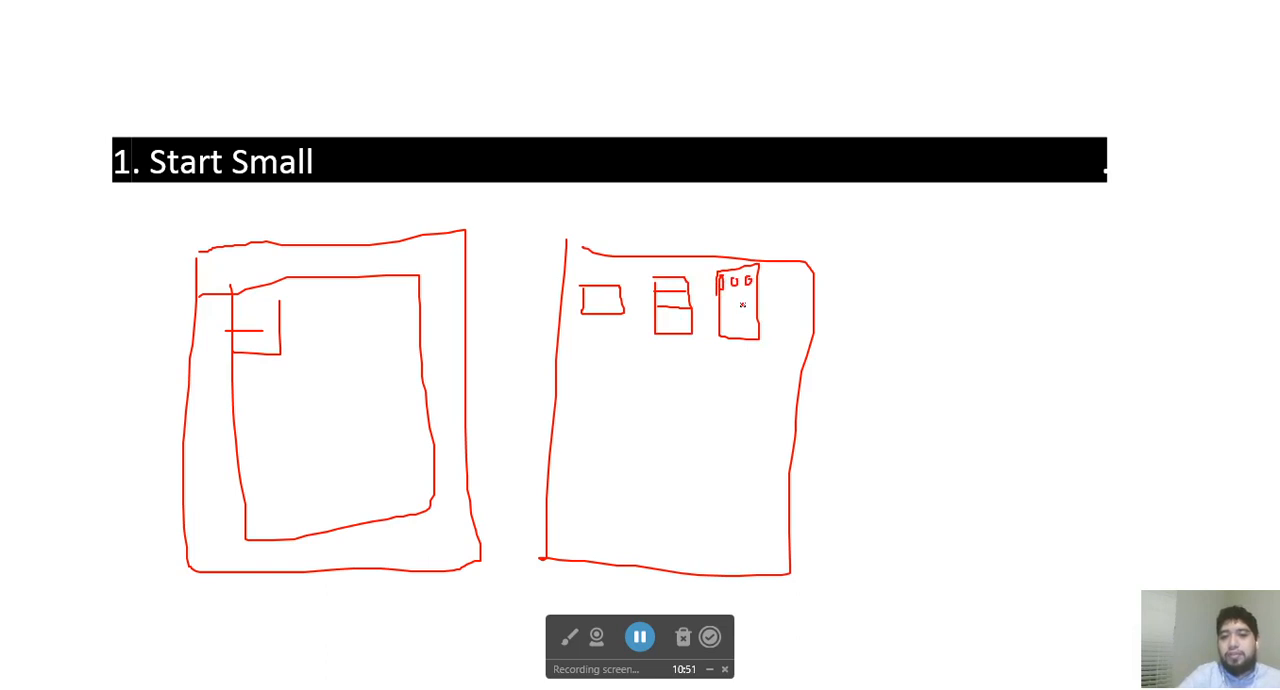
drag(735, 310, 728, 340)
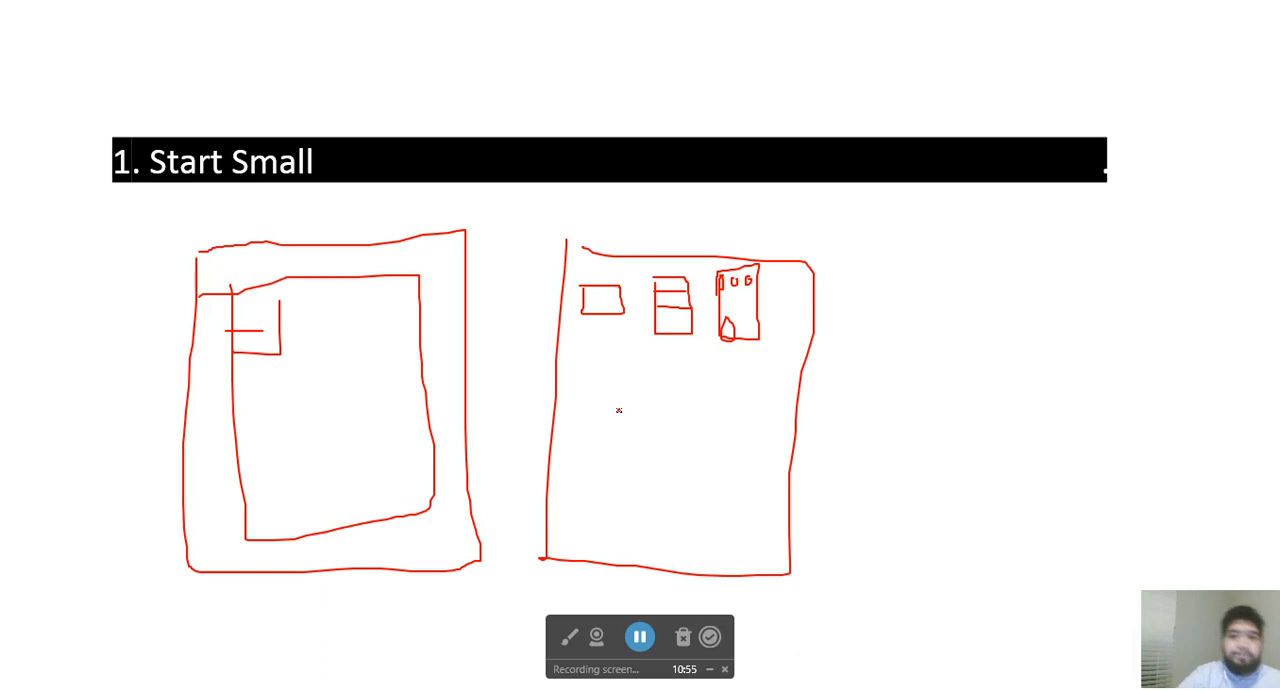
mouse_move(568, 435)
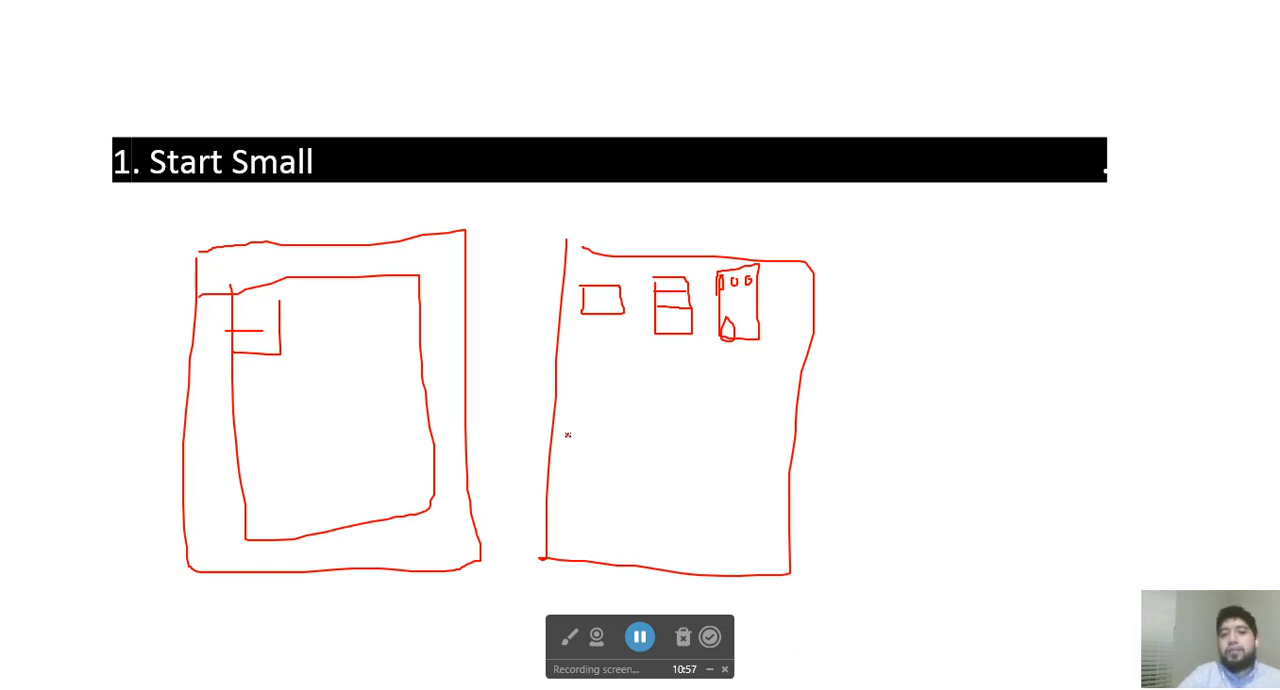
drag(568, 435, 672, 445)
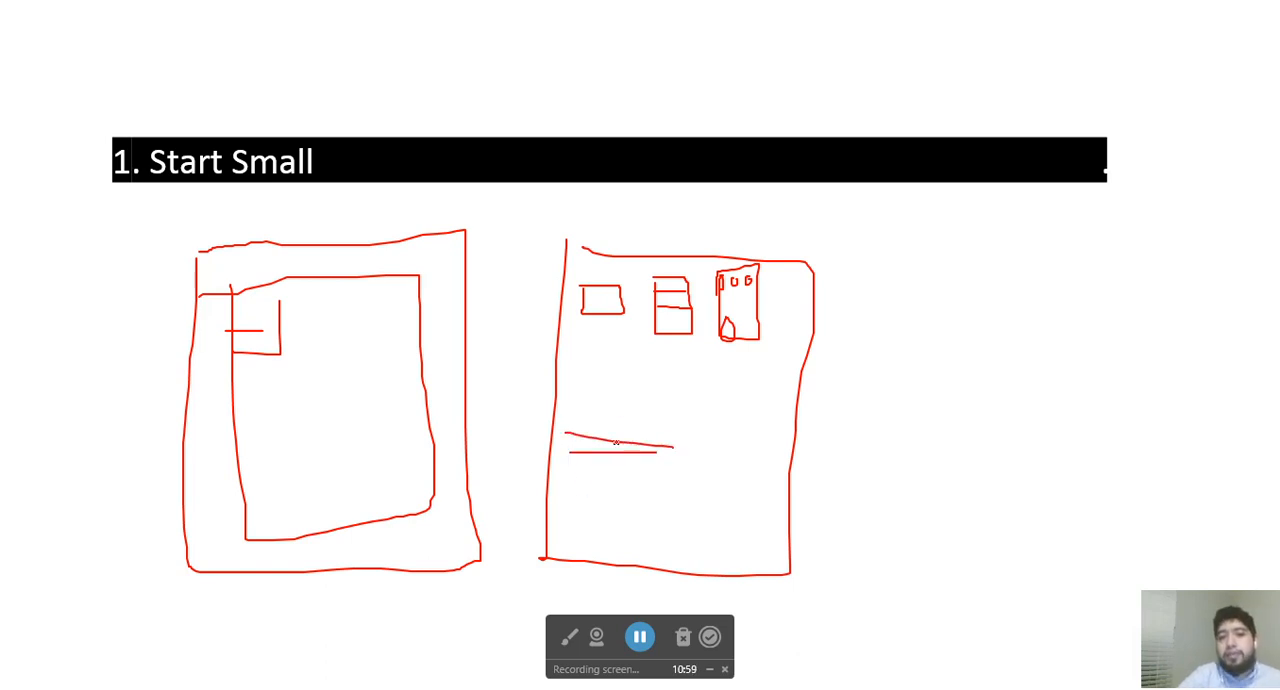
drag(595, 375, 615, 425)
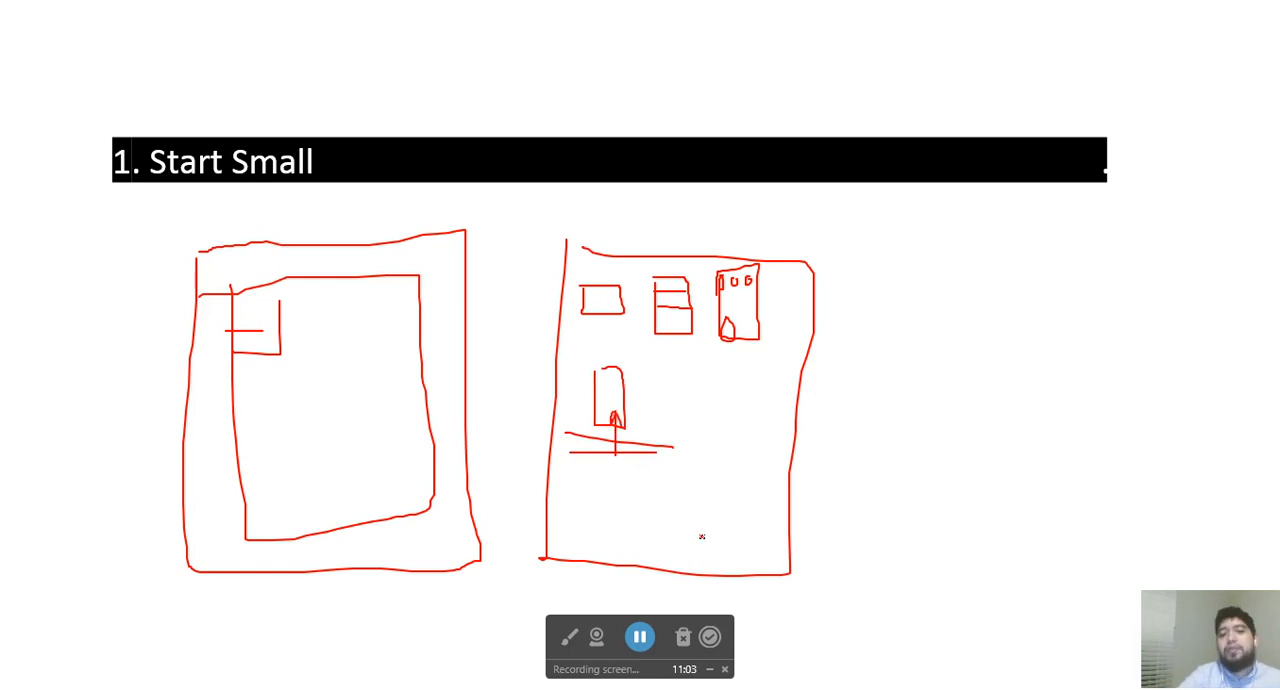
mouse_move(708, 433)
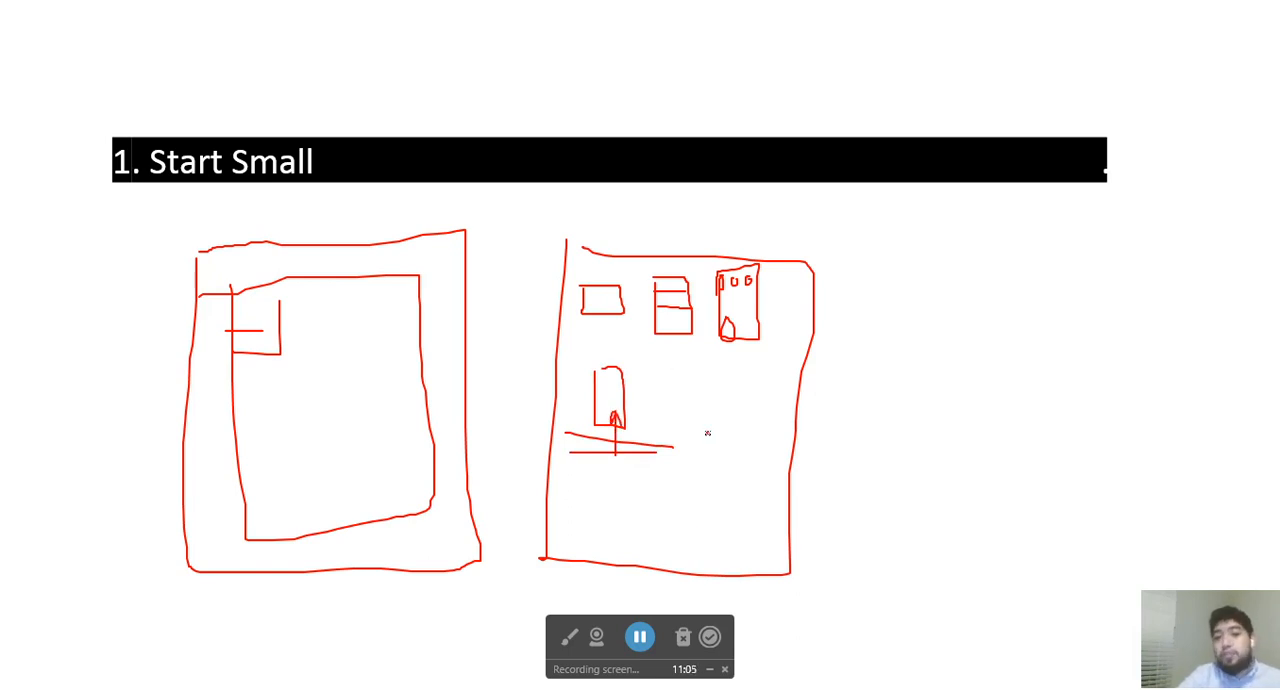
Add circles and a small bottom shape to the second sketch, then draw inside the third frame
drag(650, 380, 745, 415)
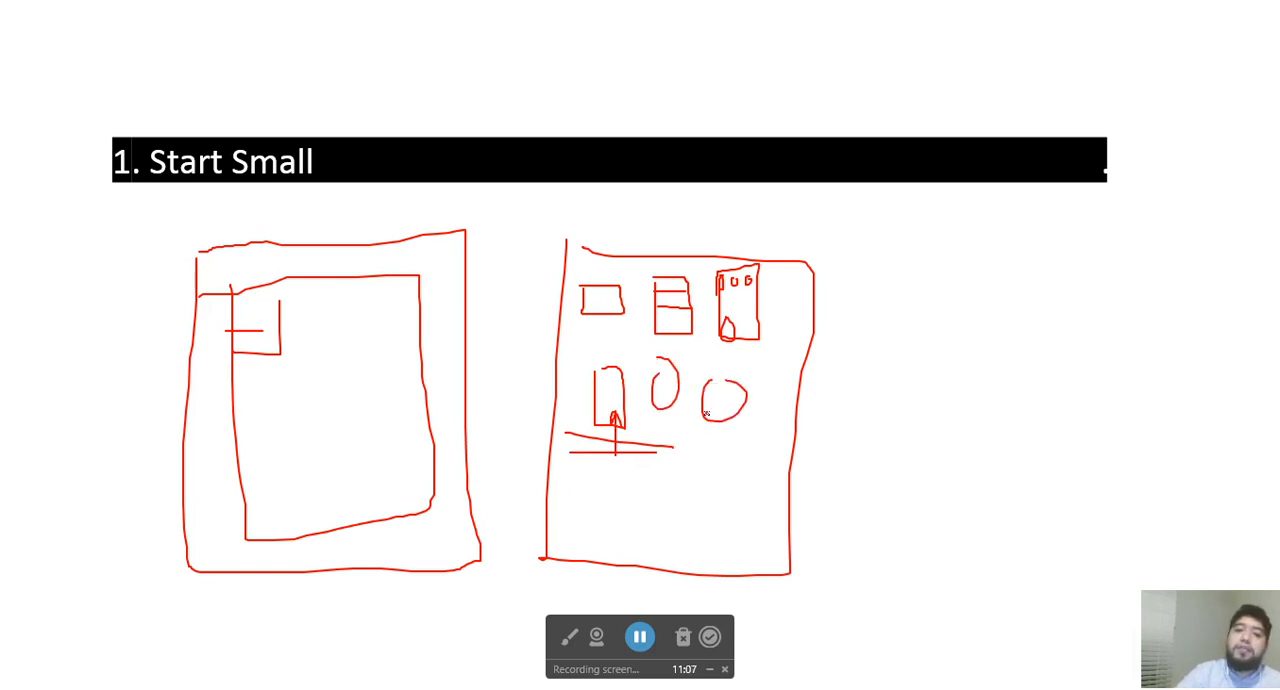
drag(600, 500, 720, 530)
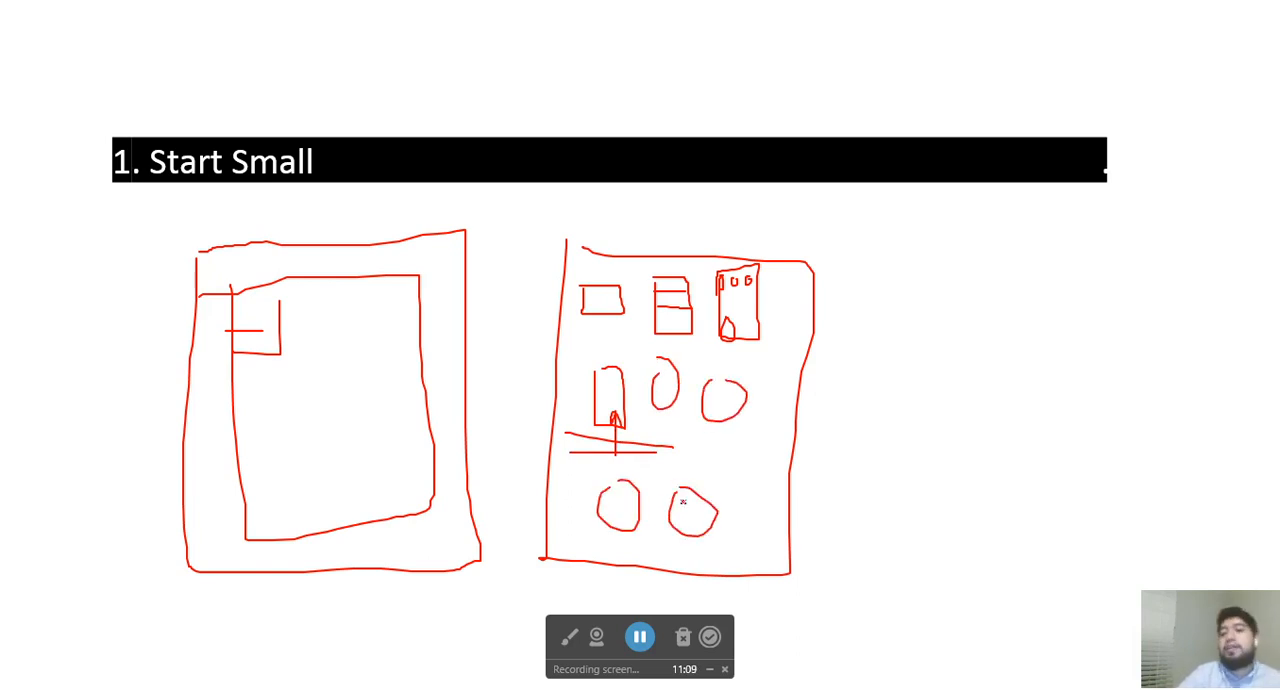
drag(735, 500, 755, 530)
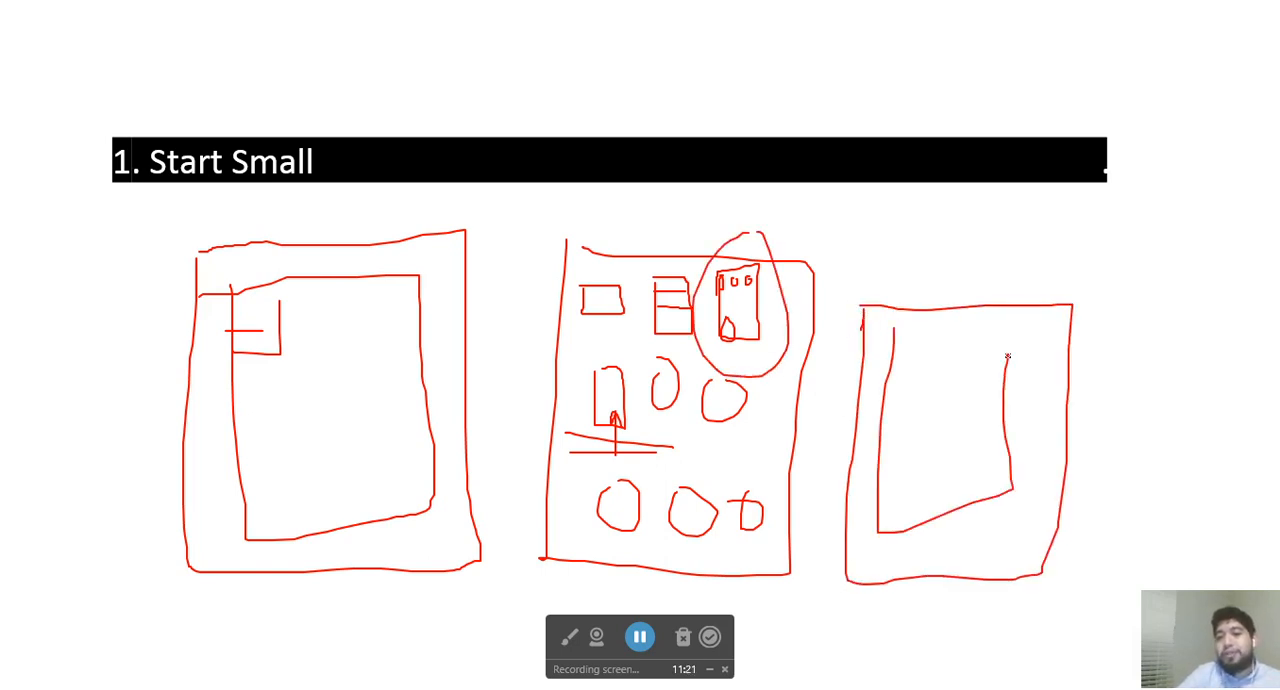
drag(912, 340, 1005, 355)
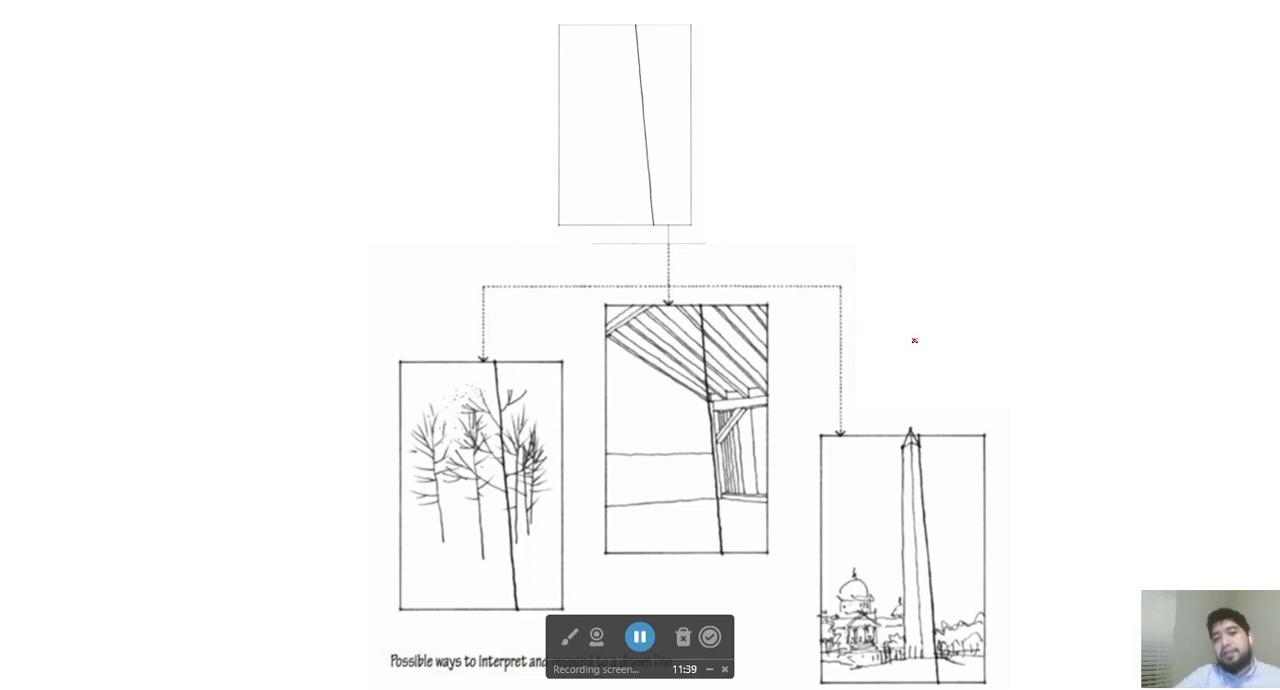
mouse_move(635, 52)
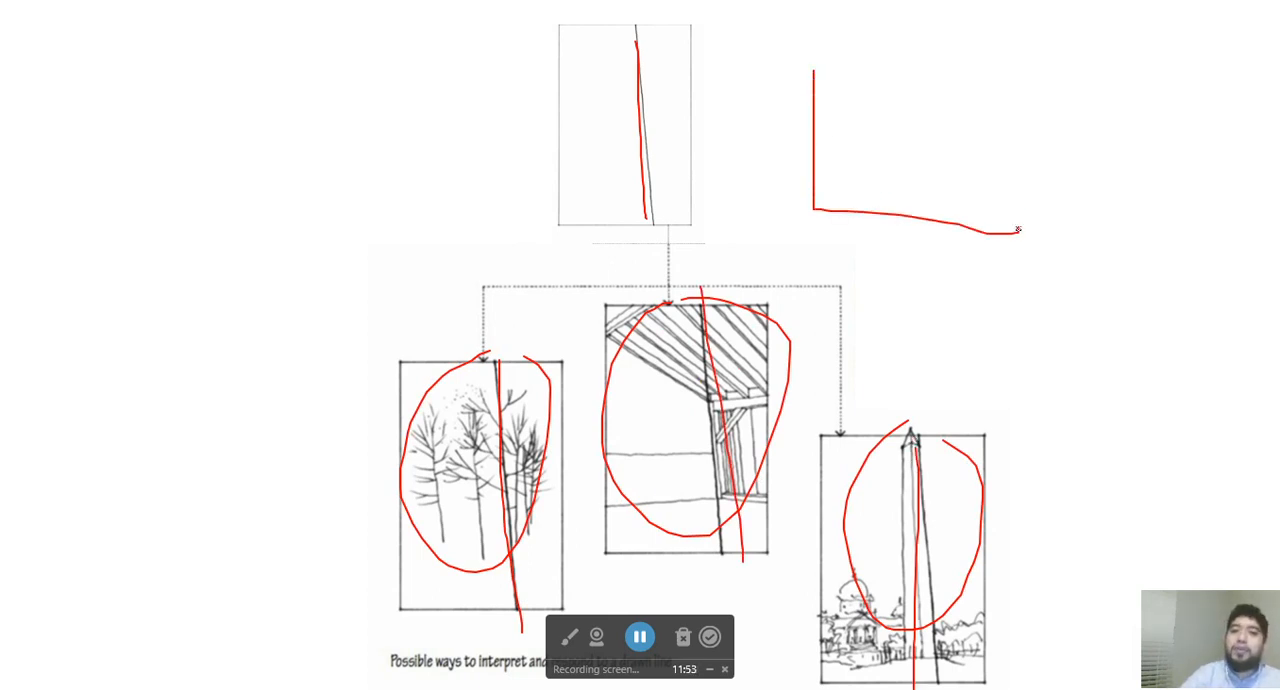
Circle the tree, roof and monument interpretations and draw a curving shape inside the red box
drag(815, 68, 1020, 230)
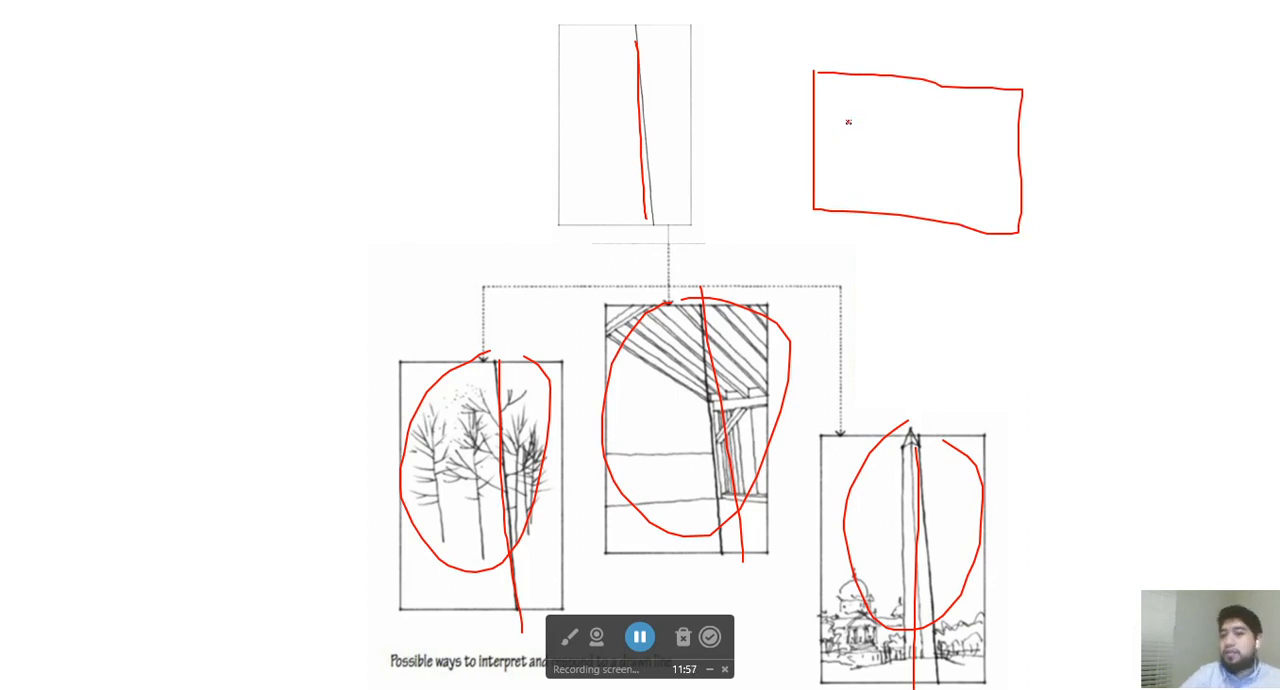
drag(885, 105, 860, 140)
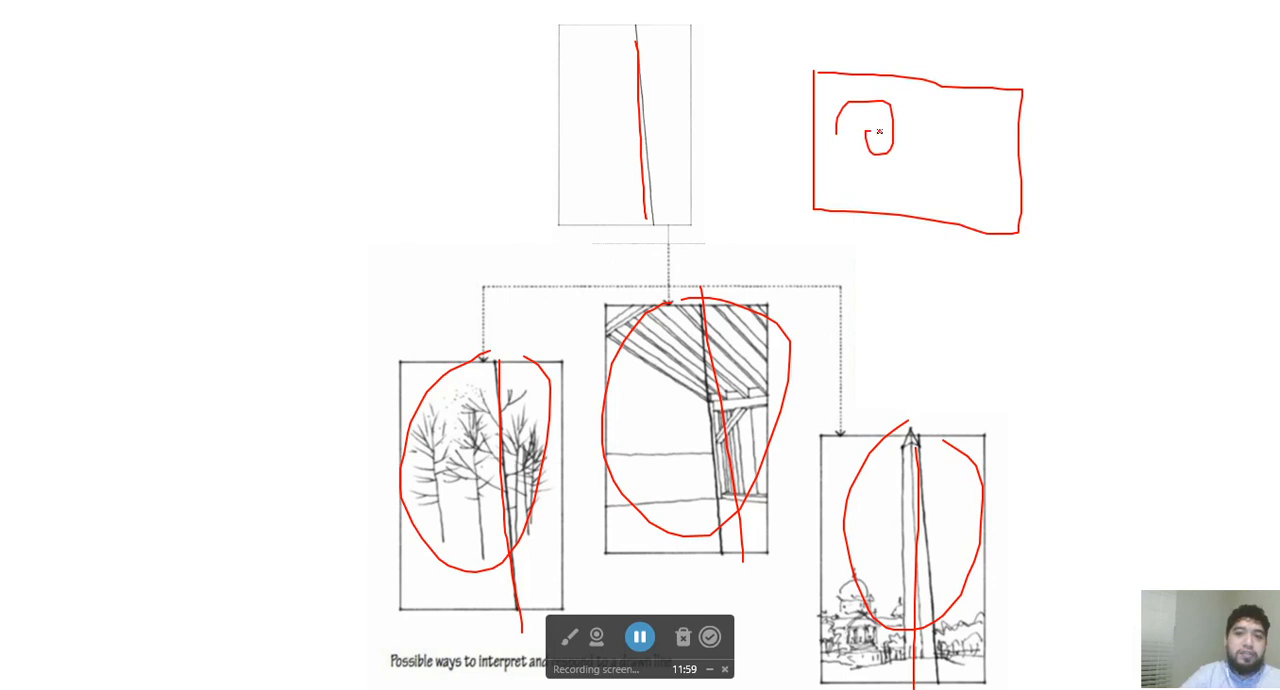
drag(870, 135, 960, 180)
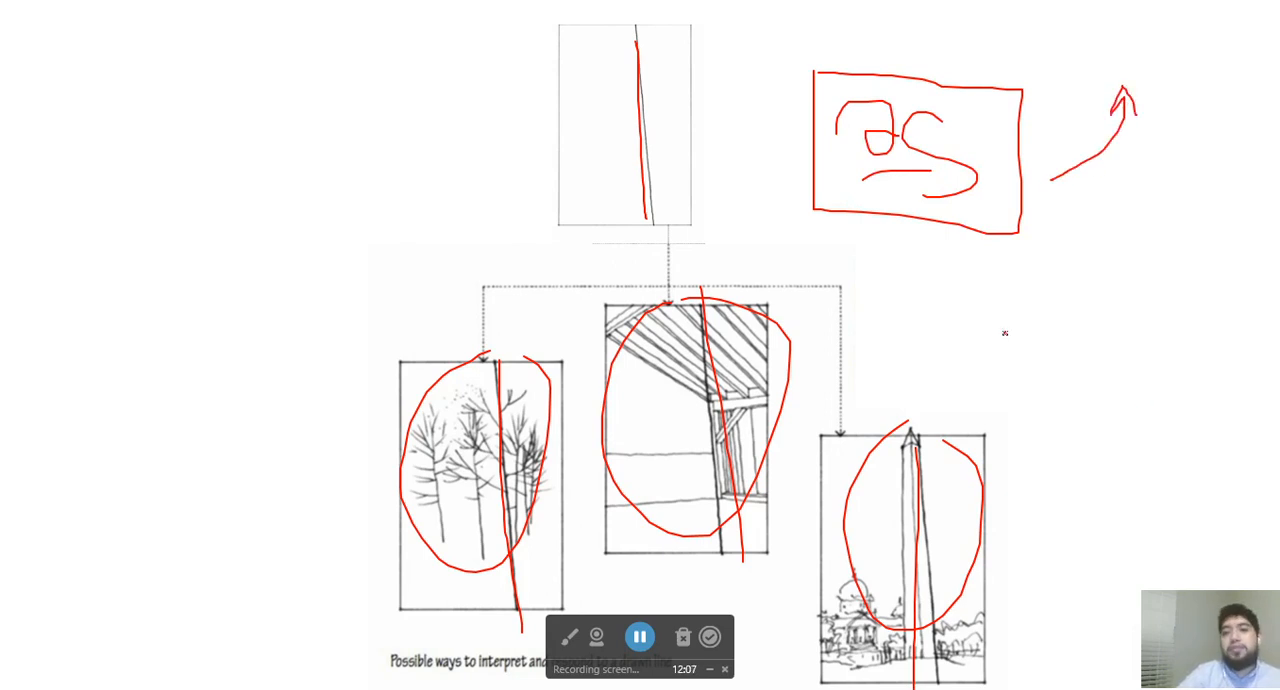
drag(723, 65, 775, 150)
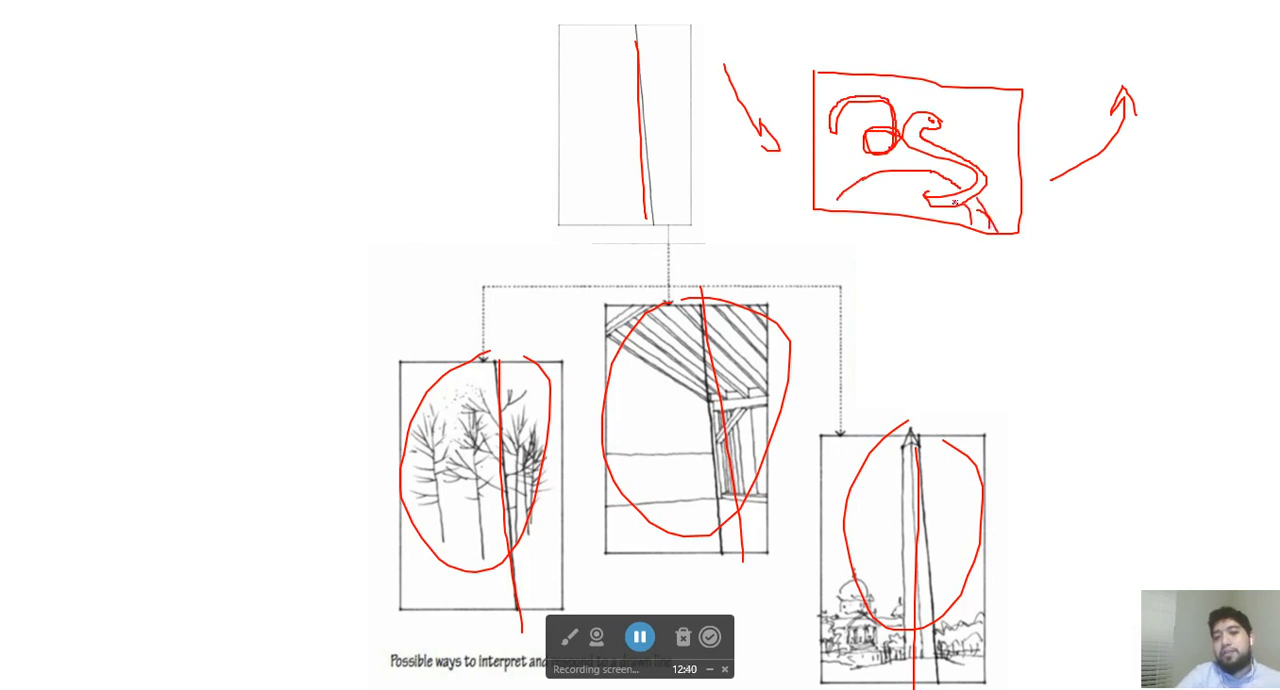
drag(900, 180, 970, 200)
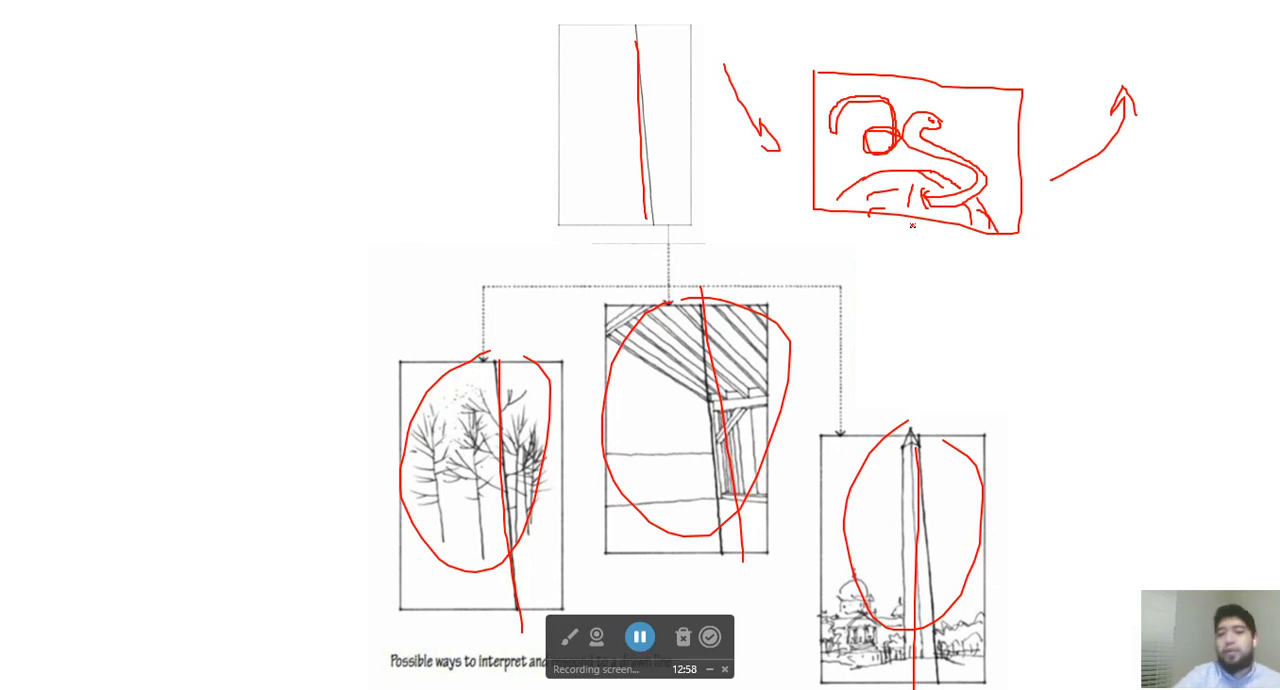
drag(285, 95, 285, 210)
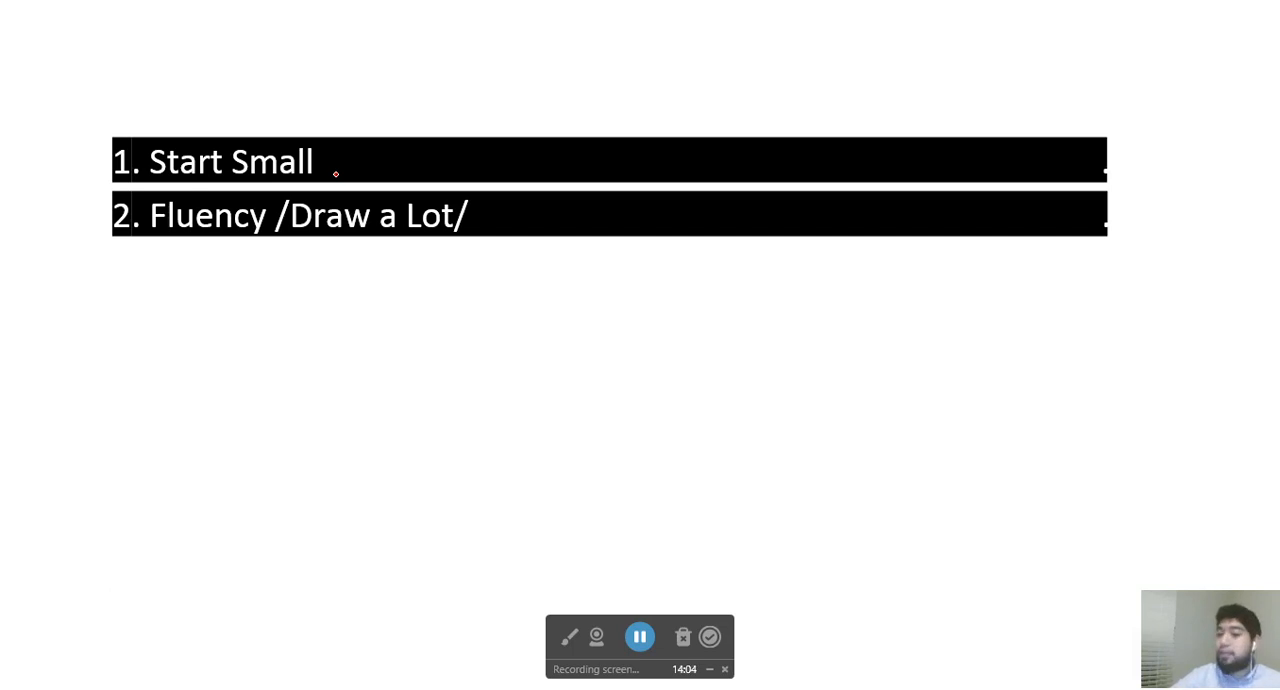
mouse_move(235, 352)
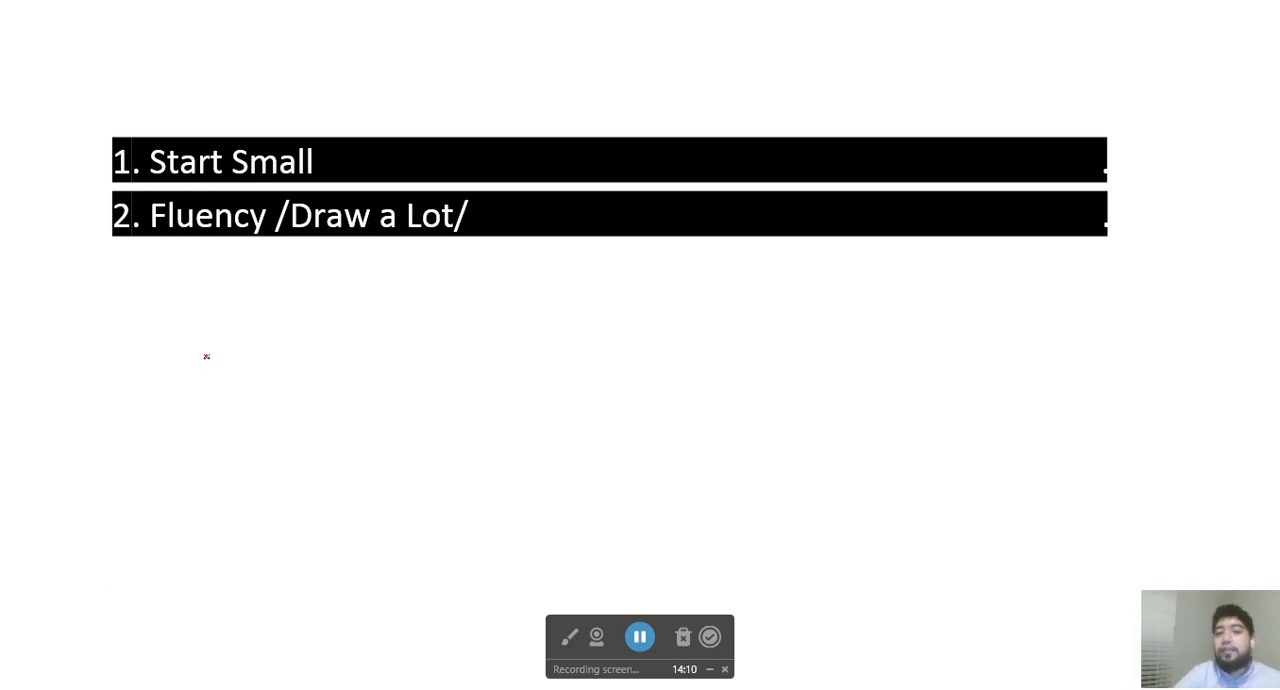
Draw sweeping red lines below the list and circle 'Fluency'
drag(172, 365, 630, 383)
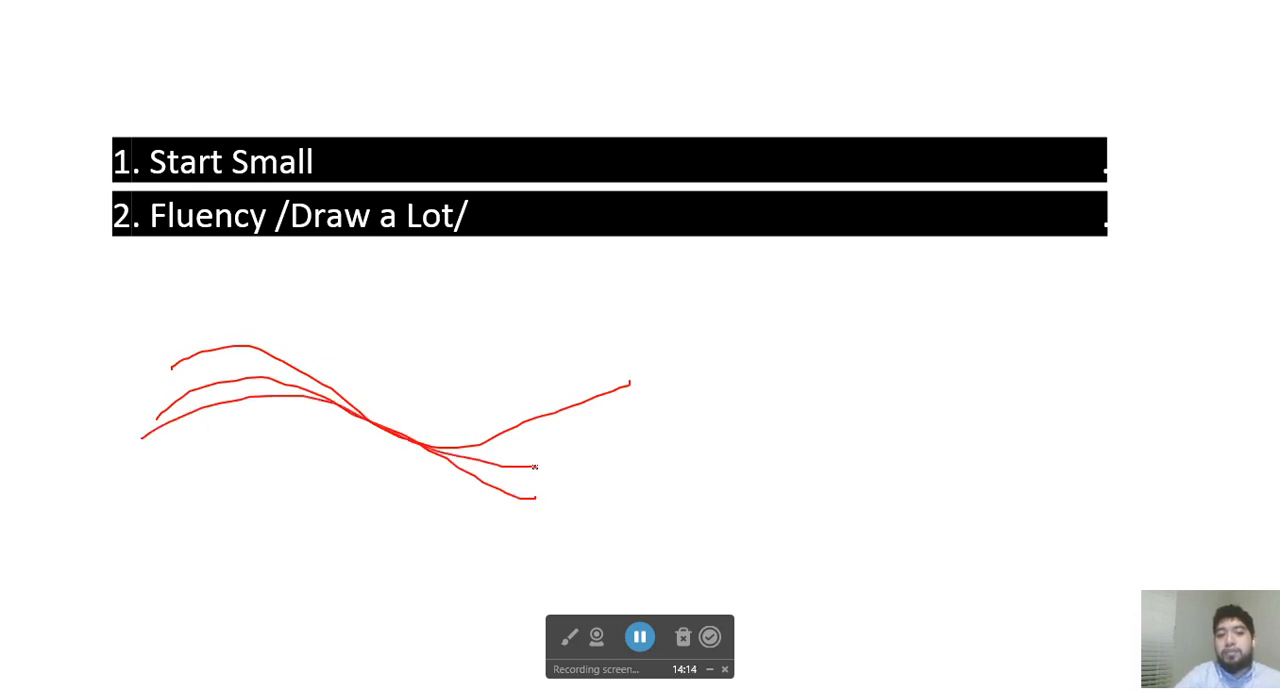
drag(170, 400, 585, 462)
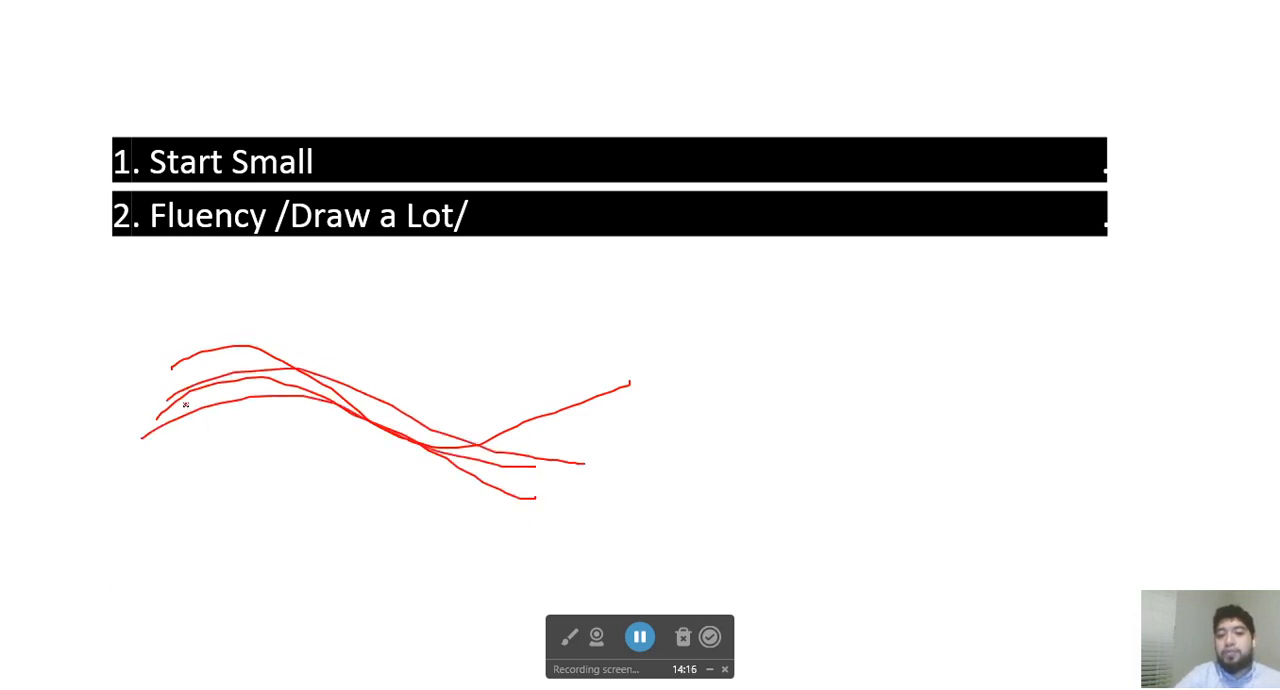
drag(185, 400, 615, 502)
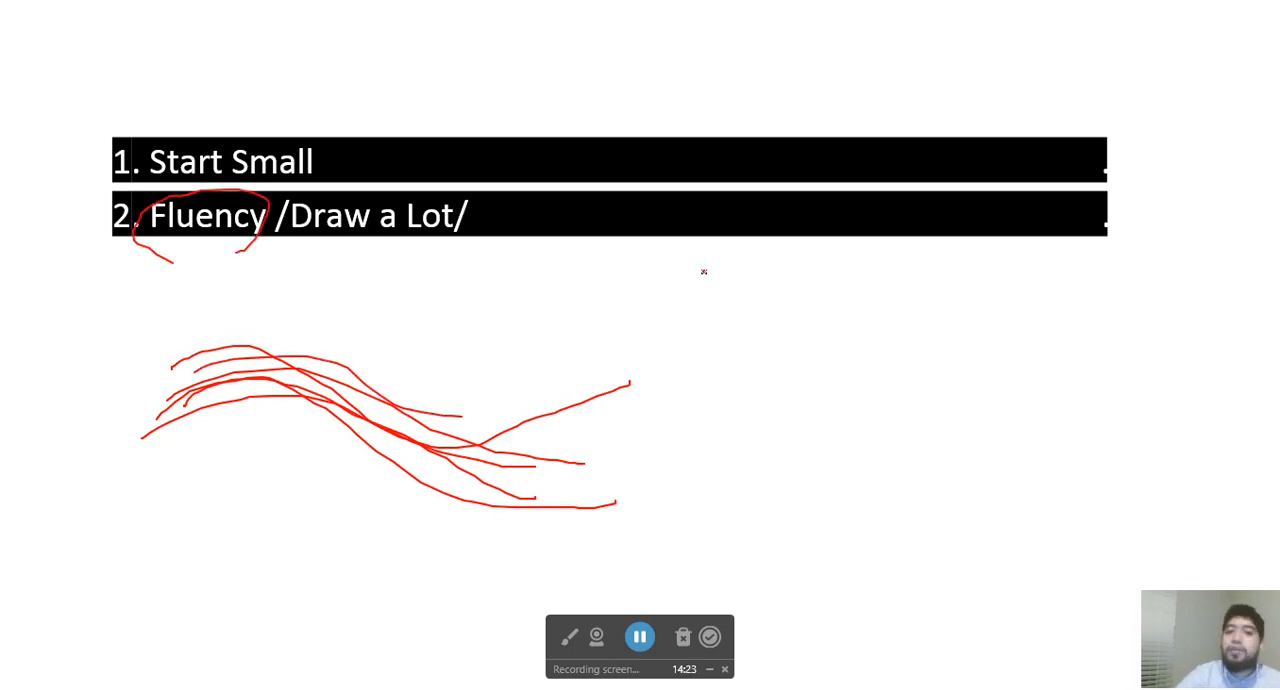
Sketch nested corner shapes and circle 'Draw a Lot', linking it to them
drag(730, 290, 825, 385)
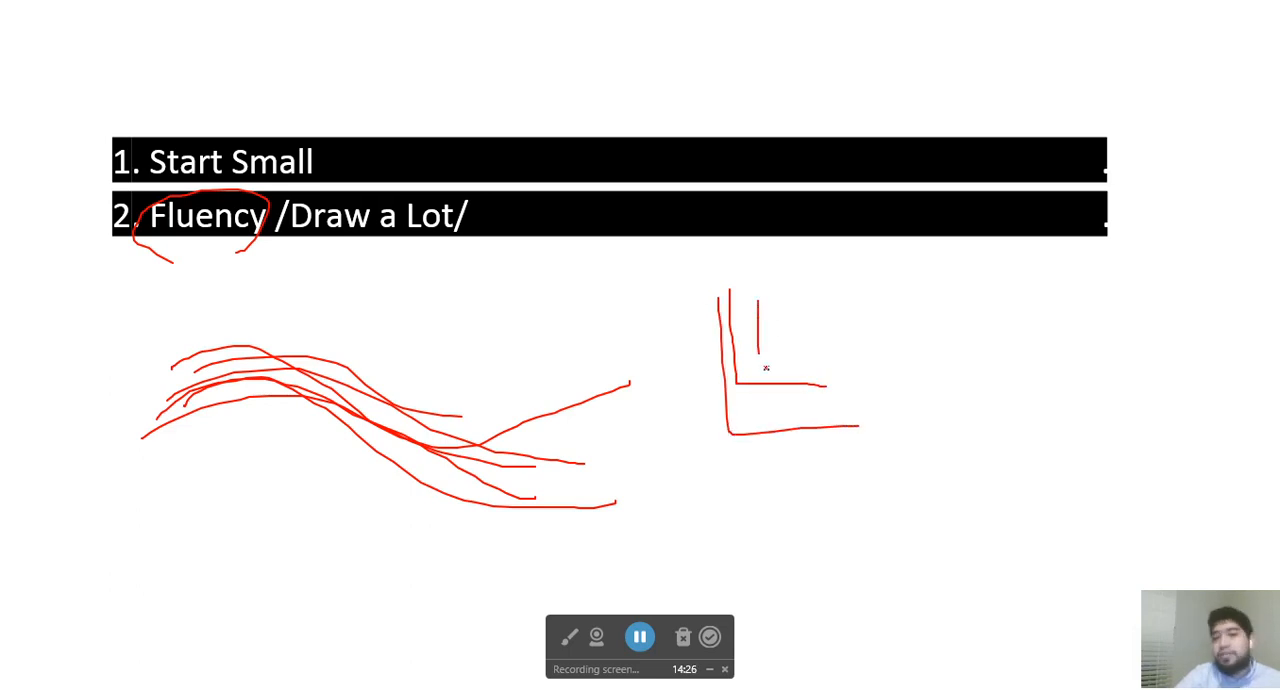
drag(310, 195, 450, 250)
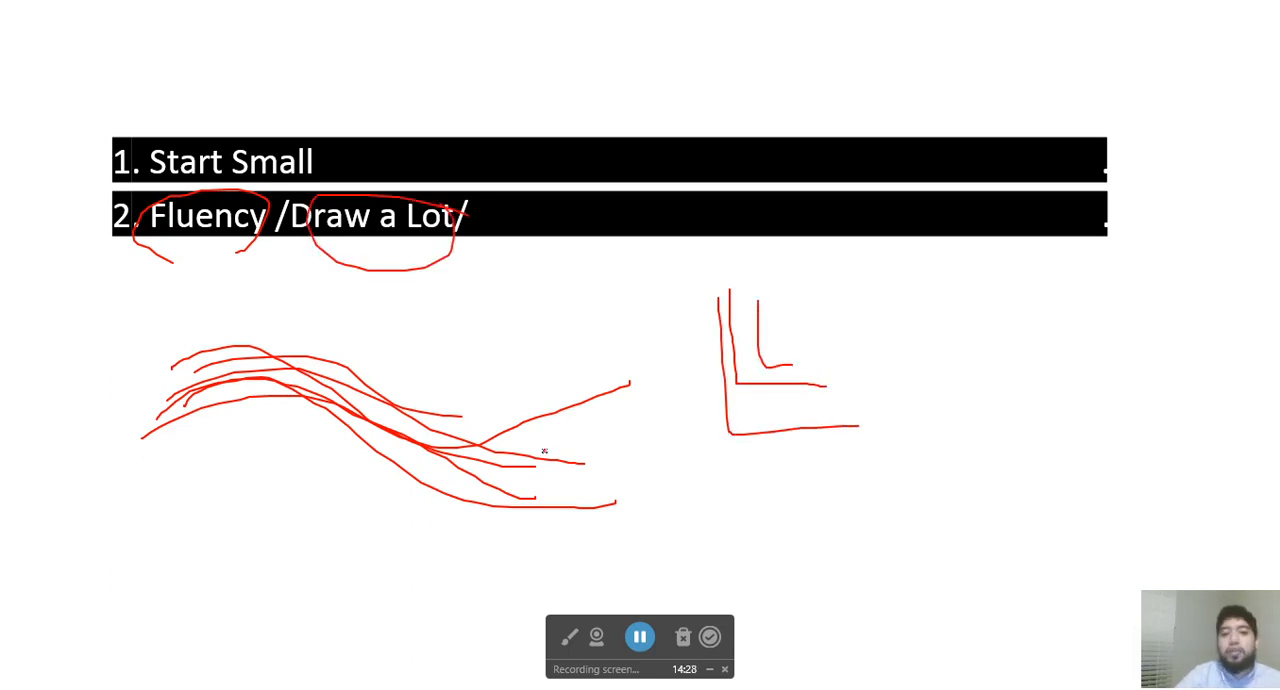
drag(450, 255, 700, 440)
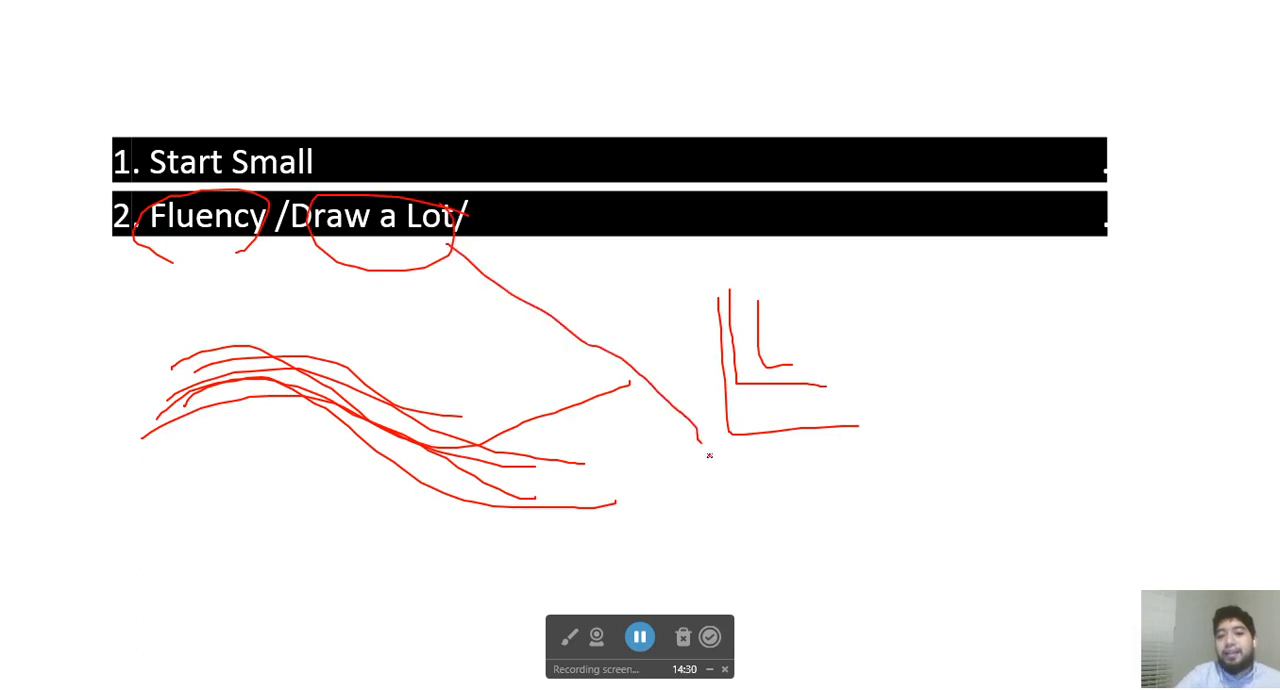
Handwrite 'efficient' below the corner sketch
drag(700, 450, 815, 525)
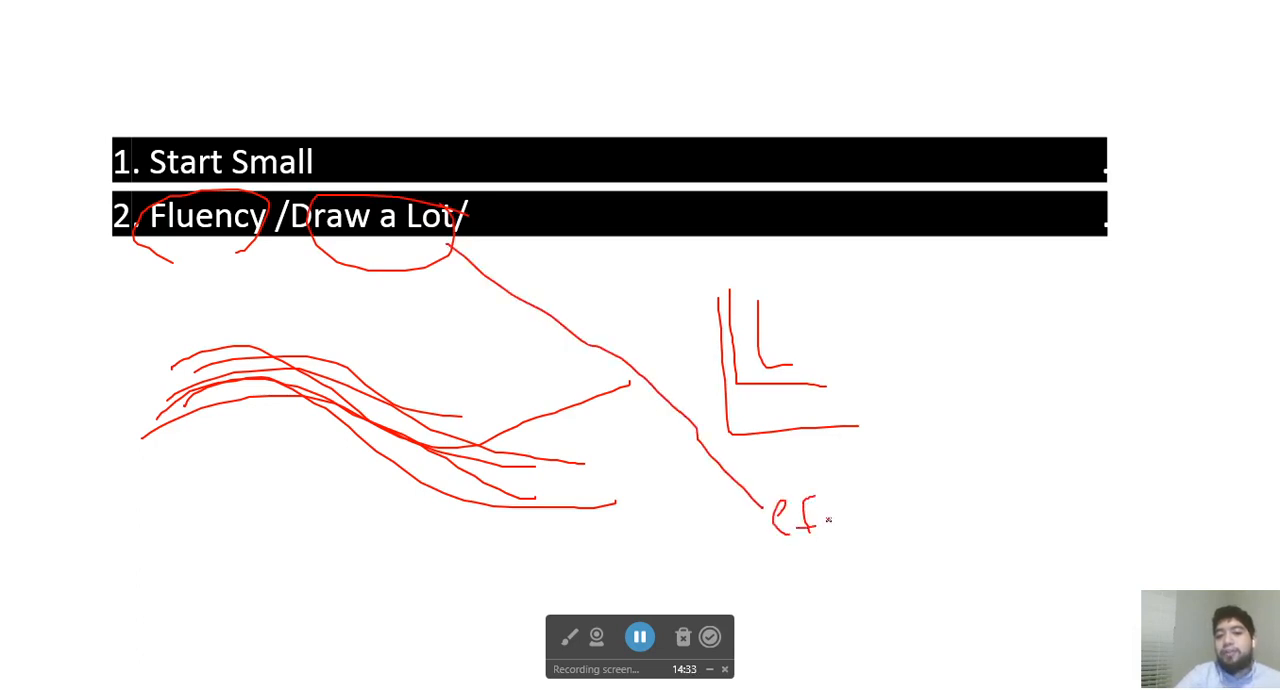
drag(810, 520, 880, 500)
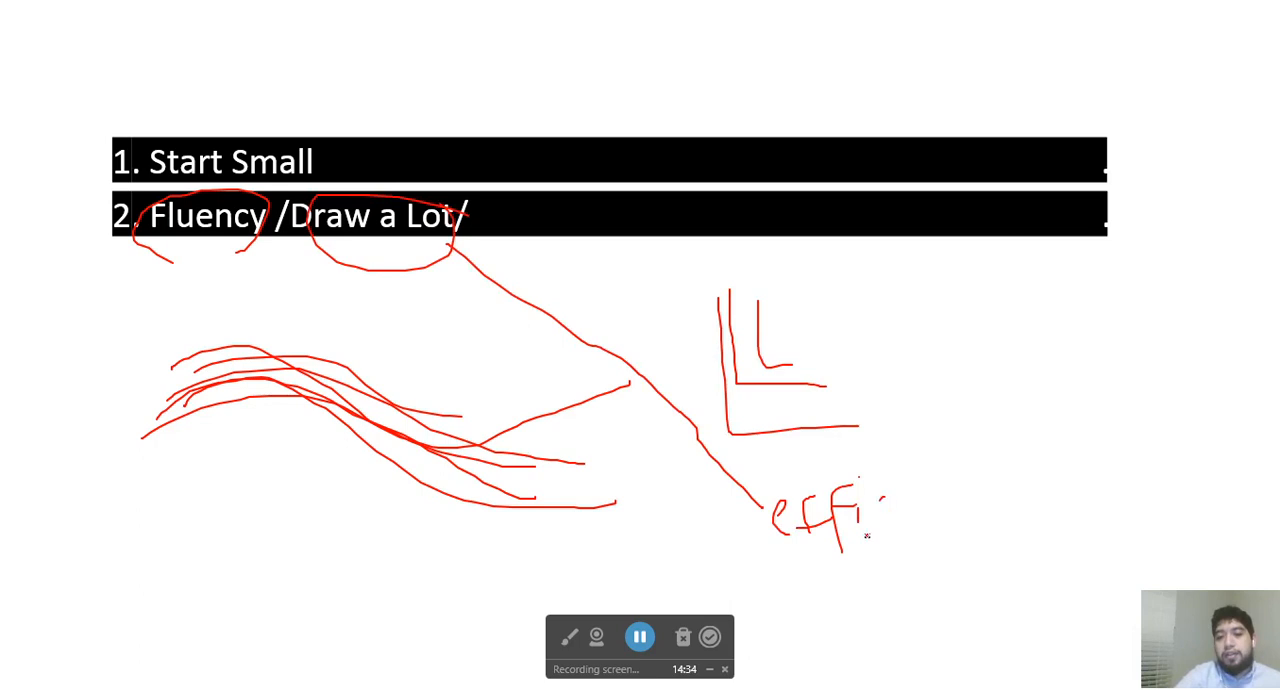
drag(880, 510, 935, 545)
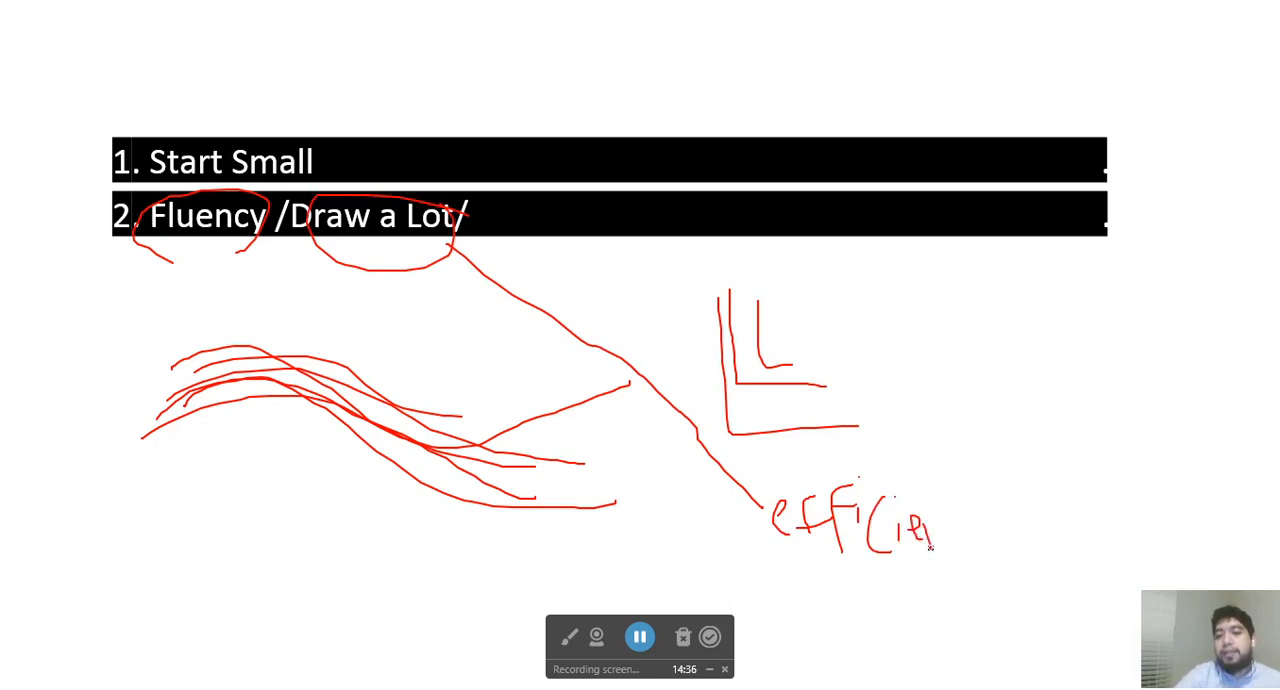
drag(935, 545, 965, 515)
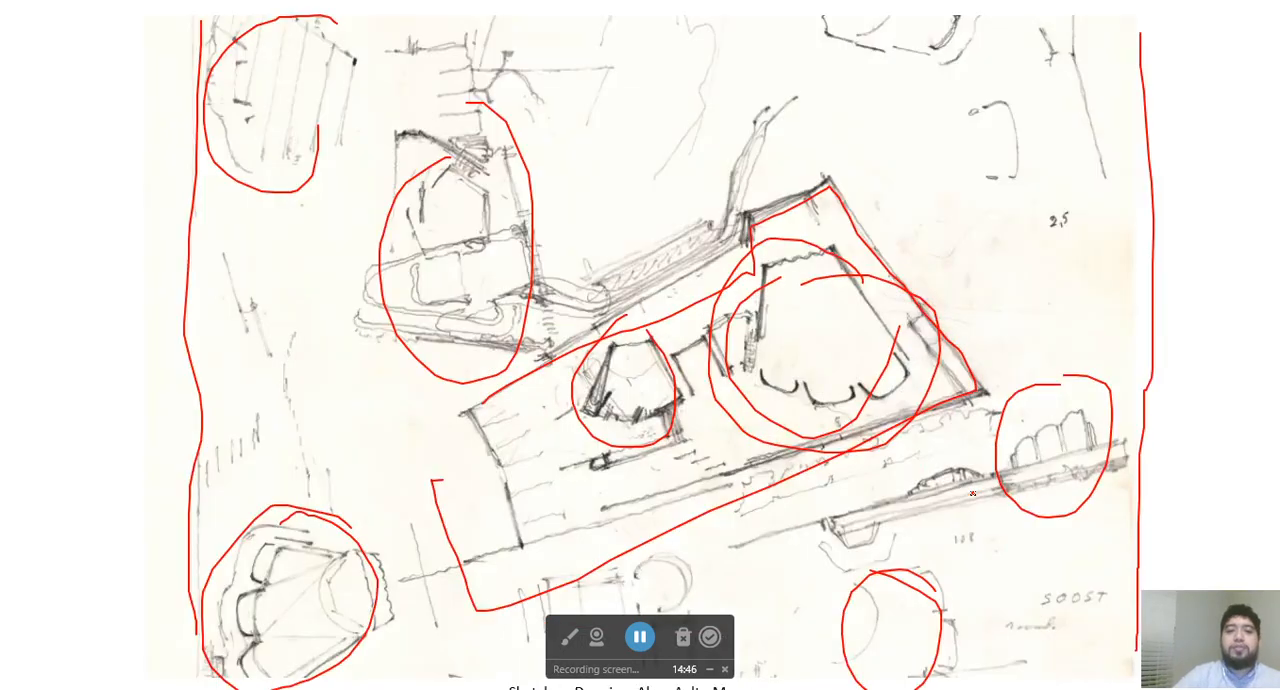
Mark an area on the concept sketch, then circle a hall on the floor plan
drag(665, 340, 748, 315)
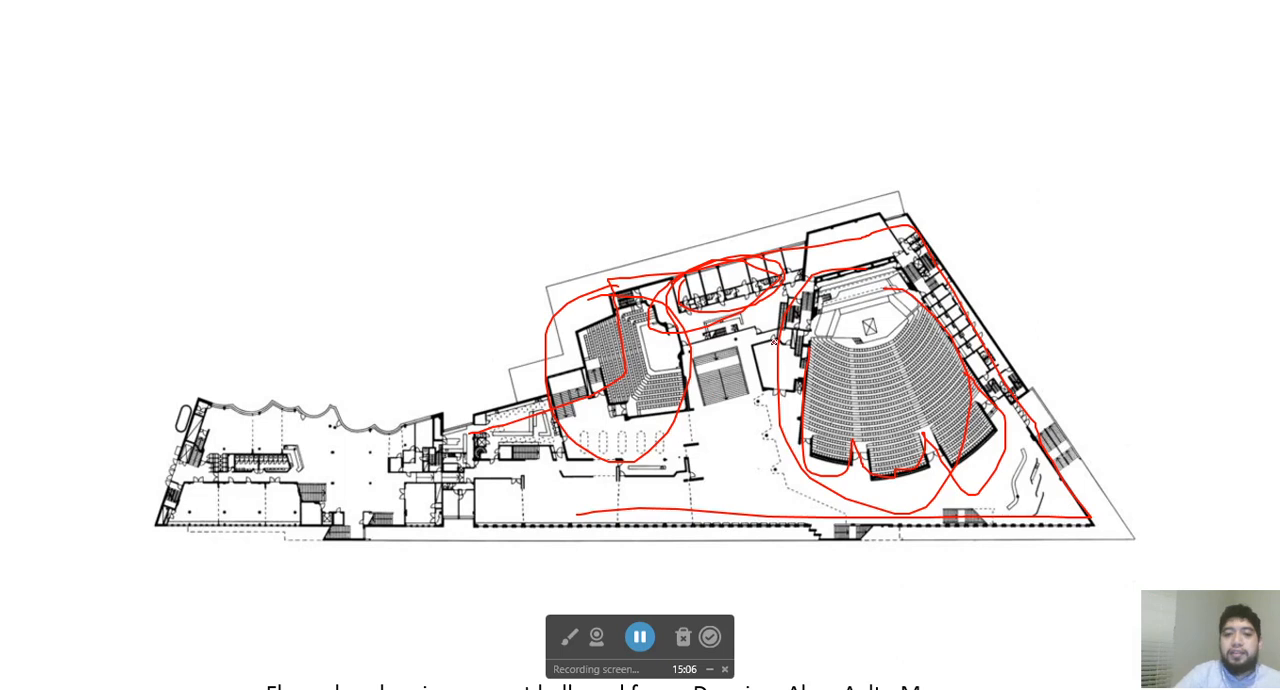
drag(680, 350, 720, 410)
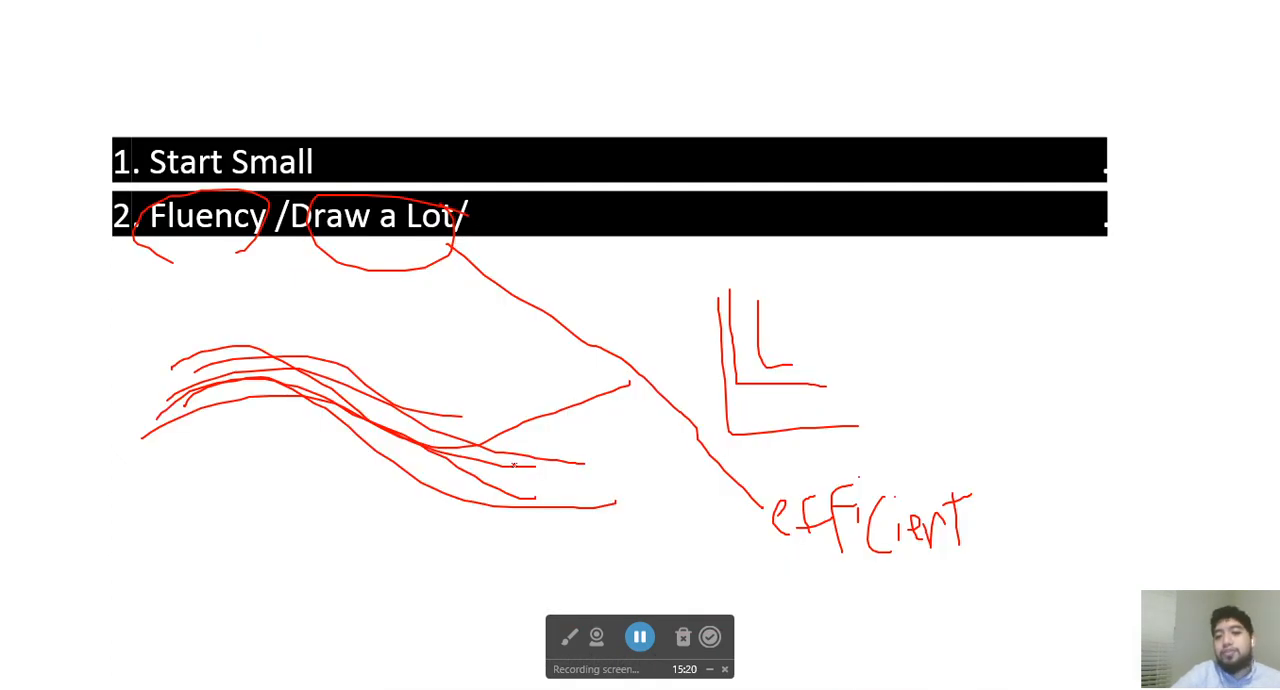
Advance to the layered house sketch and label its bottom and upper layers
click(682, 637)
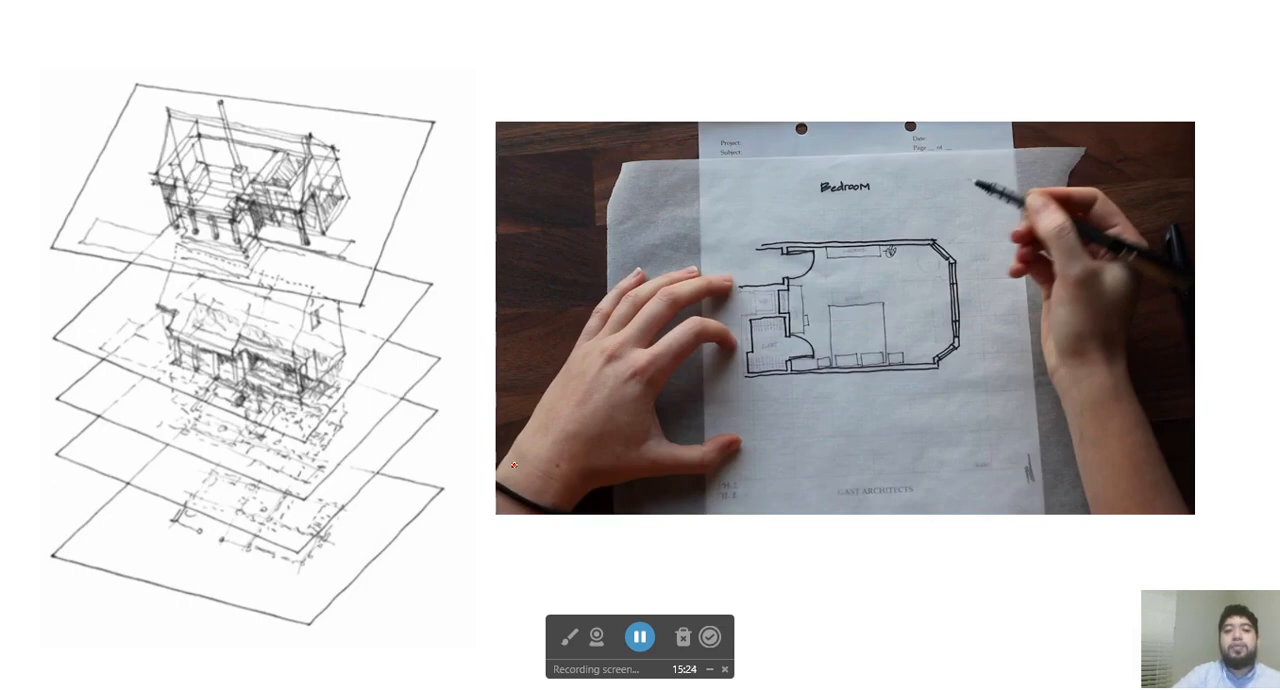
mouse_move(3, 543)
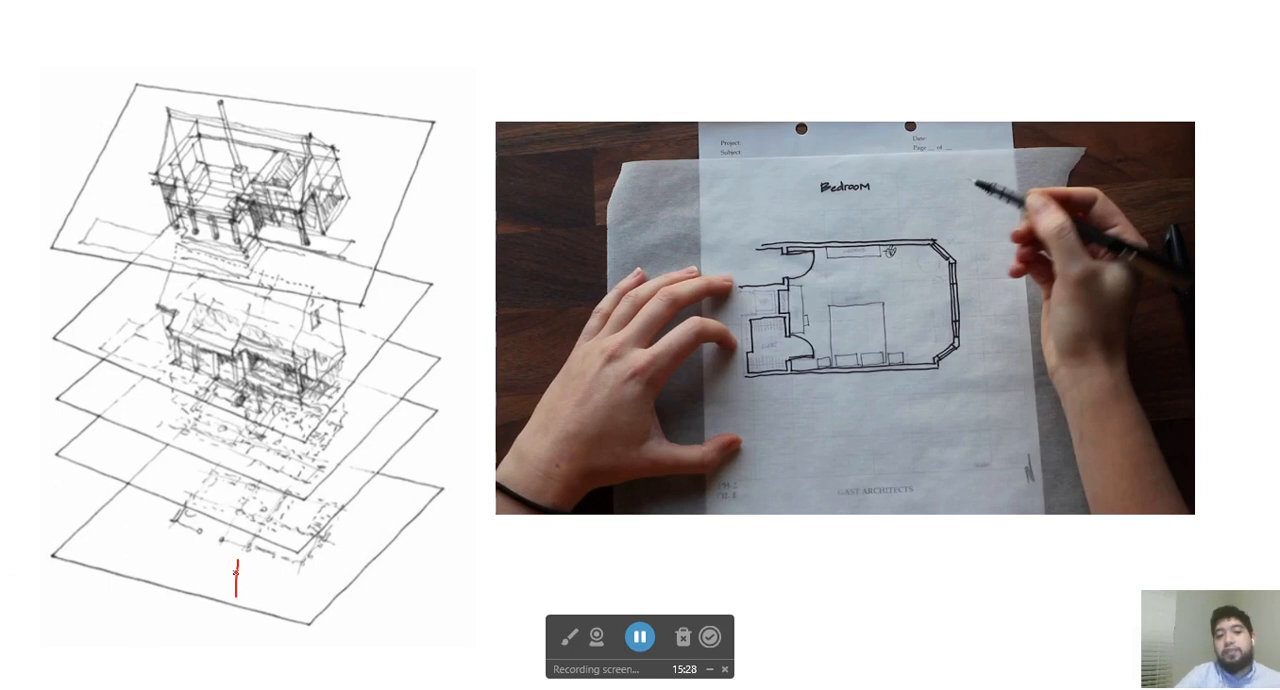
drag(235, 570, 250, 600)
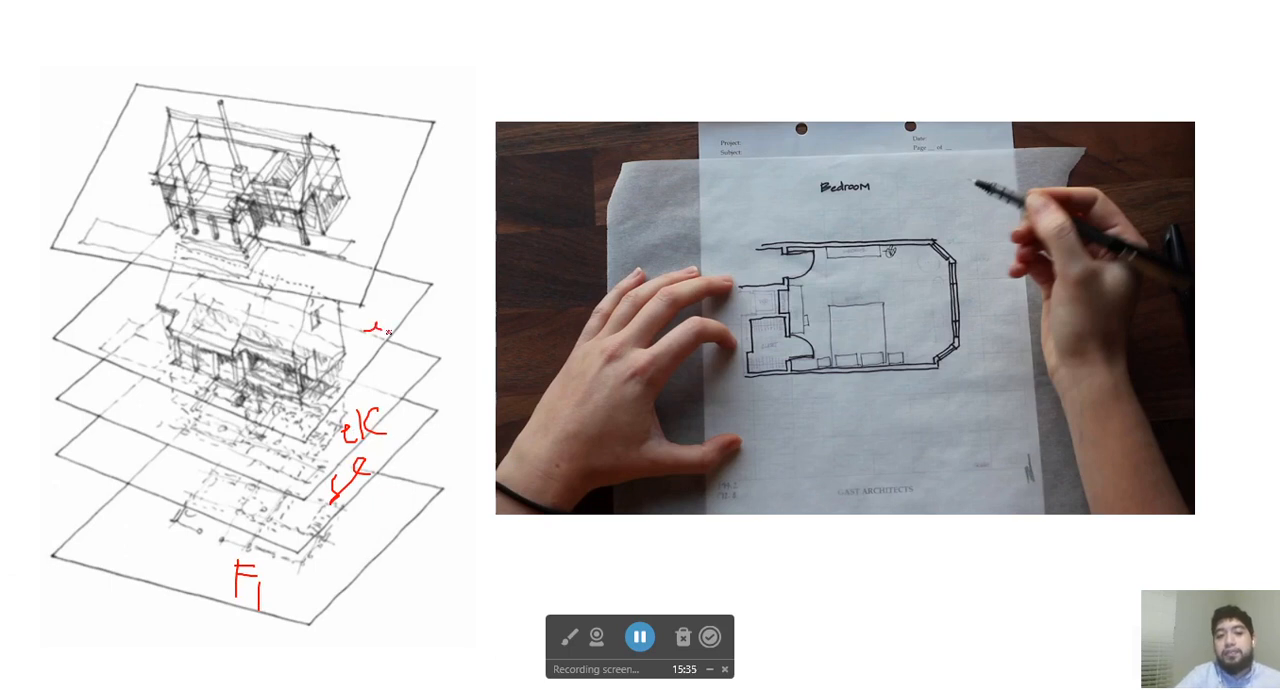
drag(380, 160, 370, 215)
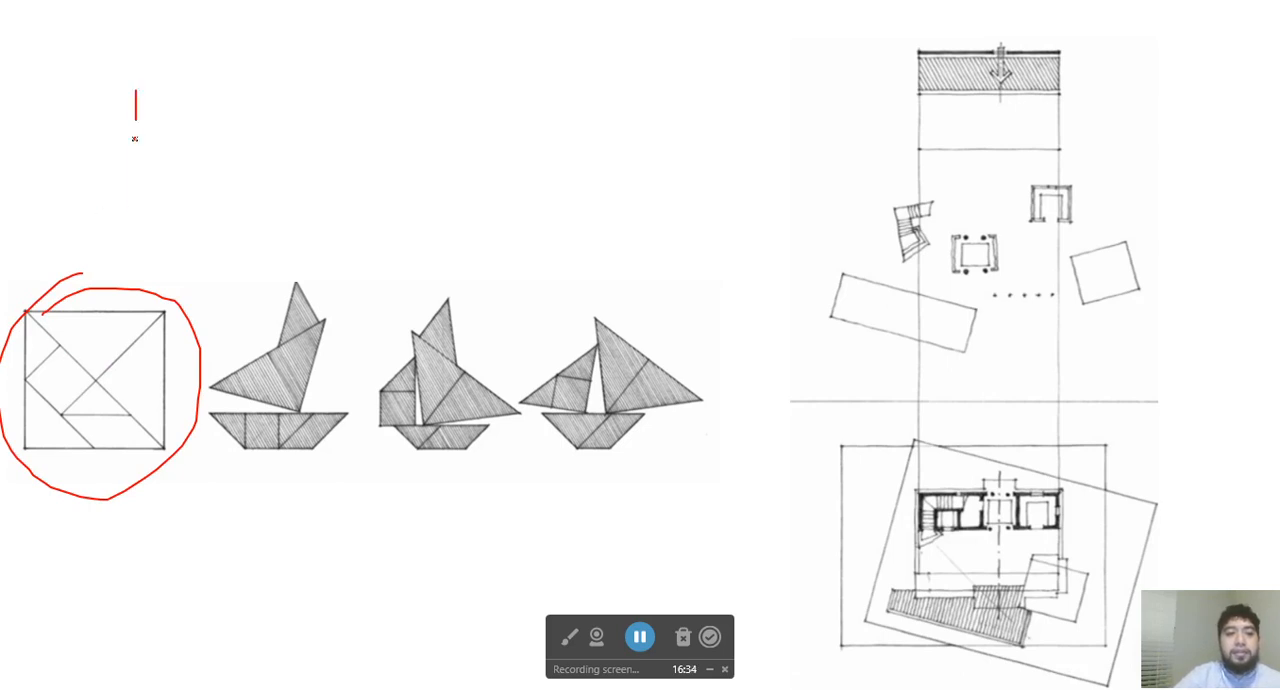
Sketch a square above the circled tangram and add more strokes
drag(135, 88, 240, 200)
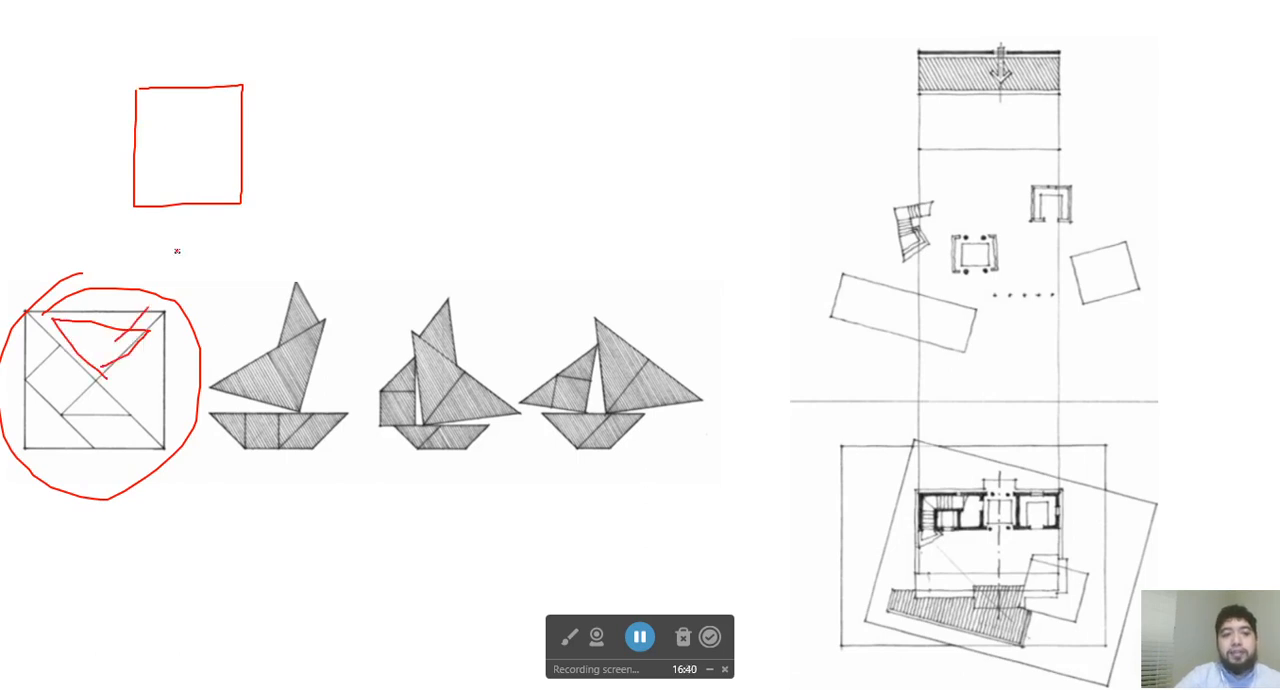
drag(100, 370, 180, 150)
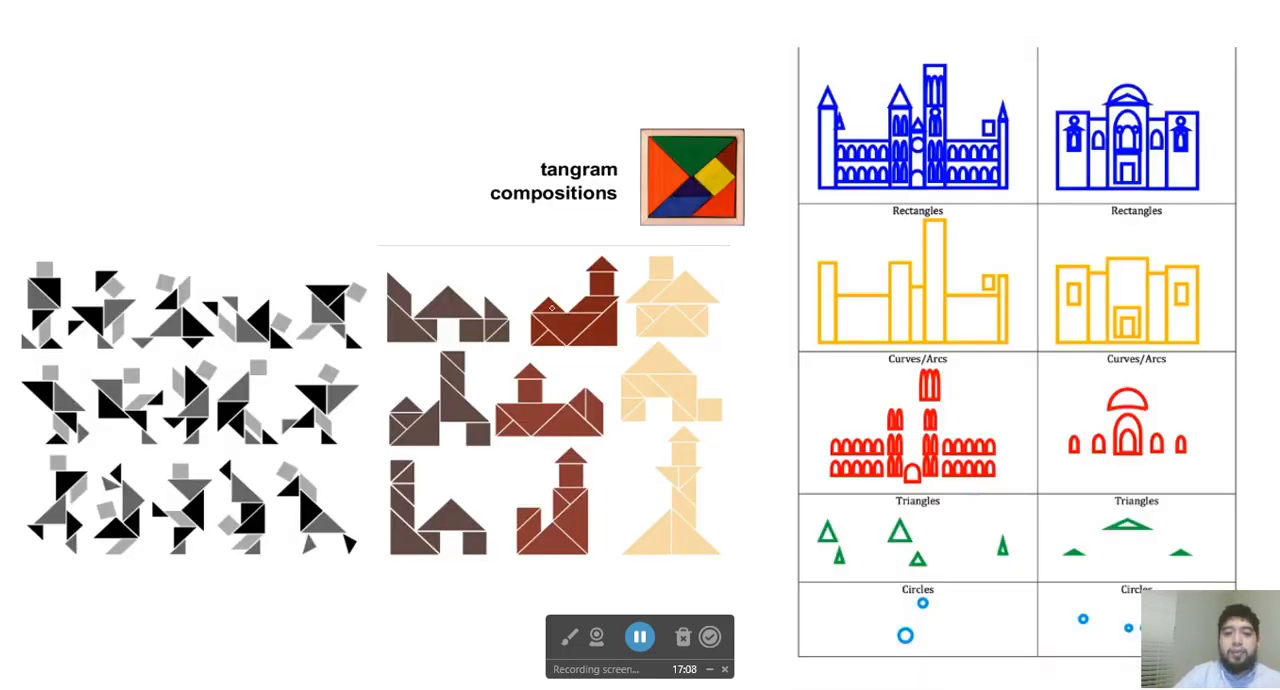
Draw boxed letters above the tangram figures and near the slide title
drag(380, 270, 440, 375)
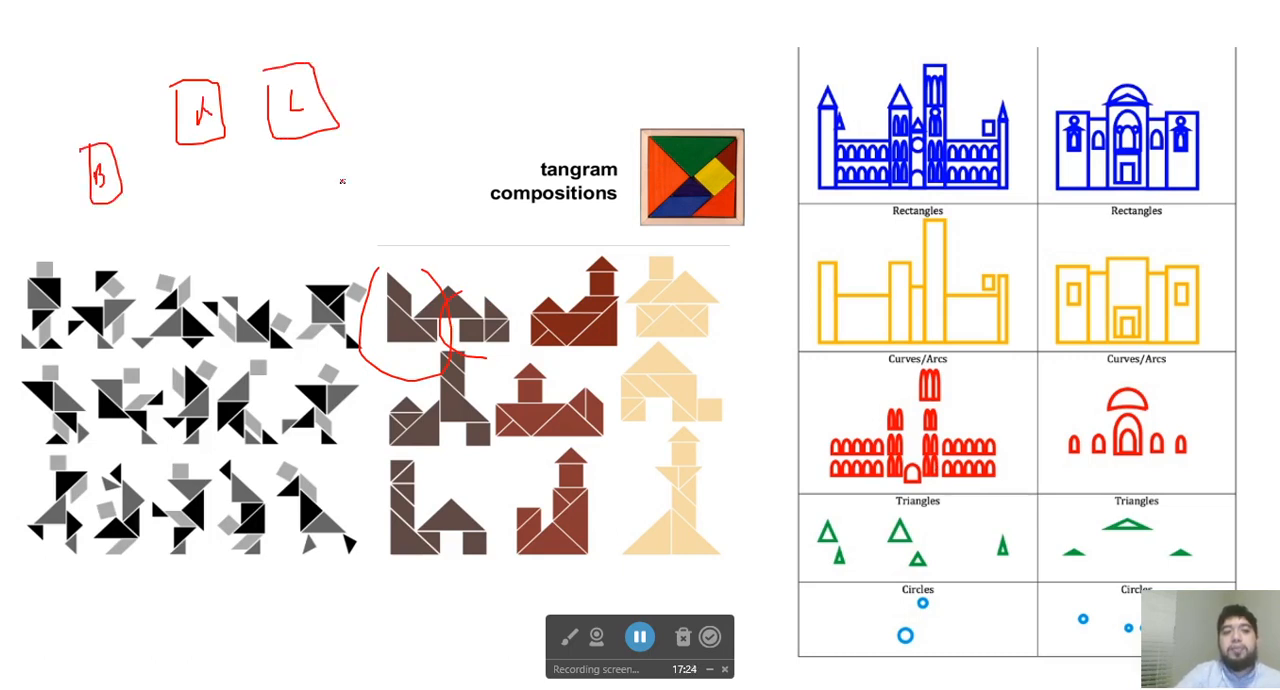
drag(355, 200, 385, 175)
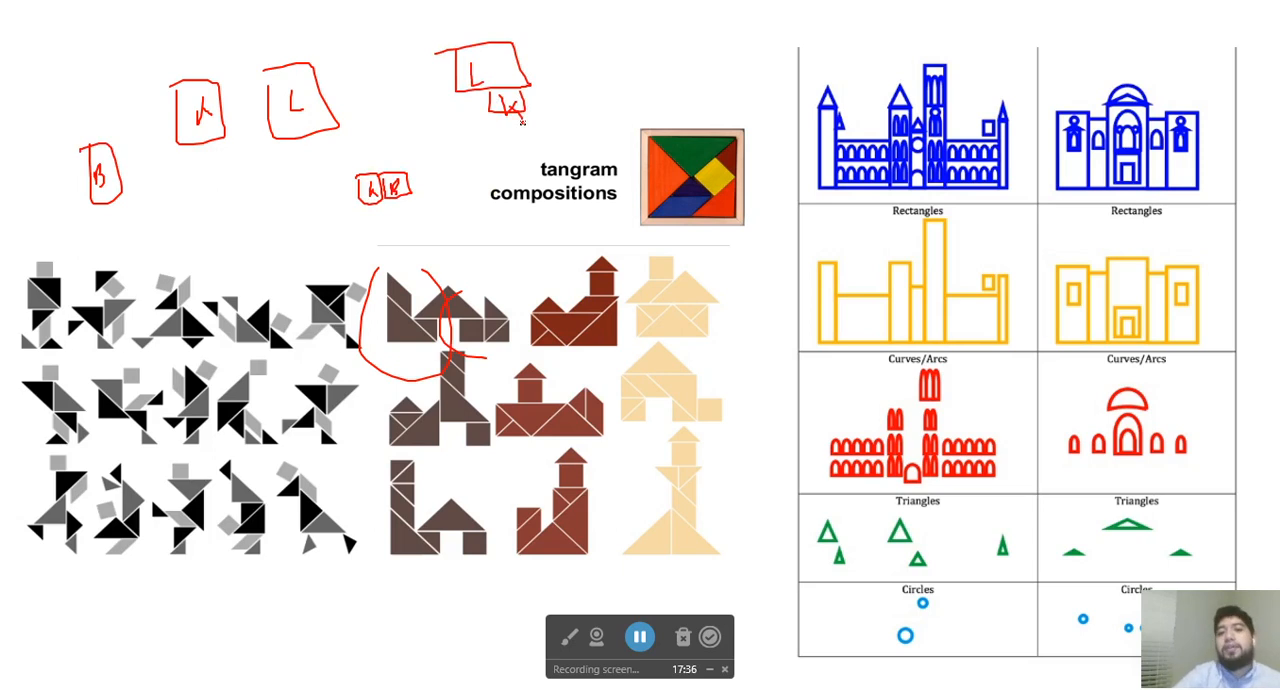
drag(885, 663, 955, 635)
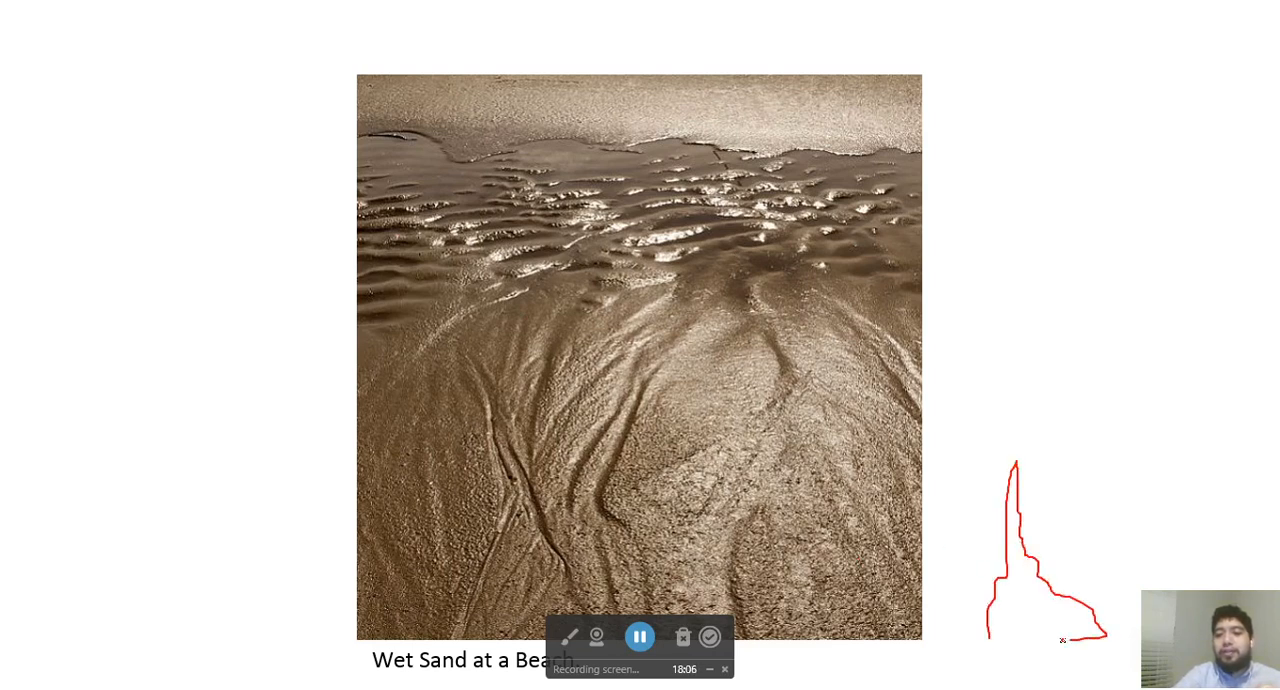
Close the tower sketch's base and add marks at its spire tip
drag(1063, 639, 990, 630)
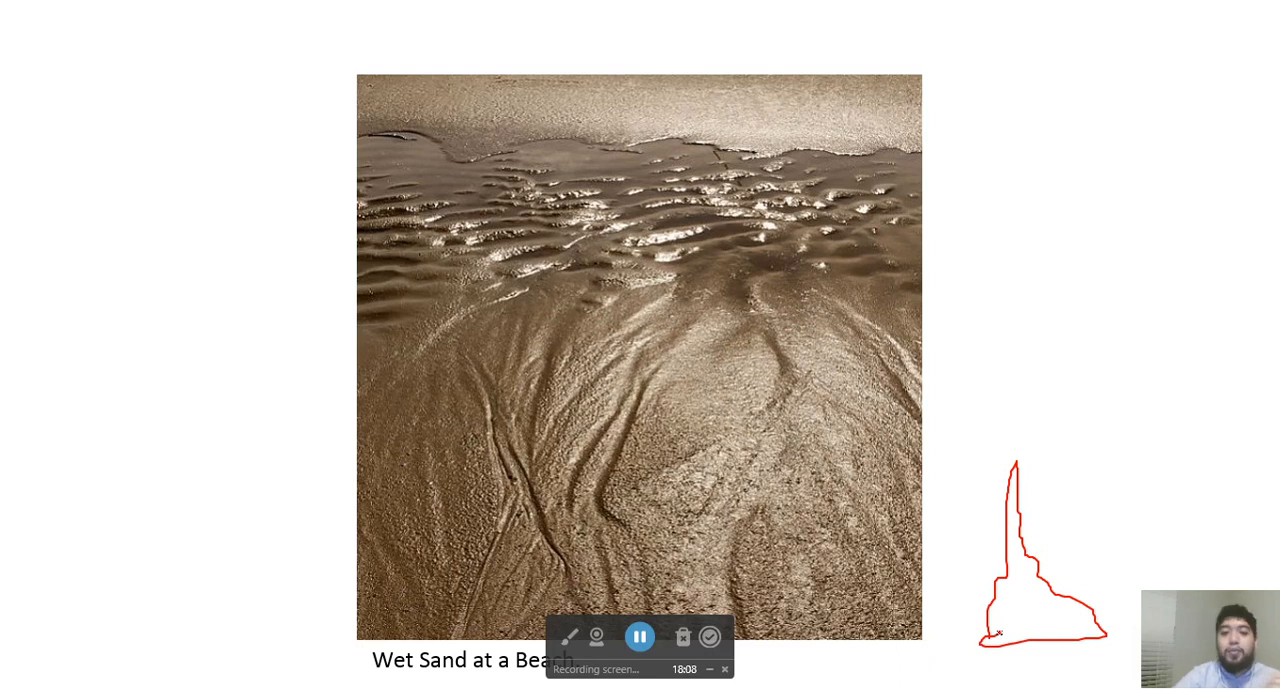
drag(1008, 370, 1010, 390)
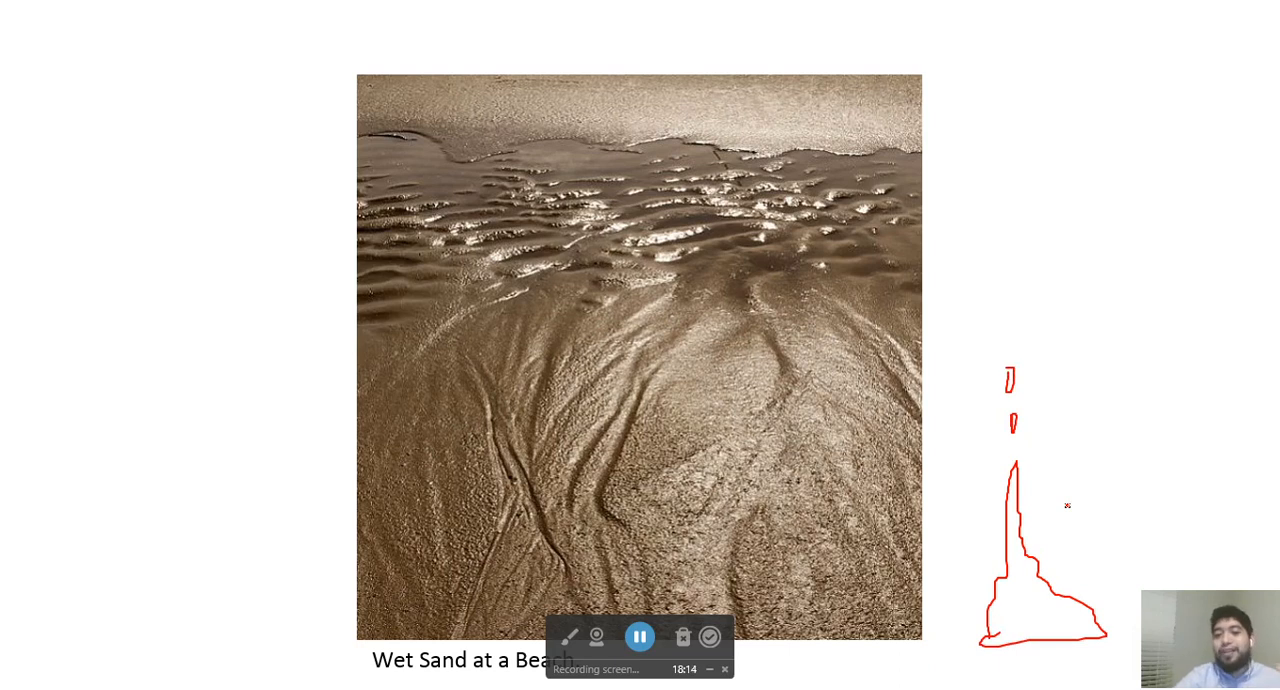
mouse_move(977, 430)
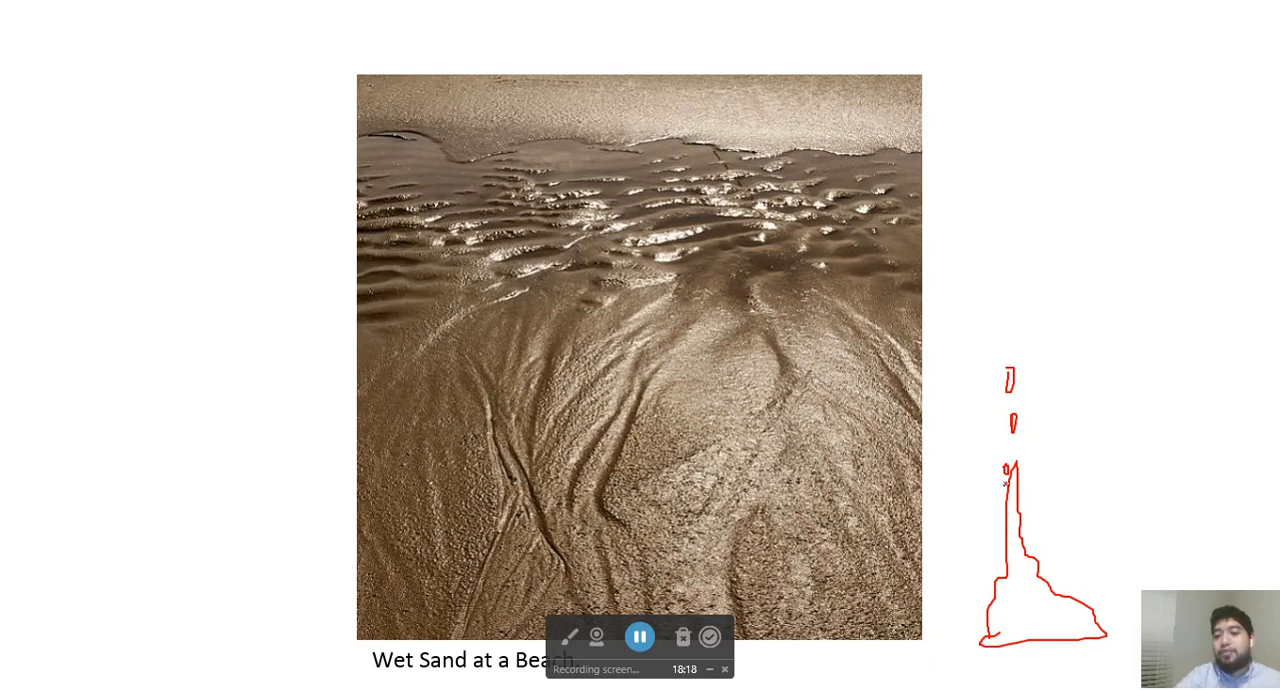
drag(1005, 485, 1010, 545)
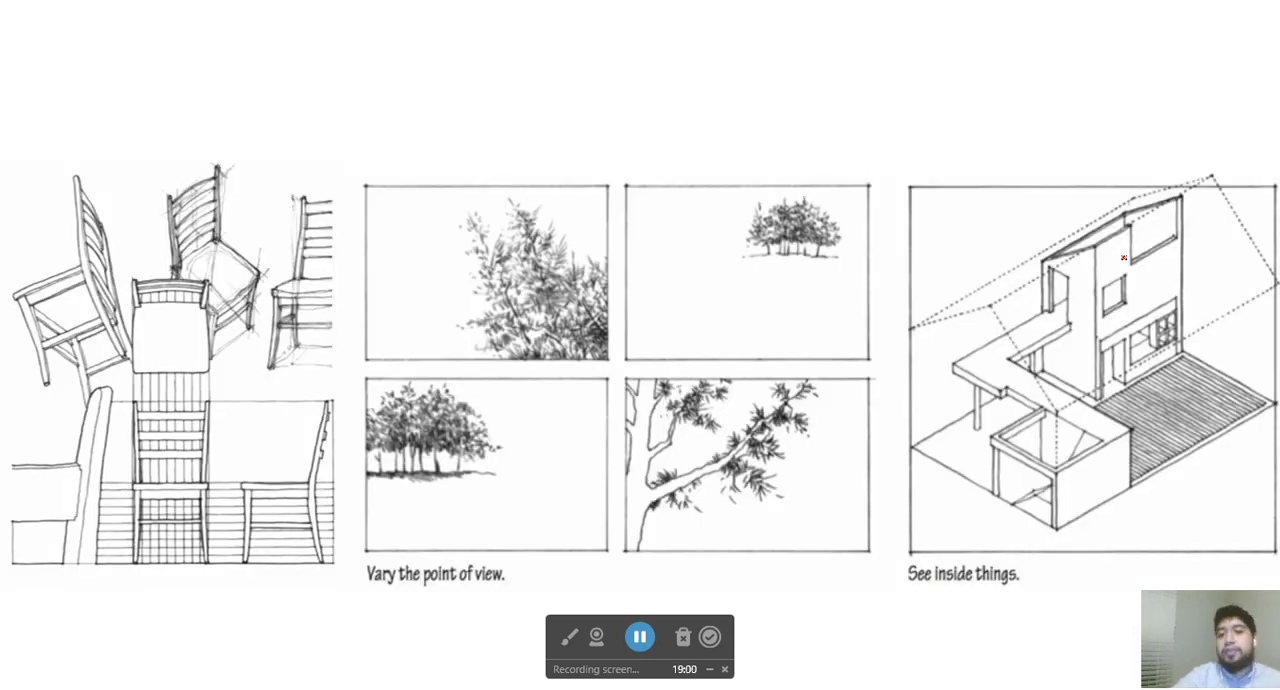
mouse_move(751, 92)
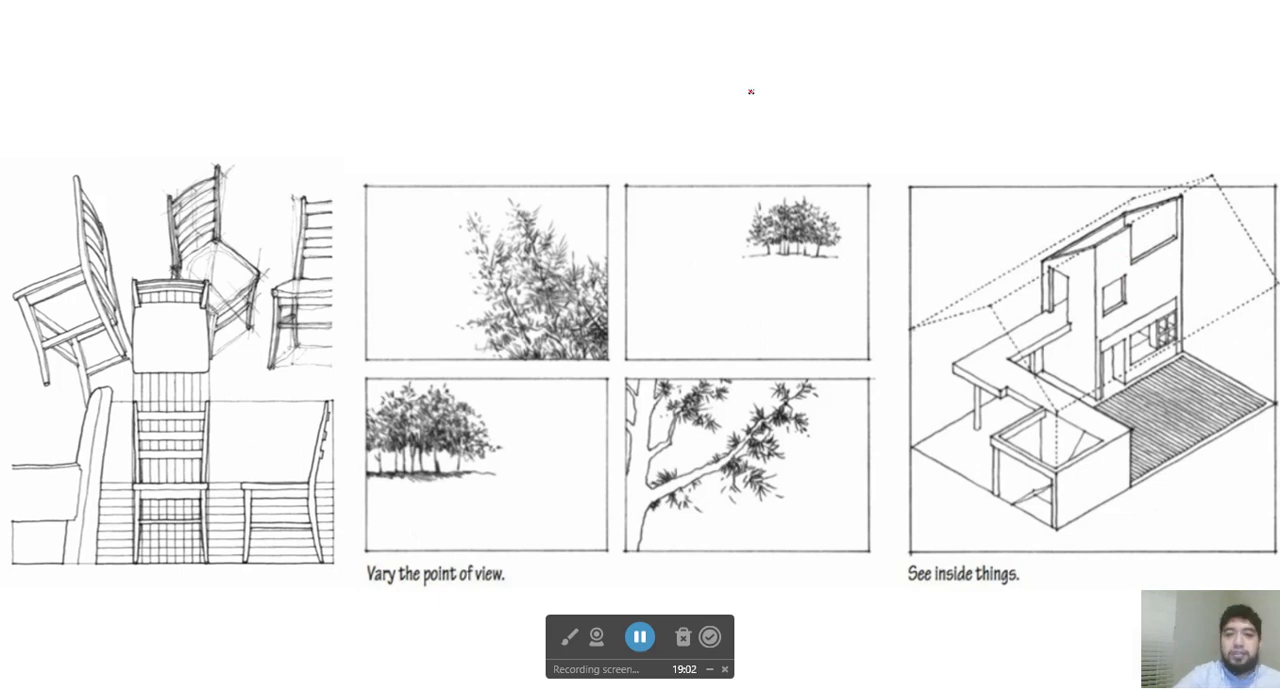
Write '2D to 3D' above the drawings with letters E and F beside it
drag(745, 85, 905, 80)
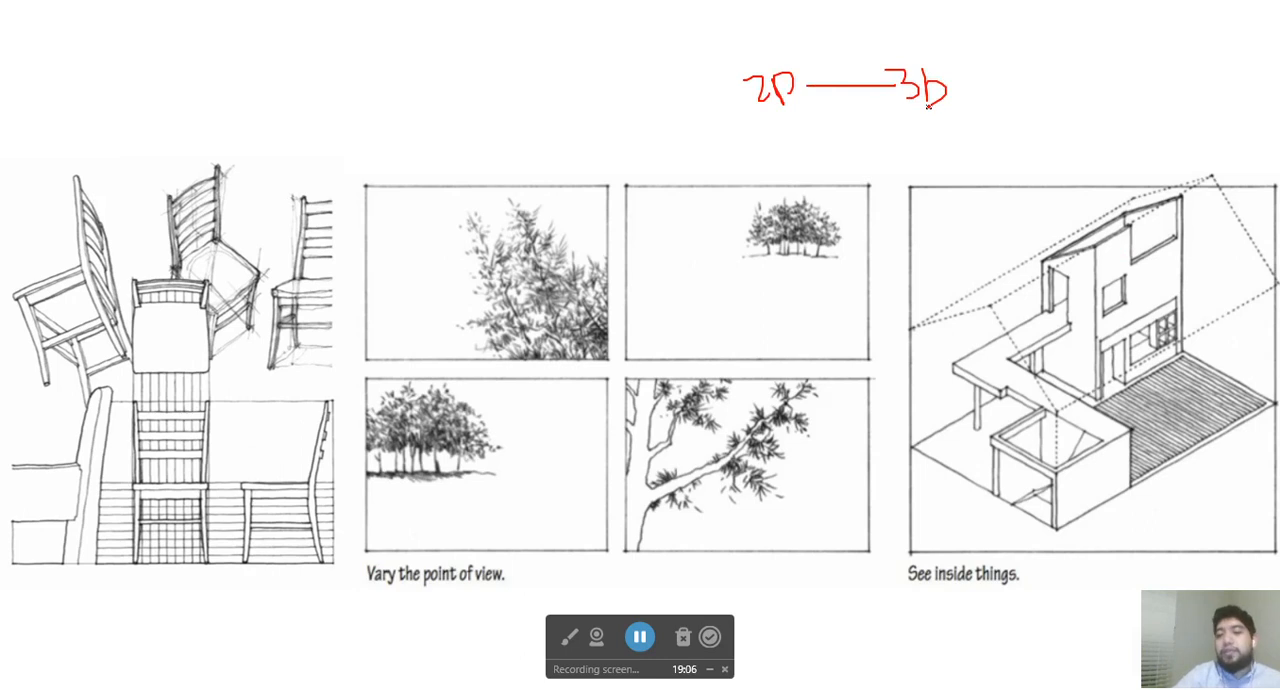
drag(725, 100, 710, 120)
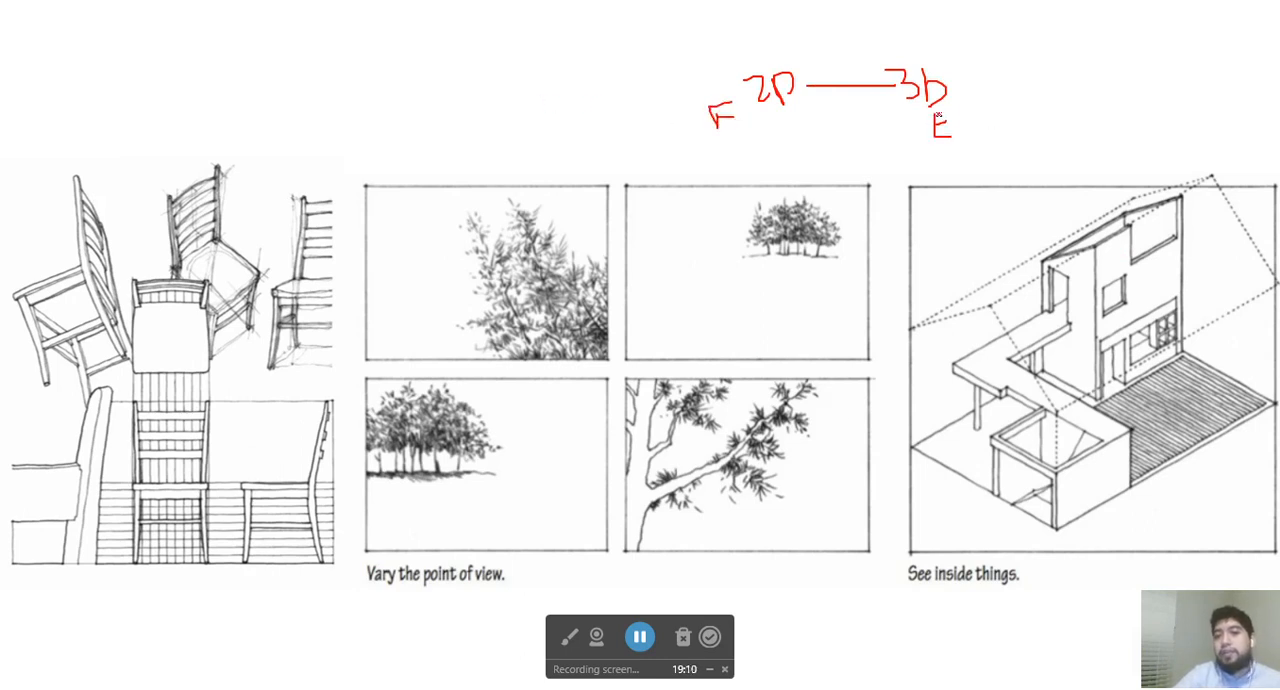
text(F)
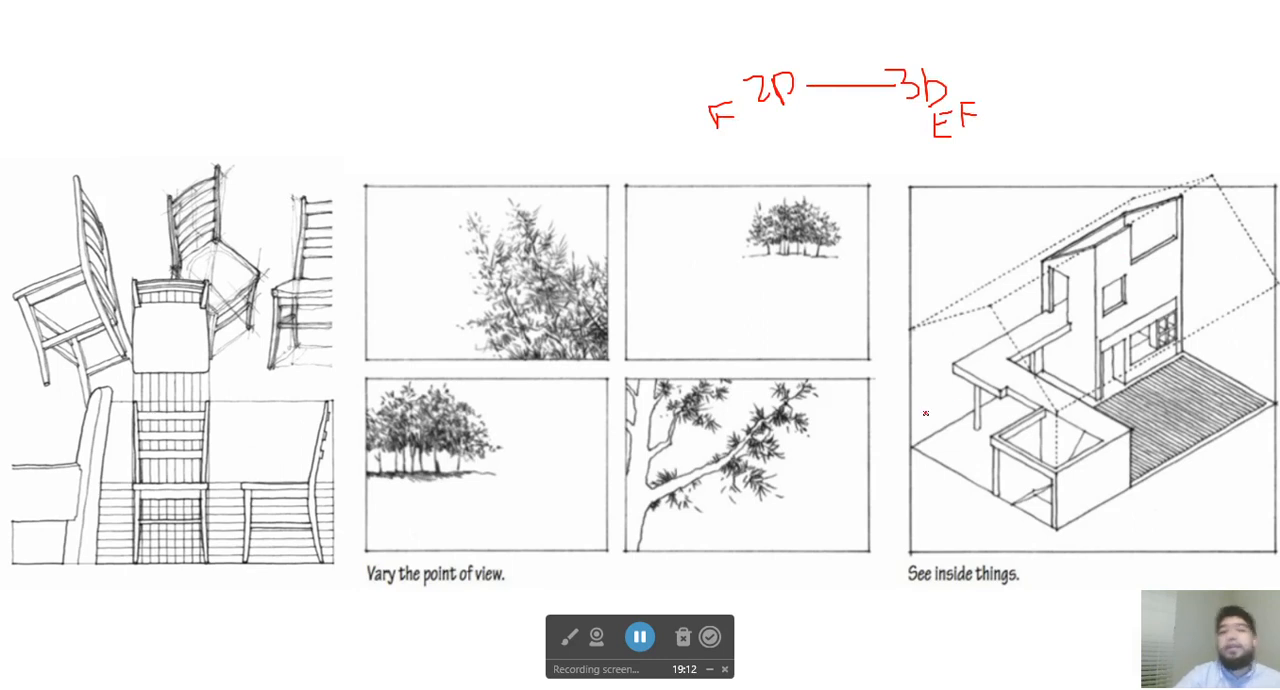
drag(915, 440, 1260, 375)
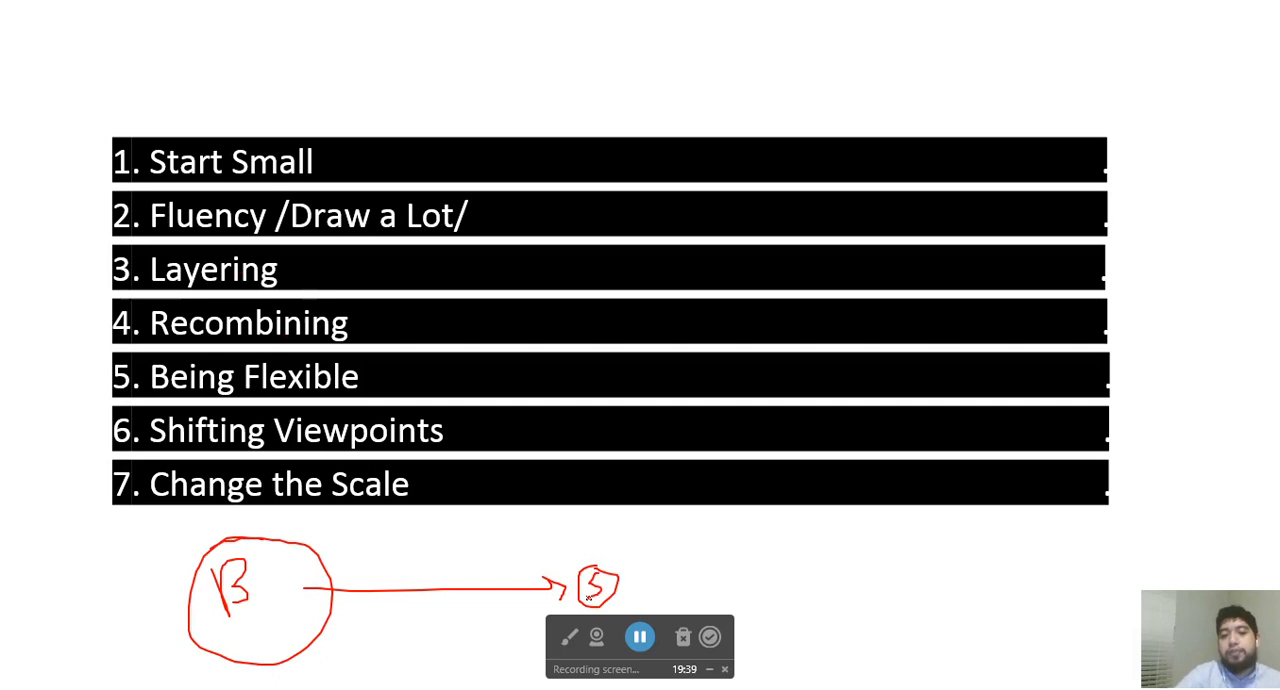
Sketch a rectangle below the tips list with smaller boxes beside it
drag(742, 523, 918, 606)
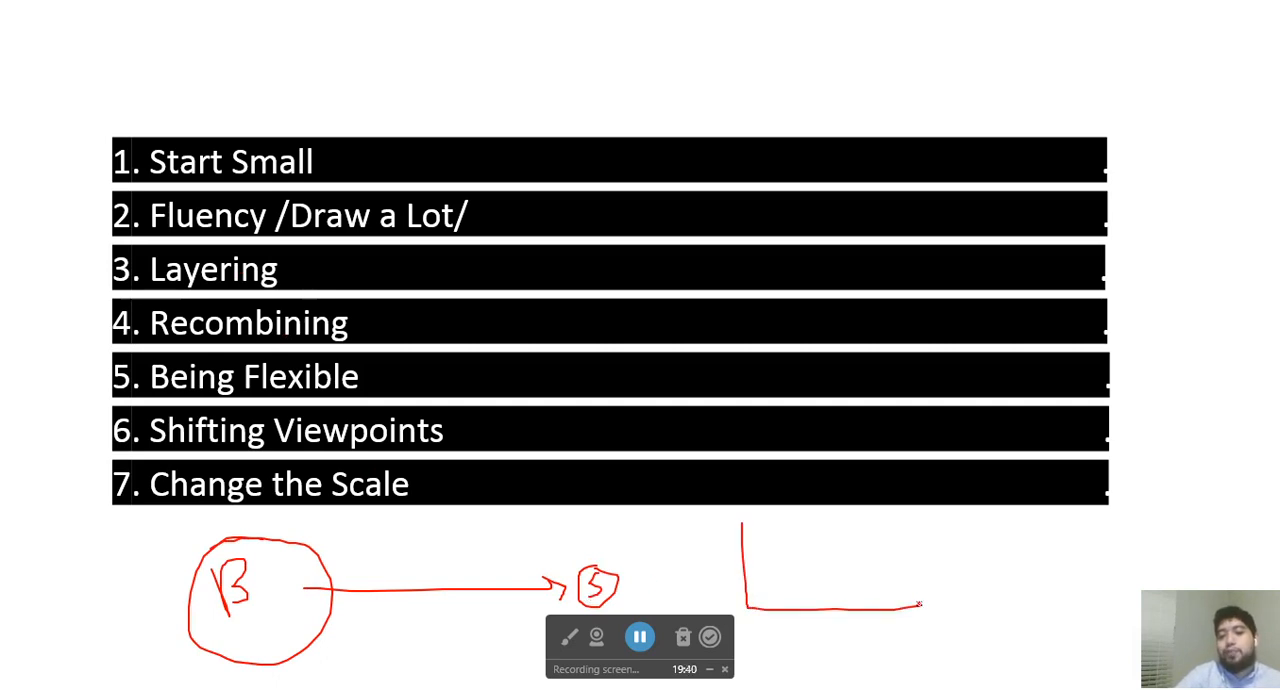
drag(740, 520, 920, 600)
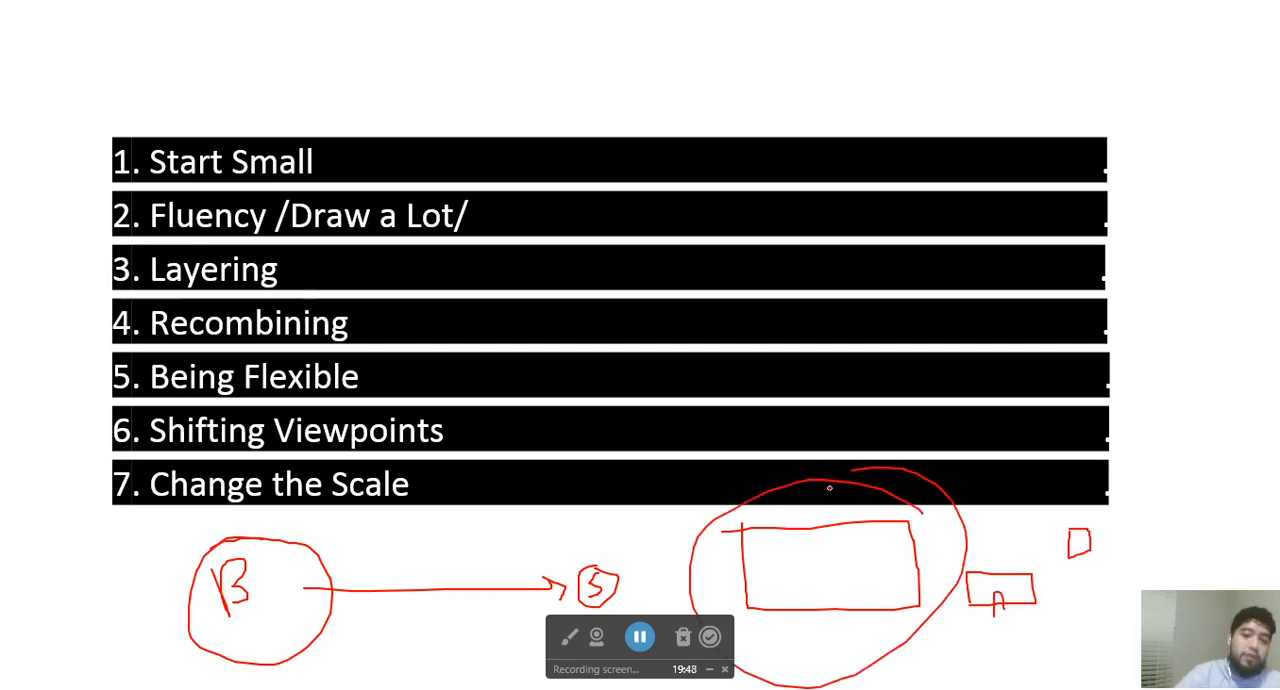
drag(905, 560, 1070, 543)
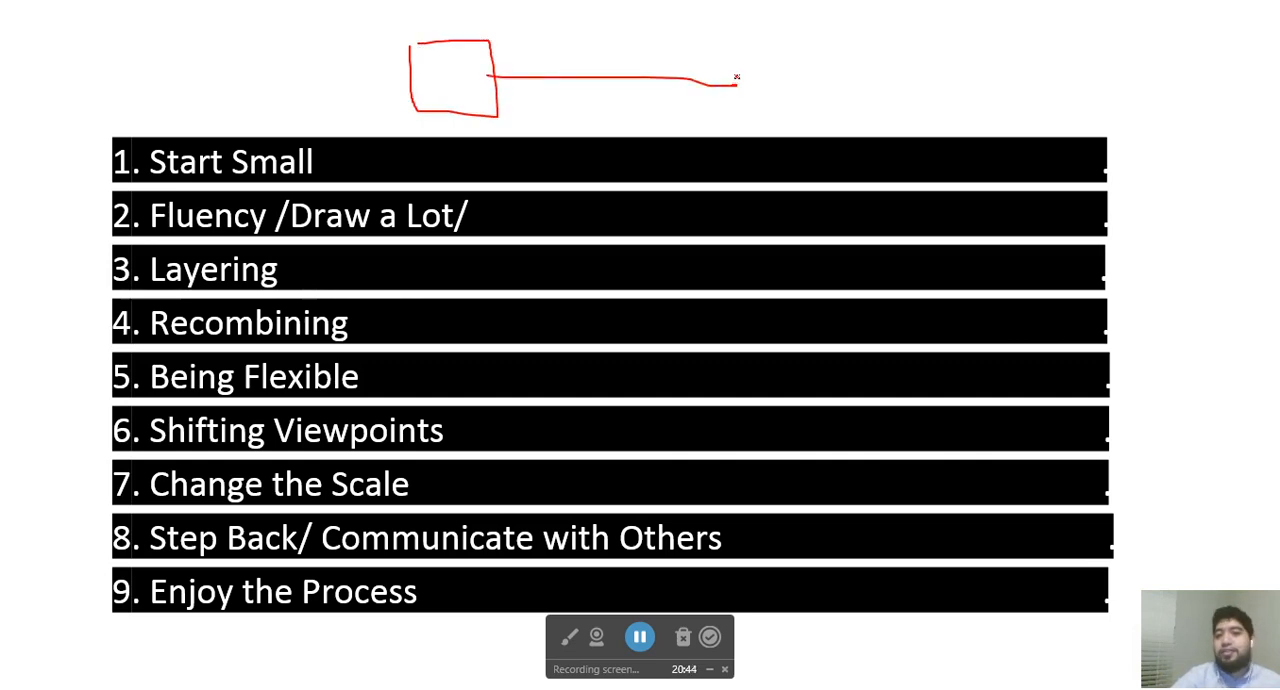
Extend the red line from the square sketch above the list
drag(745, 90, 980, 97)
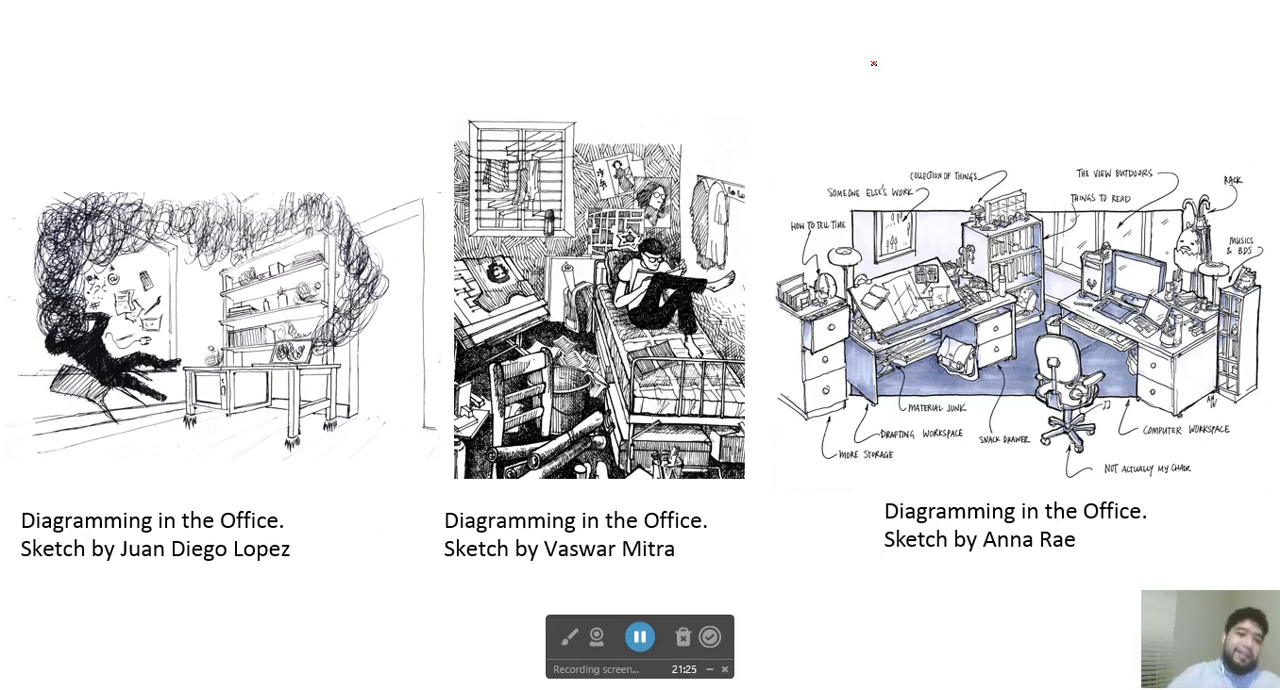
Trace over the first sketch's cloud and write 2 above the second sketch
drag(202, 120, 205, 172)
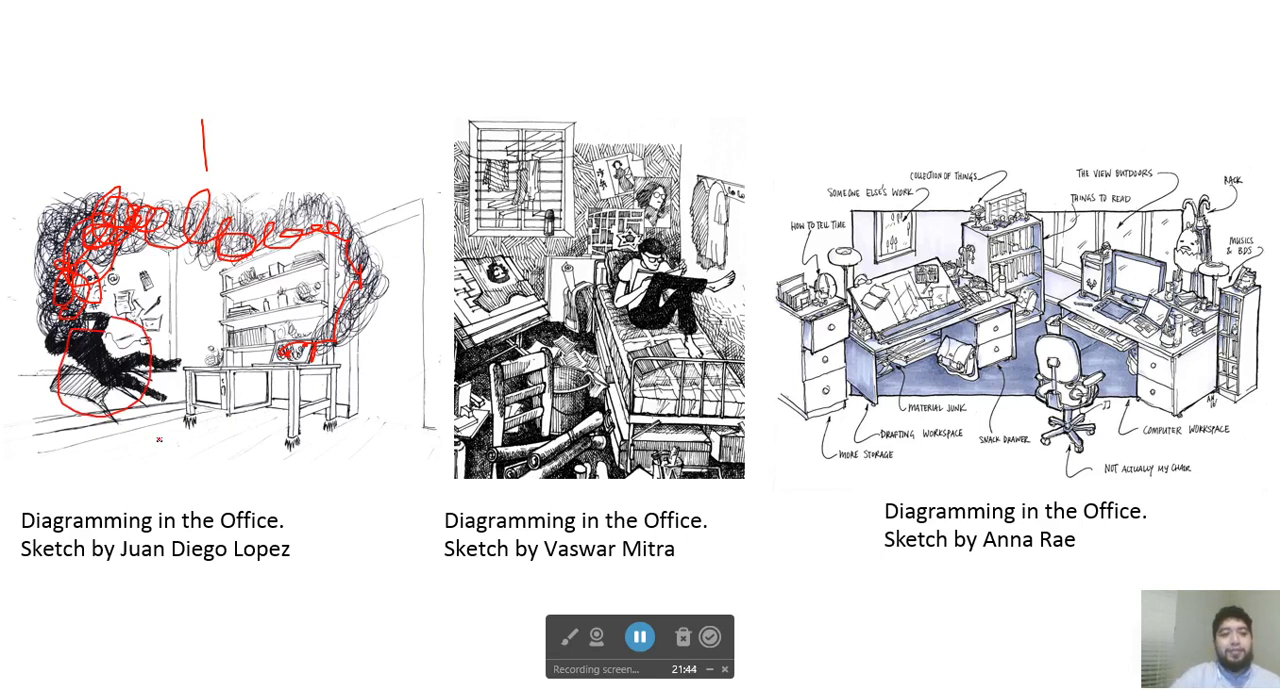
drag(600, 75, 650, 110)
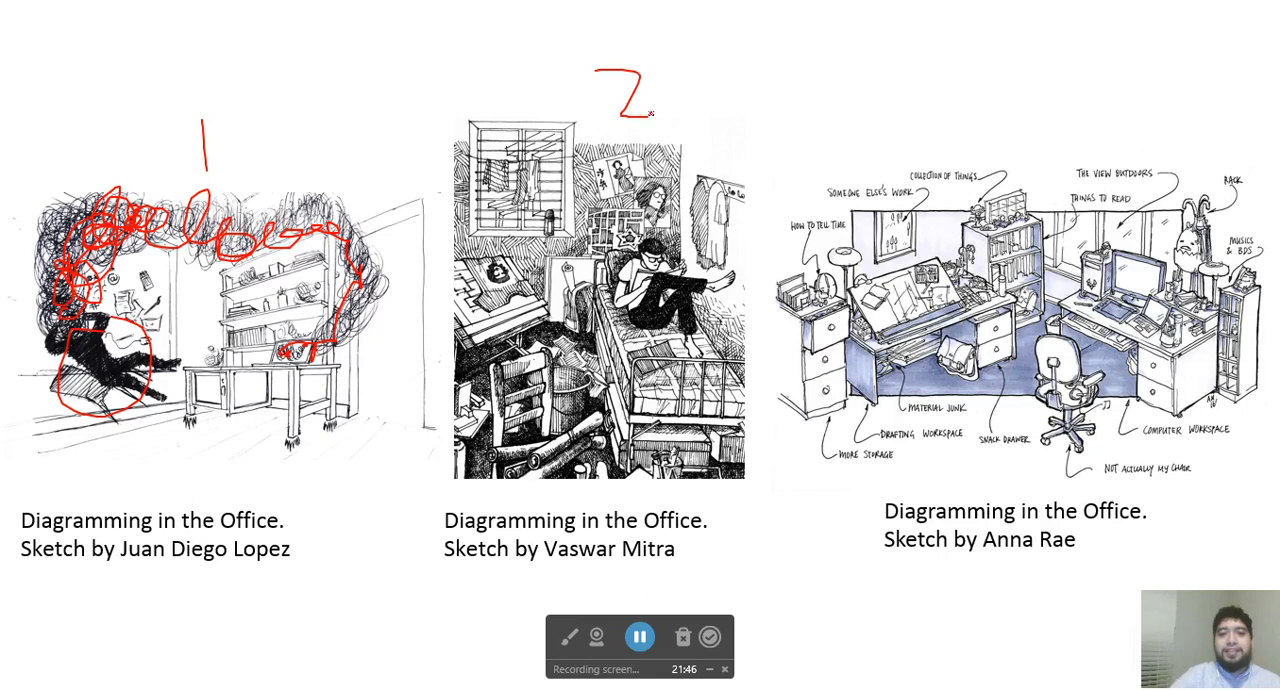